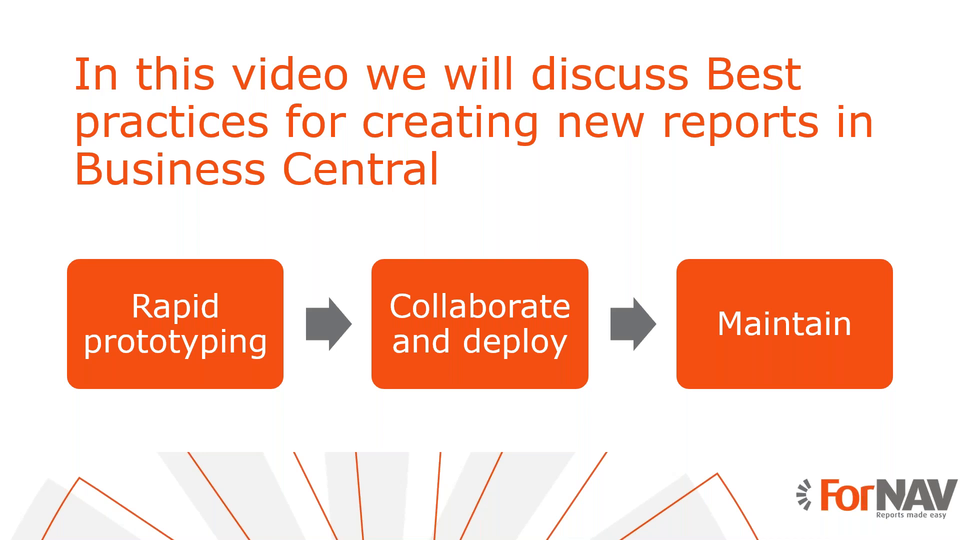
Advance the slideshow to the Prerequisites slide listing ForNAV, VS Code and Git.
key("Right")
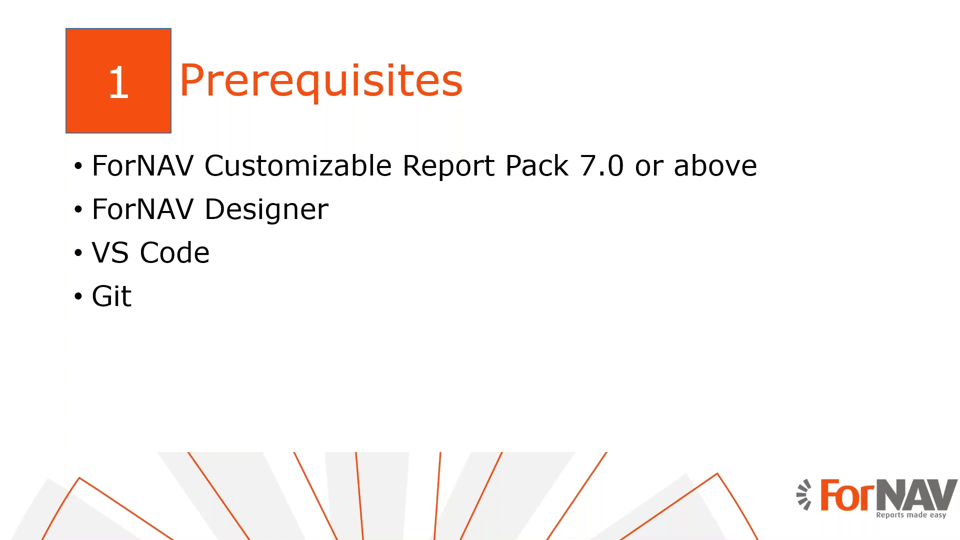
End the PowerPoint slideshow to reveal the empty ForNAV Report Designer.
key("Right")
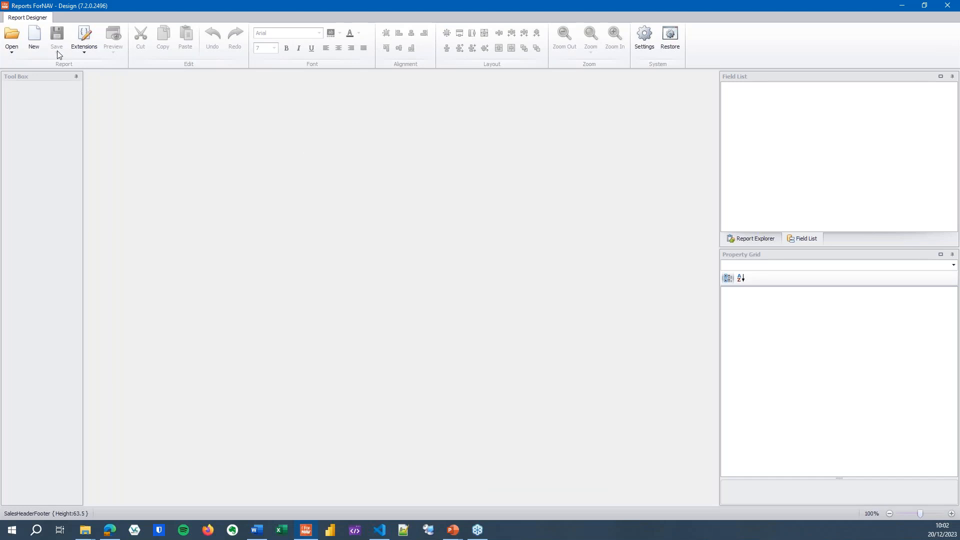
mouse_move(55, 79)
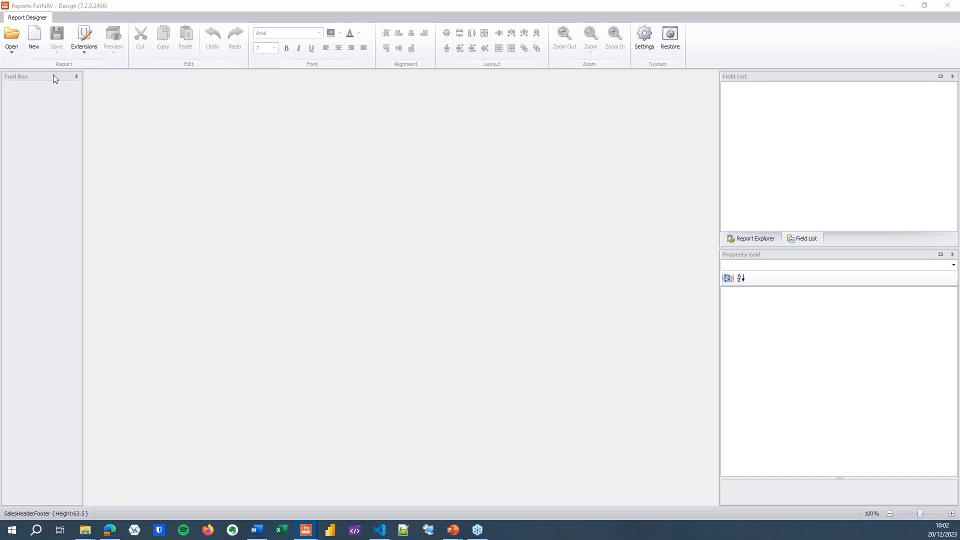
Generate a report from the online gallery's Sales Orders per Customer template.
left_click(34, 38)
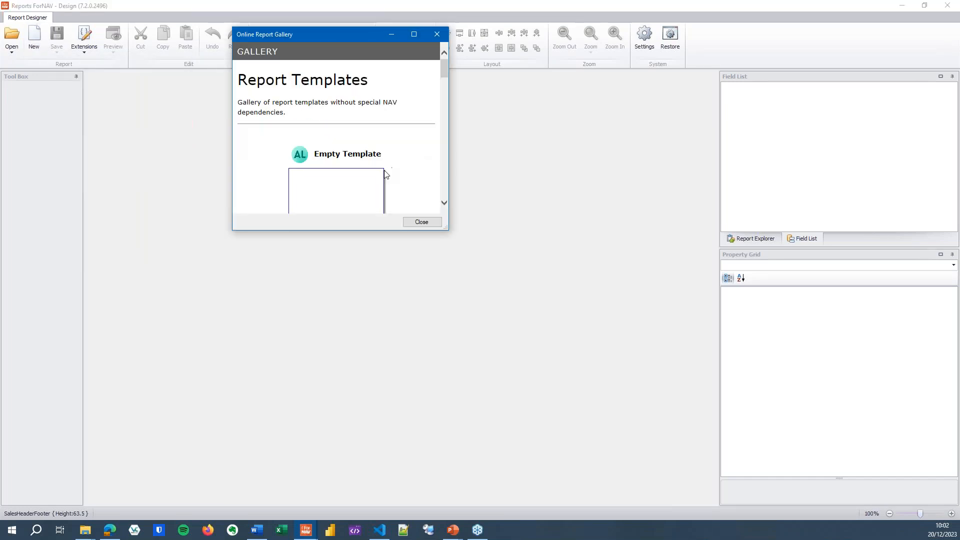
scroll("down", 3)
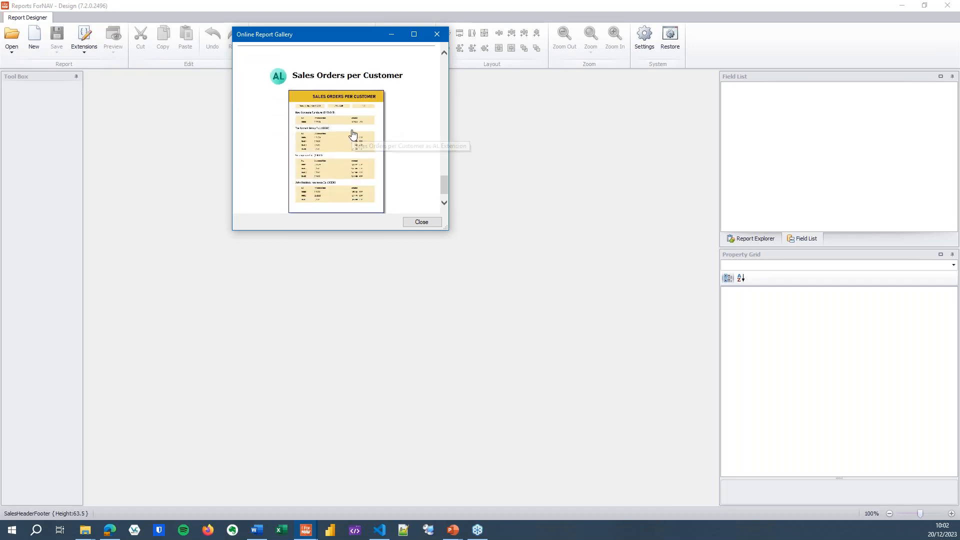
left_click(336, 150)
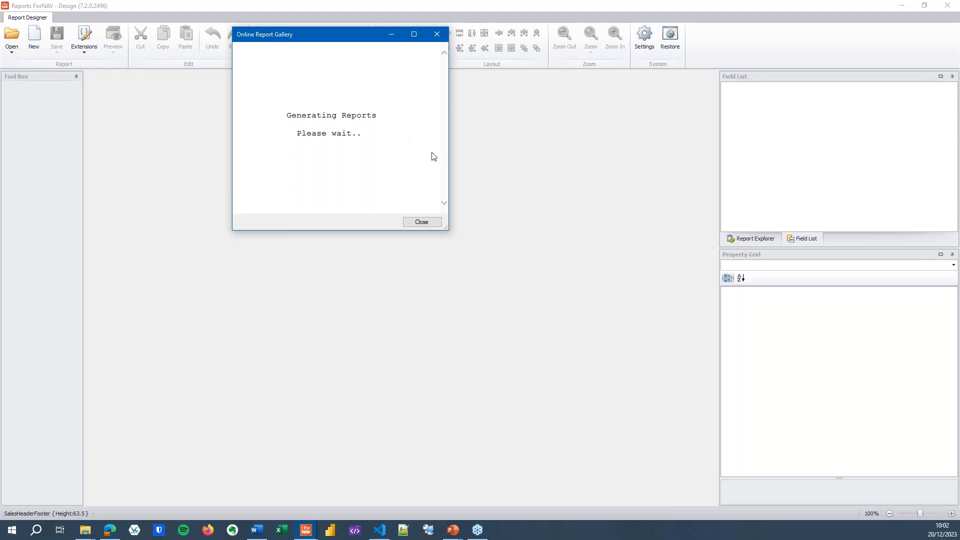
mouse_move(463, 166)
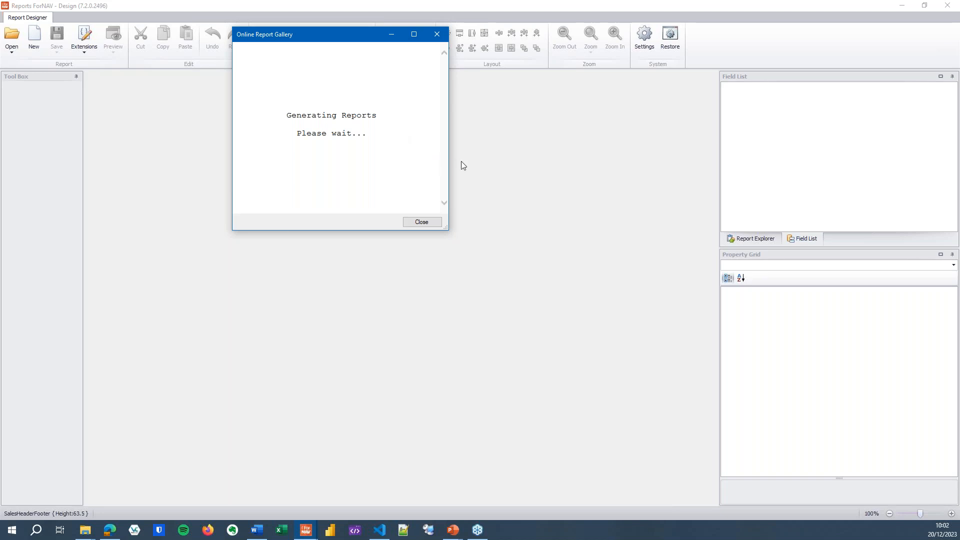
mouse_move(489, 160)
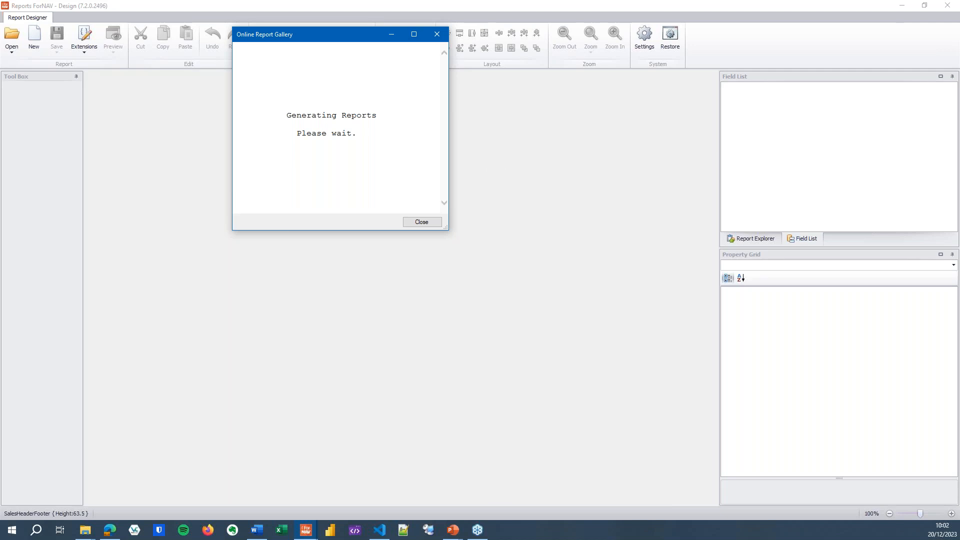
left_click(422, 221)
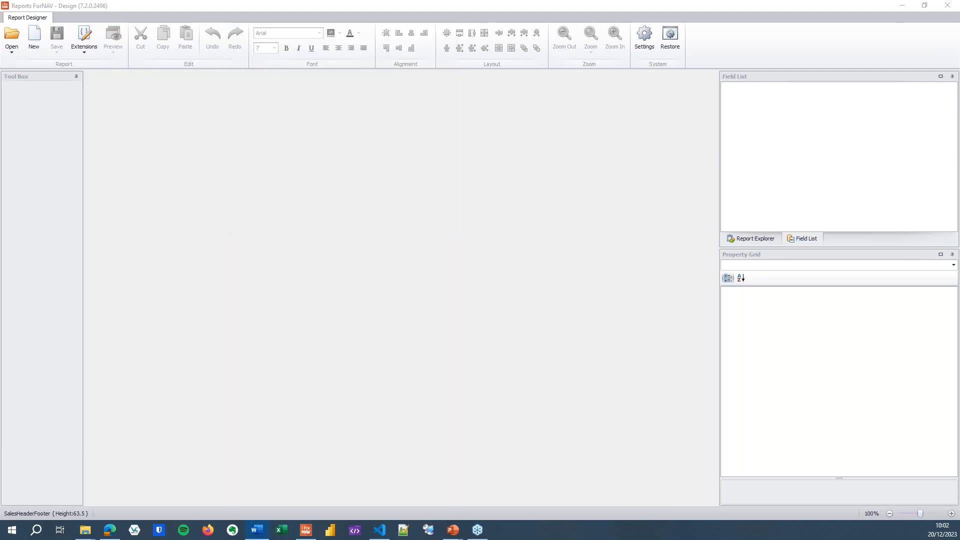
left_click(11, 37)
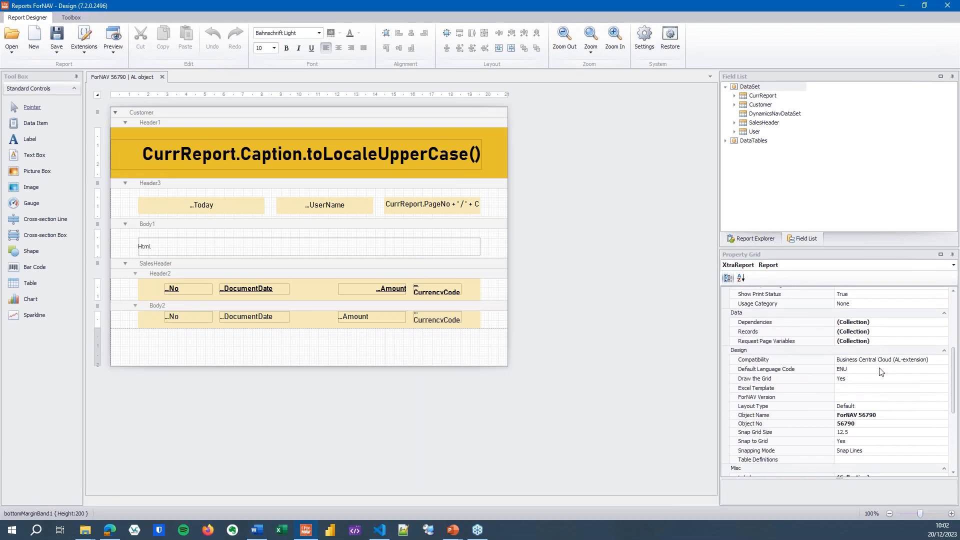
Rename the report object to PTE Customer List and set the ENU caption to 'Customer List'.
left_click(888, 412)
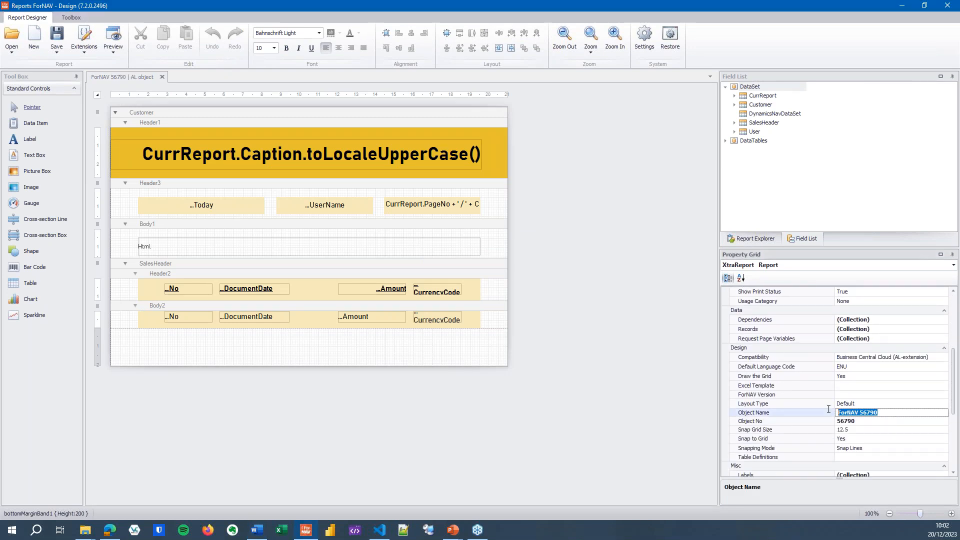
mouse_move(891, 410)
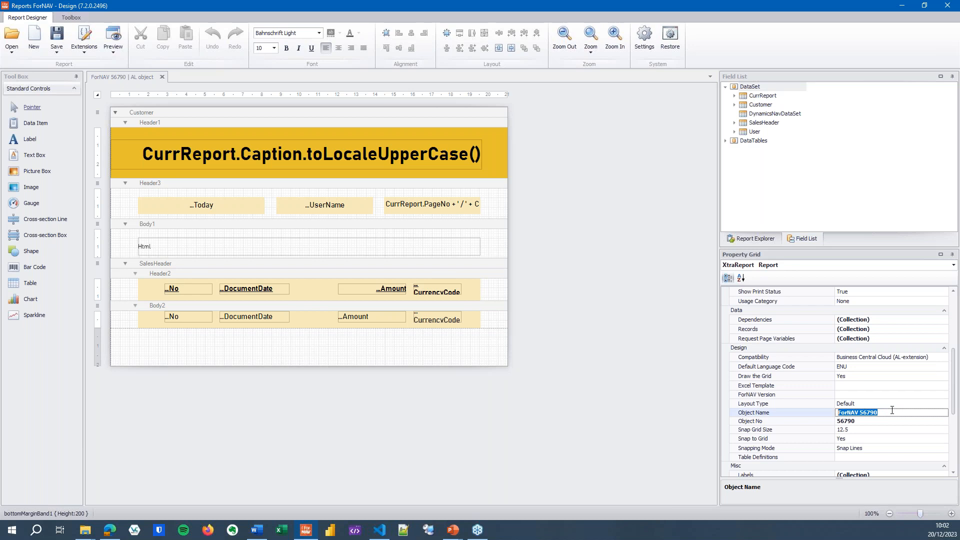
type("PTE Customer L")
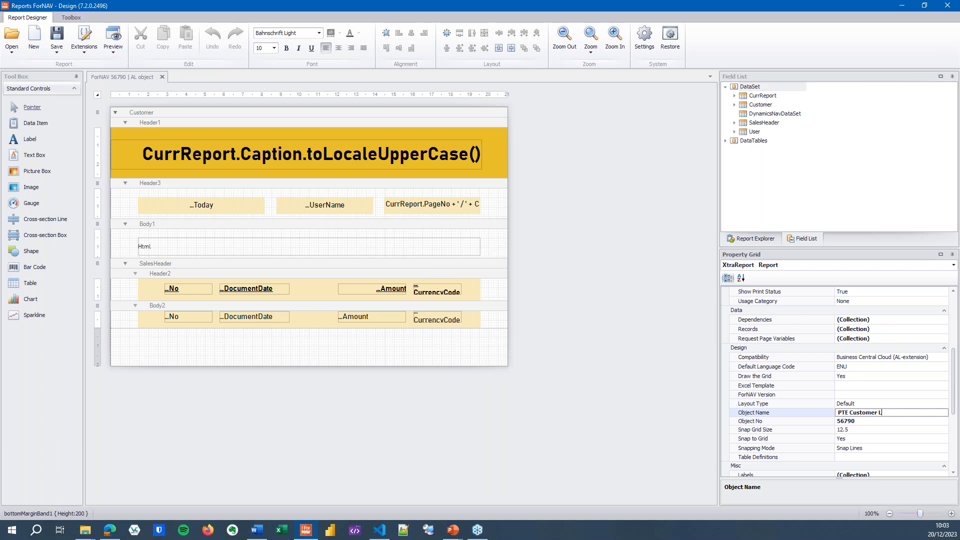
type("ist")
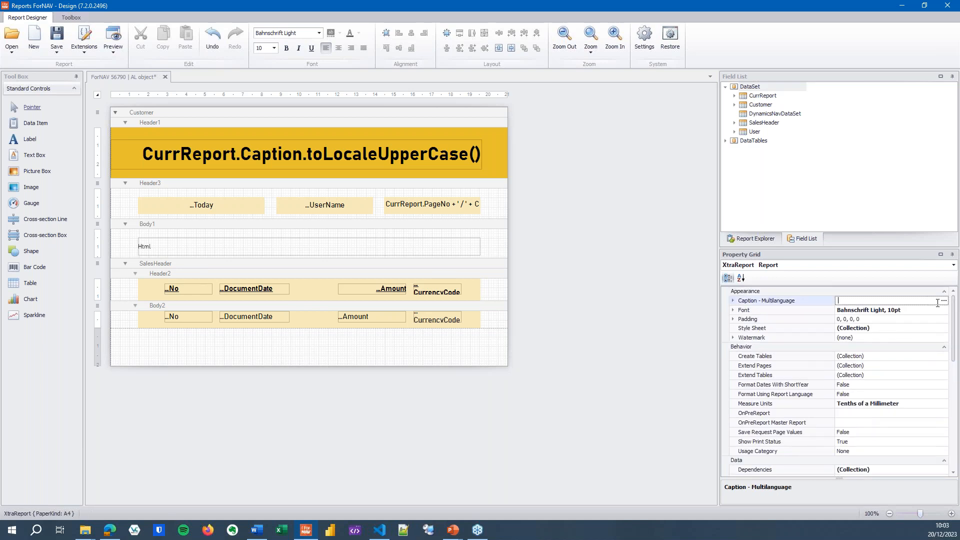
left_click(942, 300)
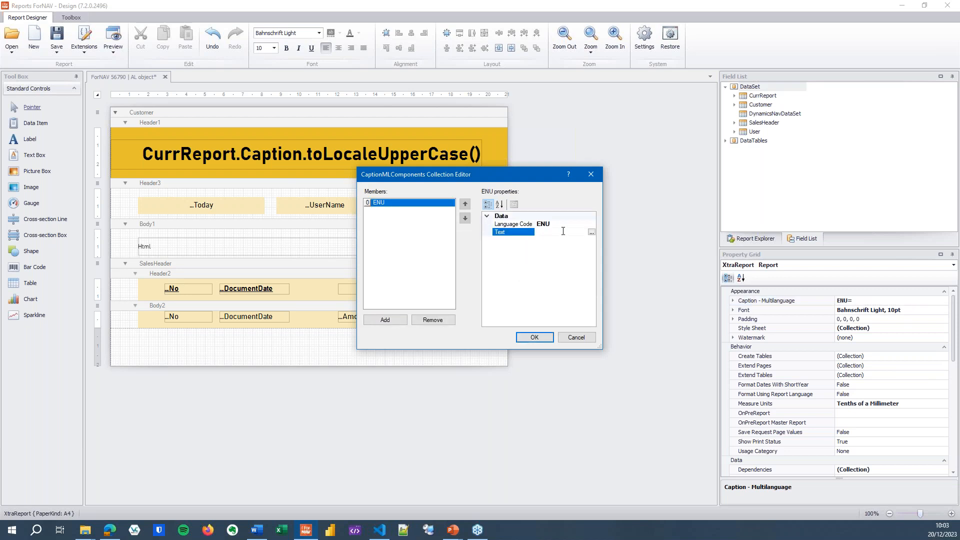
type("Customer List")
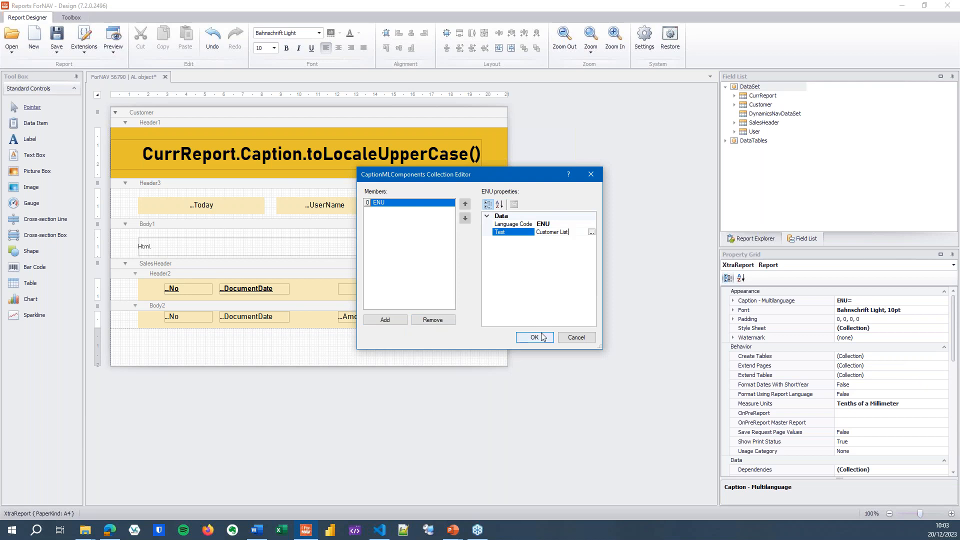
left_click(533, 338)
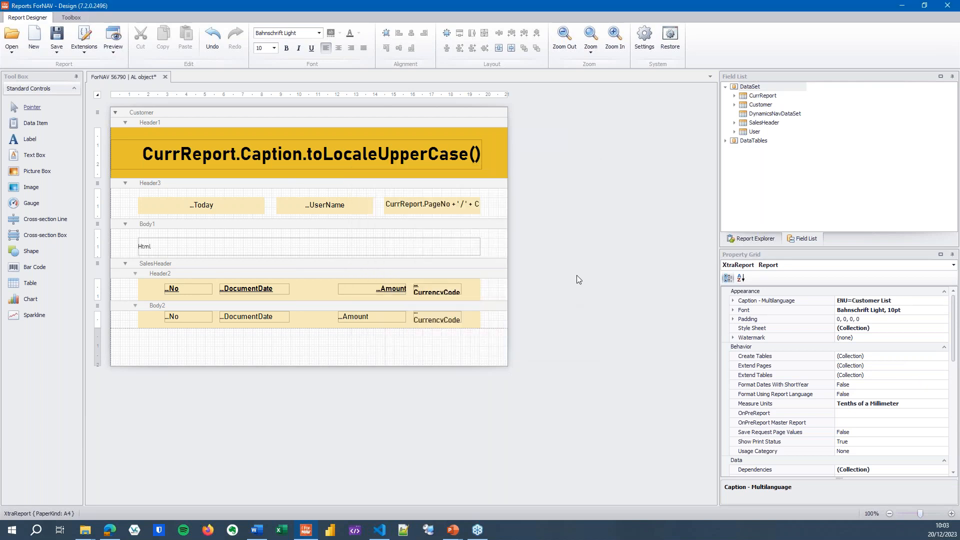
mouse_move(547, 244)
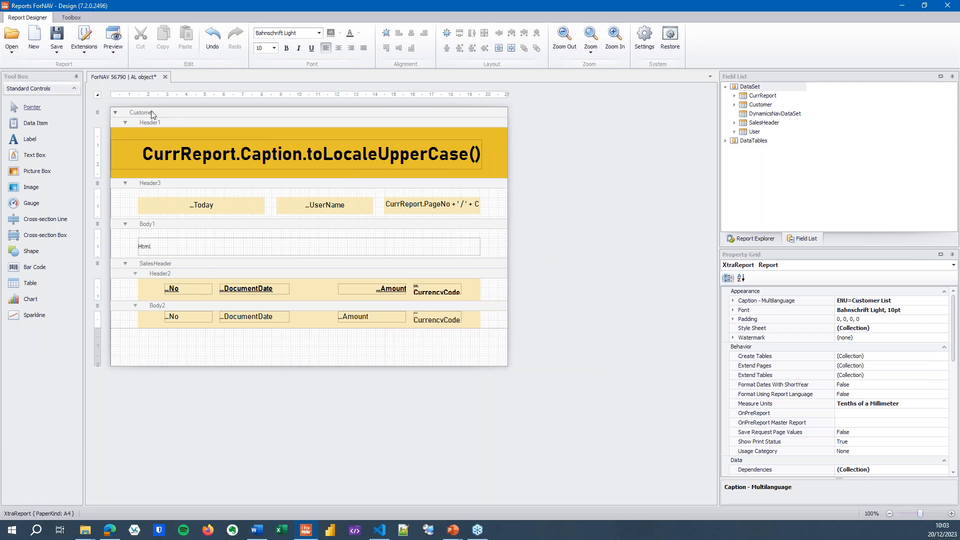
Save the report as an object on the Business Central server after the preview warning.
left_click(112, 37)
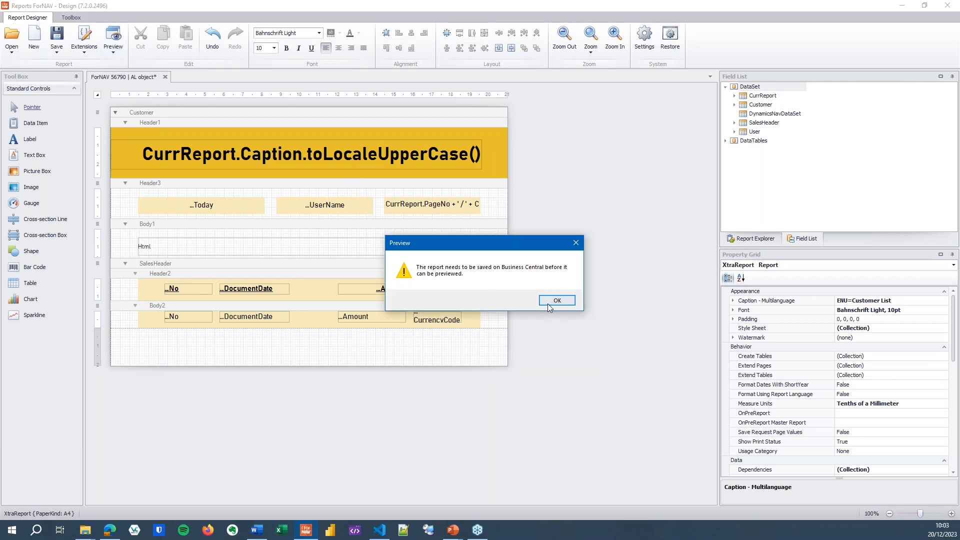
left_click(555, 300)
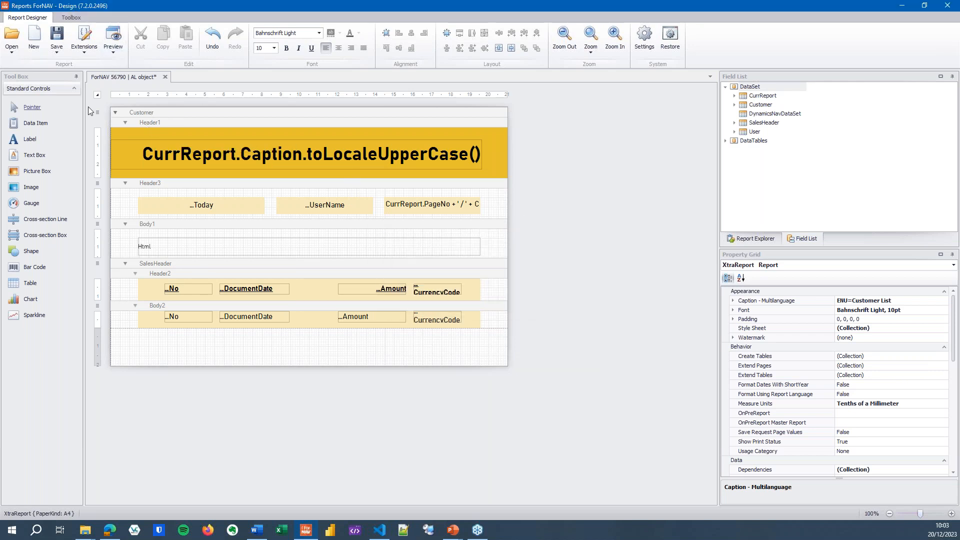
left_click(56, 38)
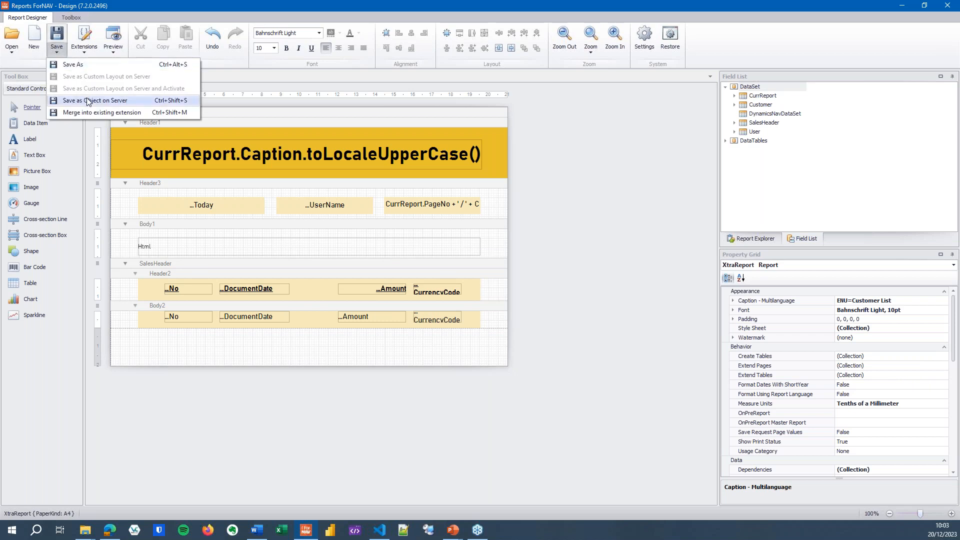
left_click(98, 100)
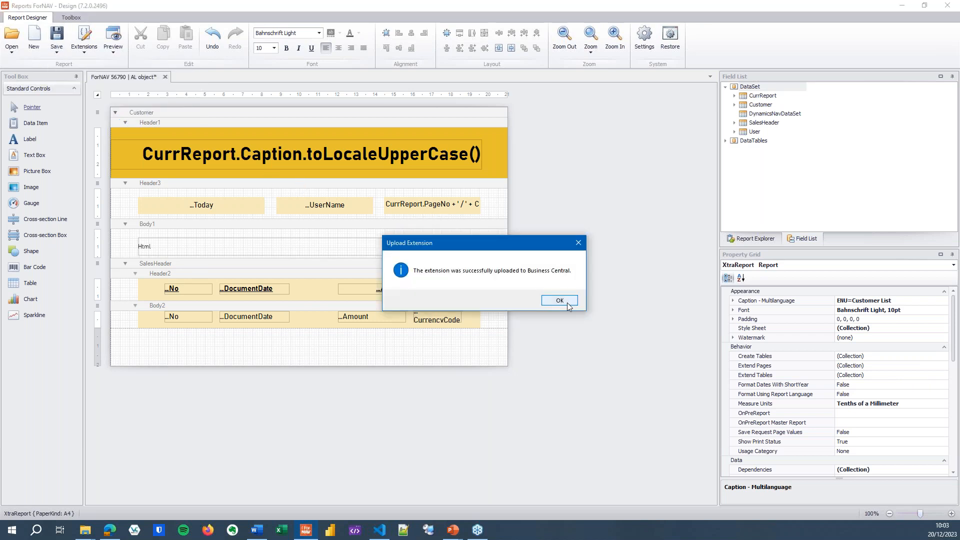
left_click(558, 300)
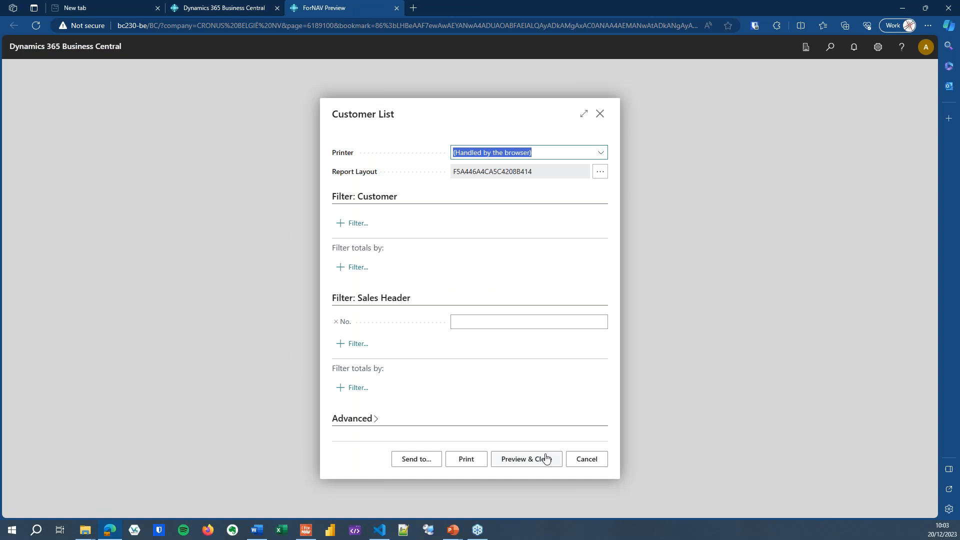
Preview the Customer List report twice from the request page, closing each preview.
left_click(525, 458)
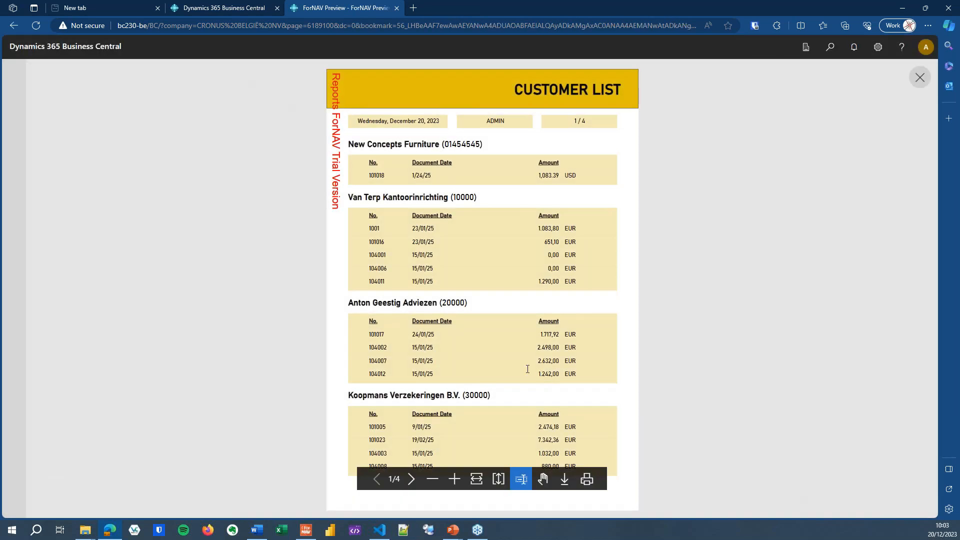
left_click(919, 78)
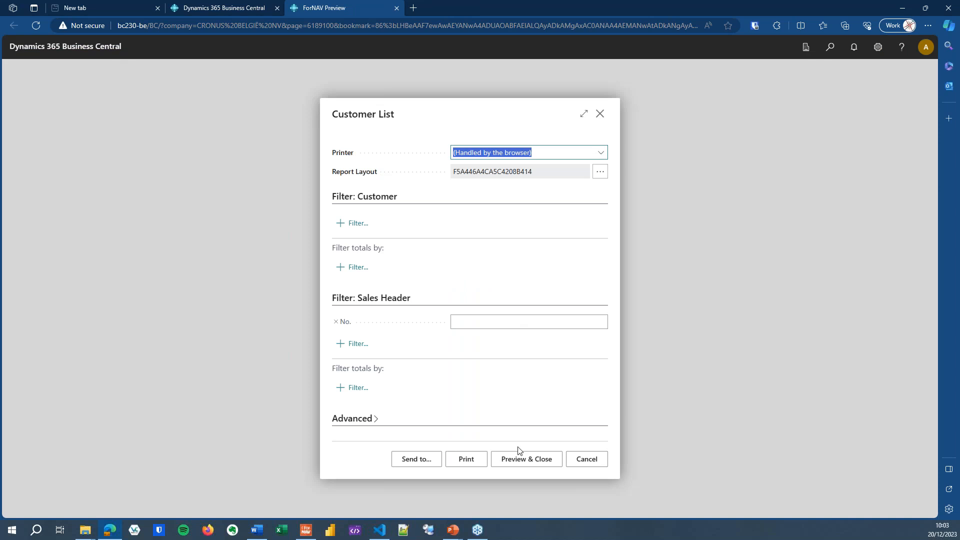
left_click(525, 458)
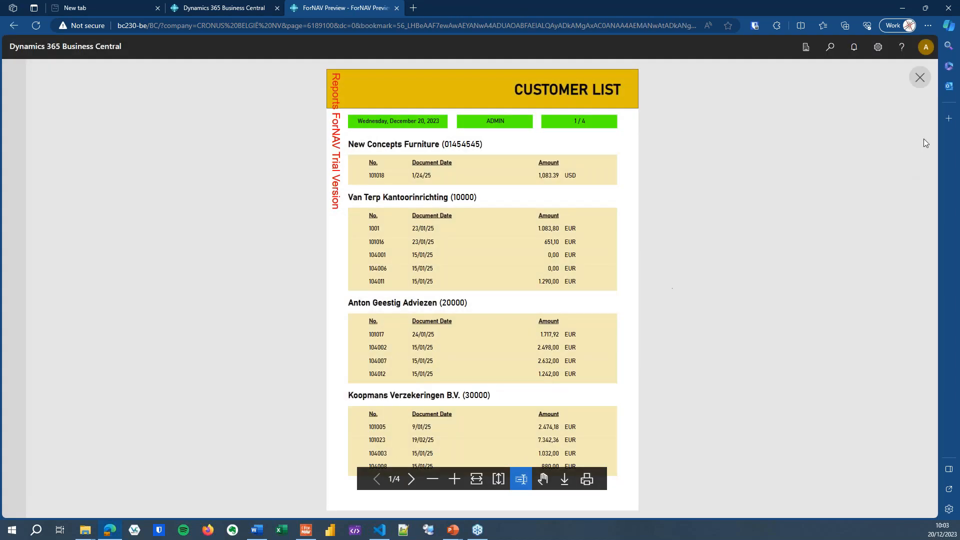
left_click(919, 78)
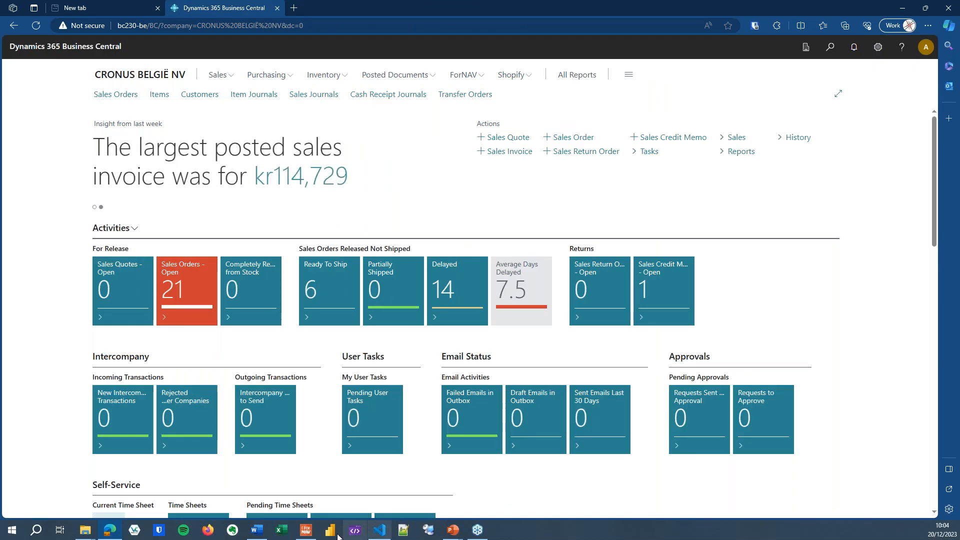
left_click(305, 529)
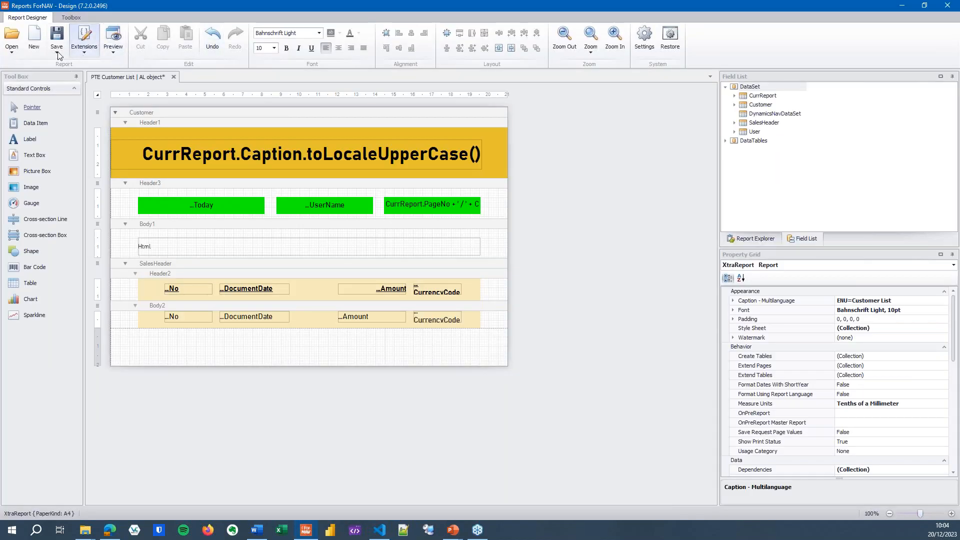
left_click(57, 37)
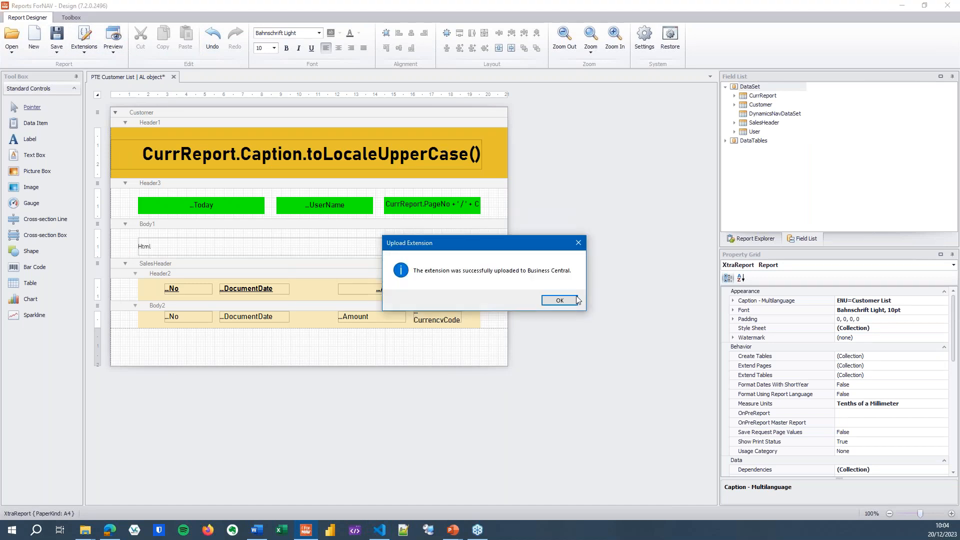
left_click(558, 299)
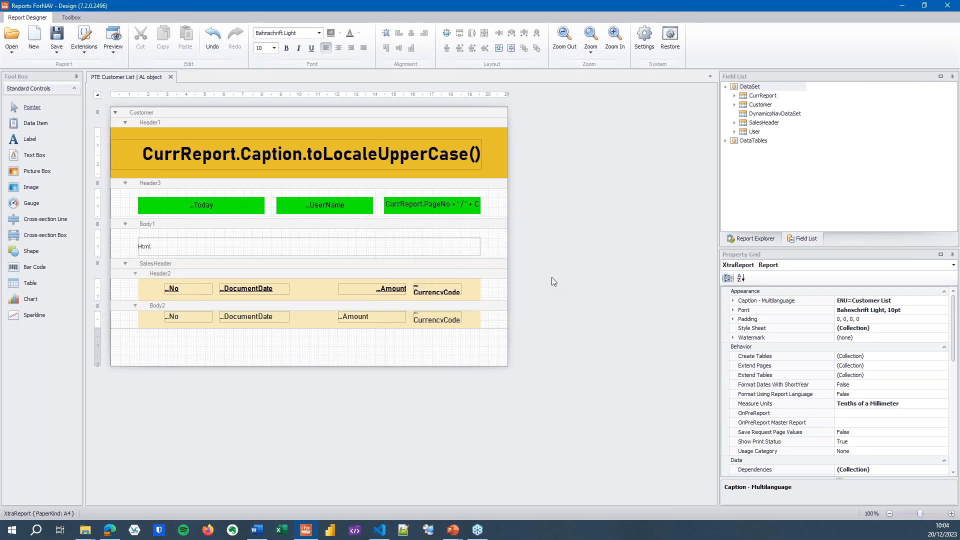
mouse_move(122, 529)
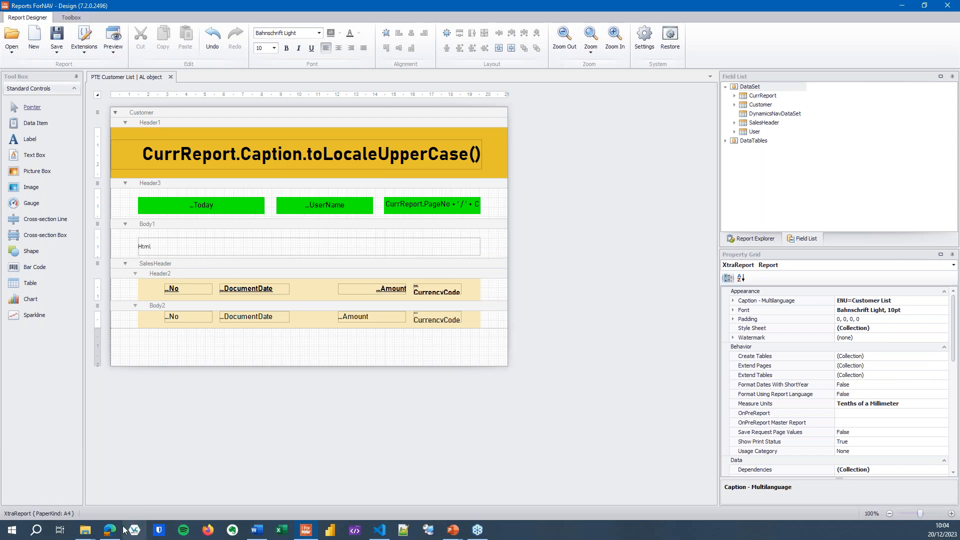
Open Extension Management via search and select the PTECustomerList and PTEMyList extensions.
left_click(109, 530)
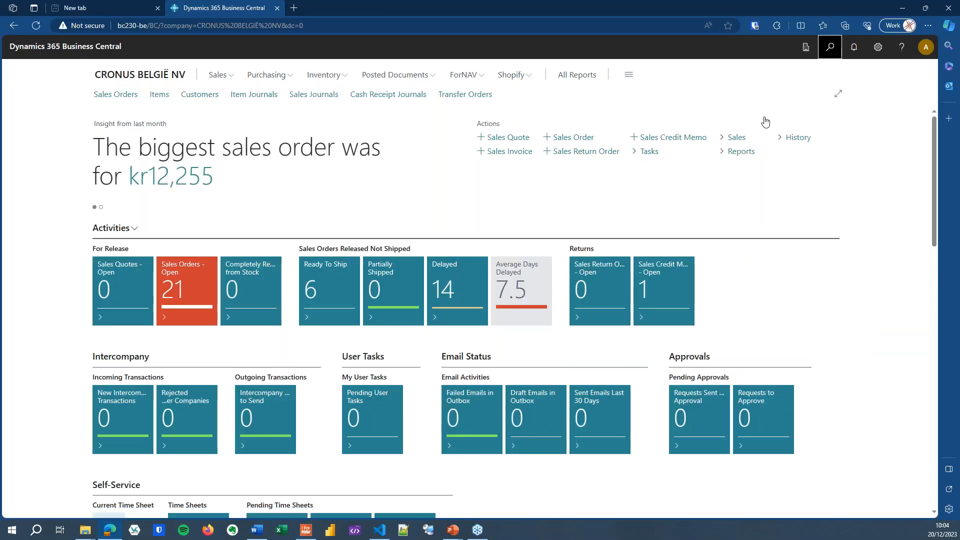
type("ext man")
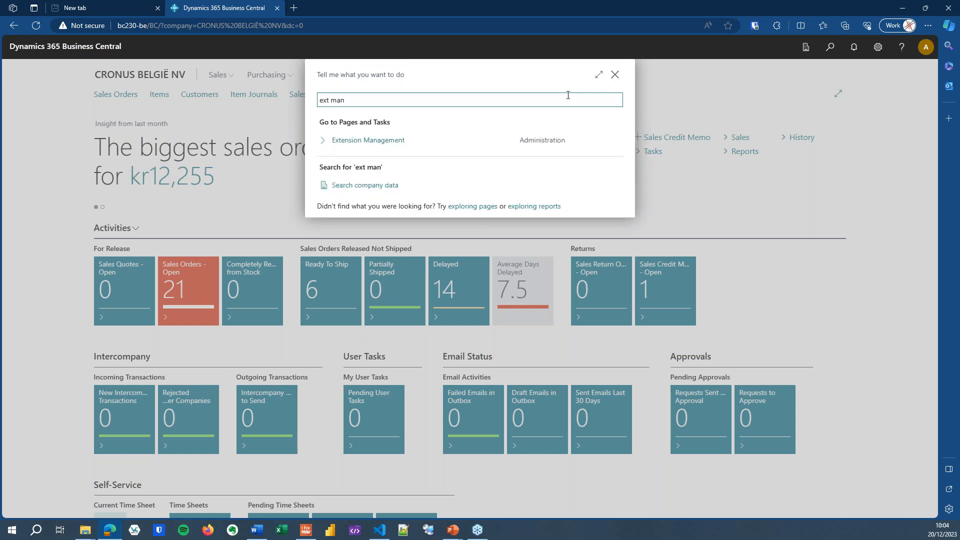
left_click(368, 141)
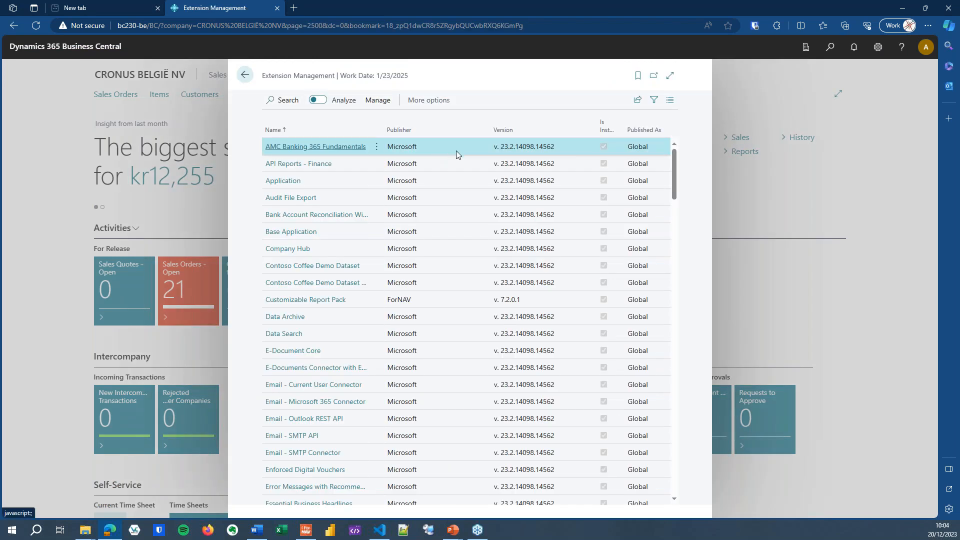
scroll("down", 3)
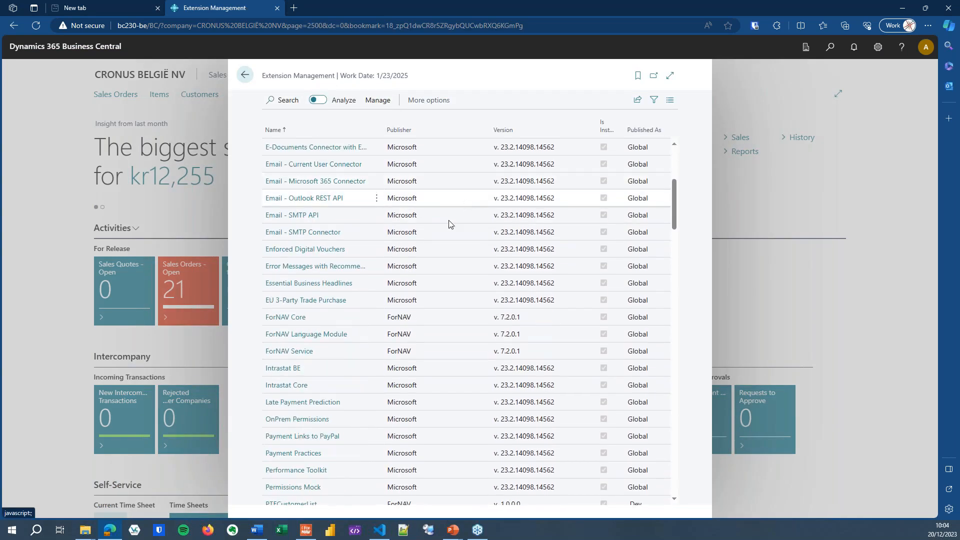
scroll("down", 3)
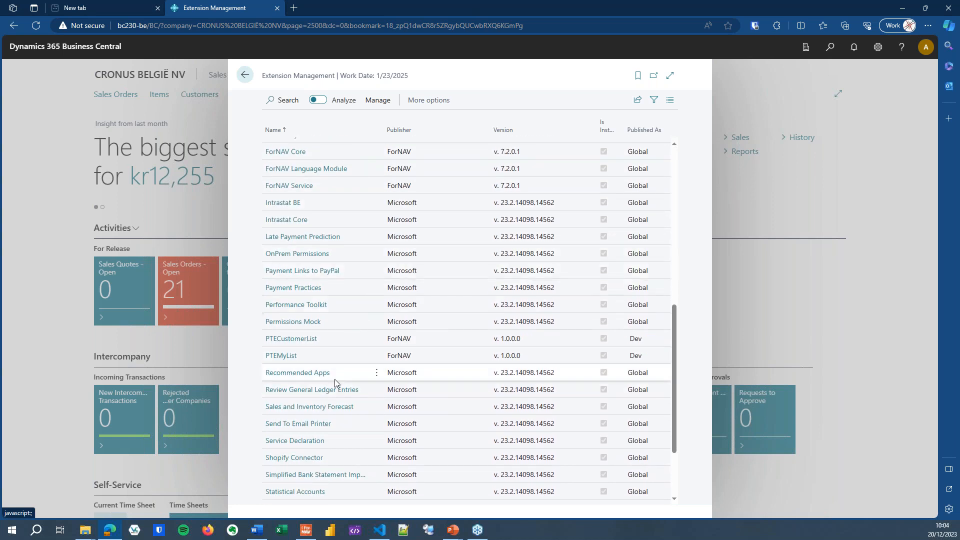
left_click(291, 338)
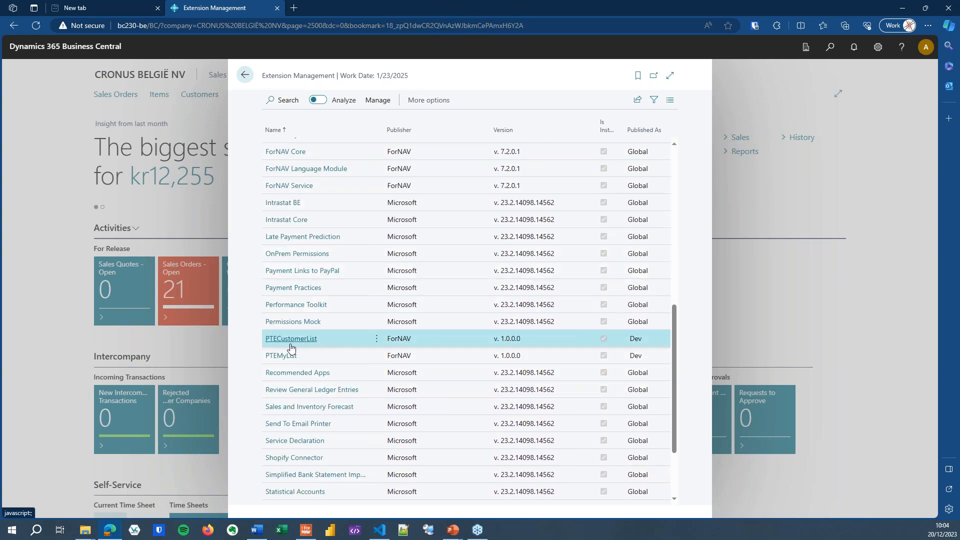
left_click(280, 355)
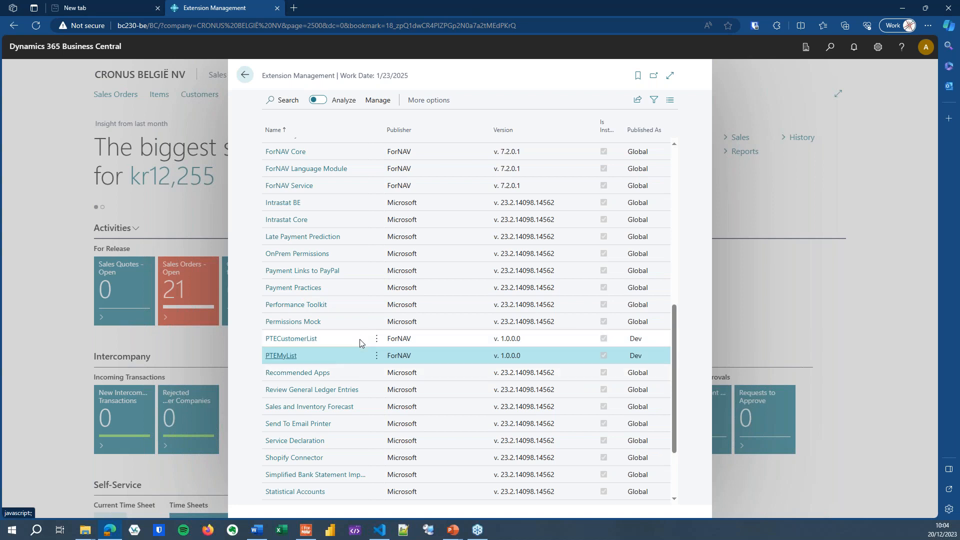
mouse_move(362, 349)
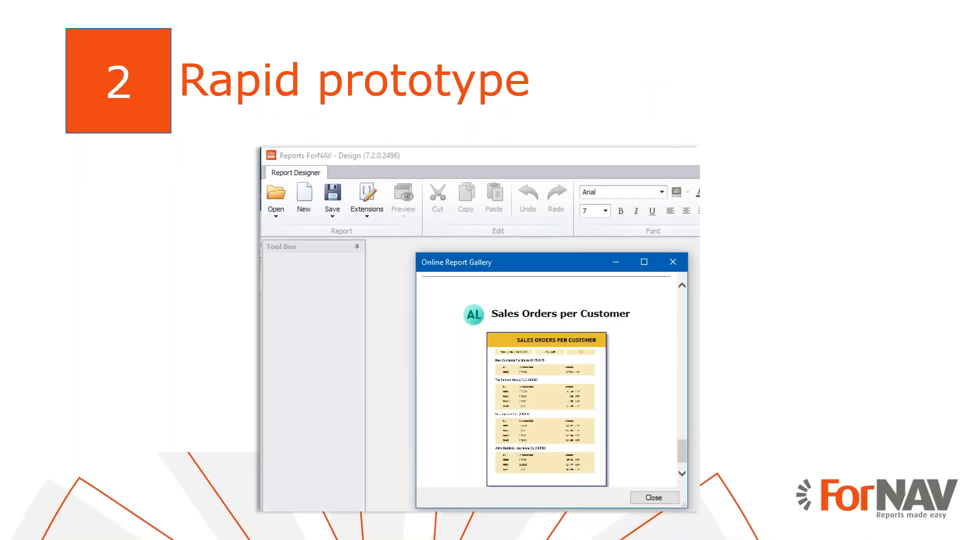
Show the '2 Rapid prototype' slide in PowerPoint.
key("Right")
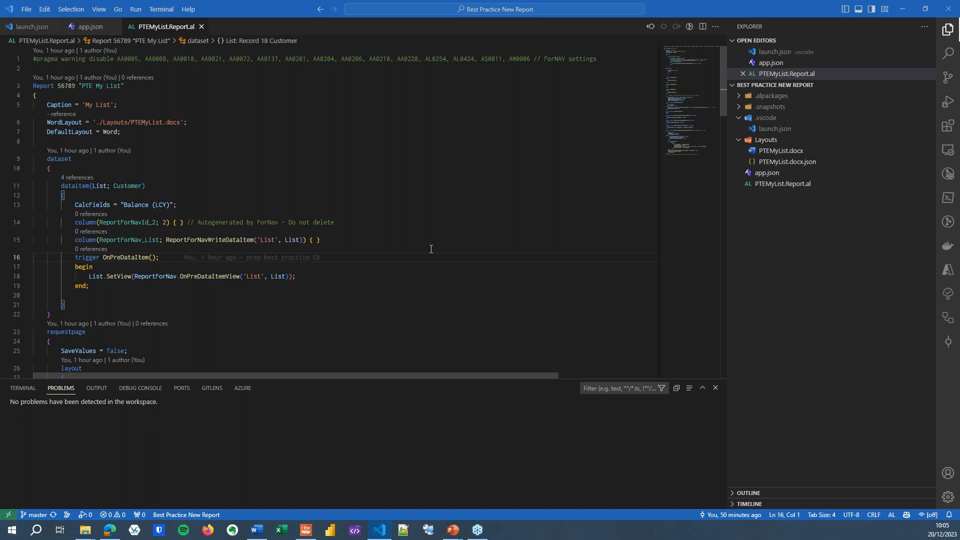
mouse_move(433, 242)
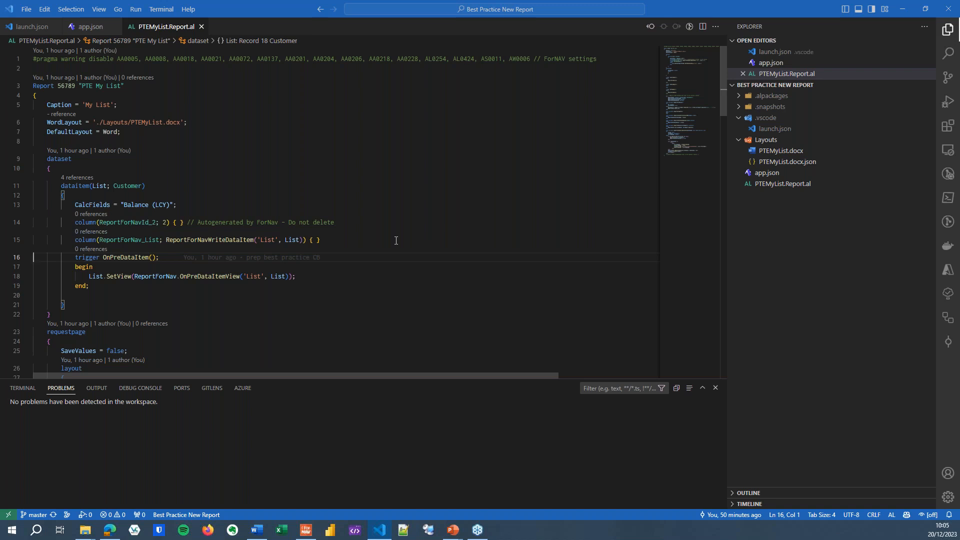
mouse_move(400, 231)
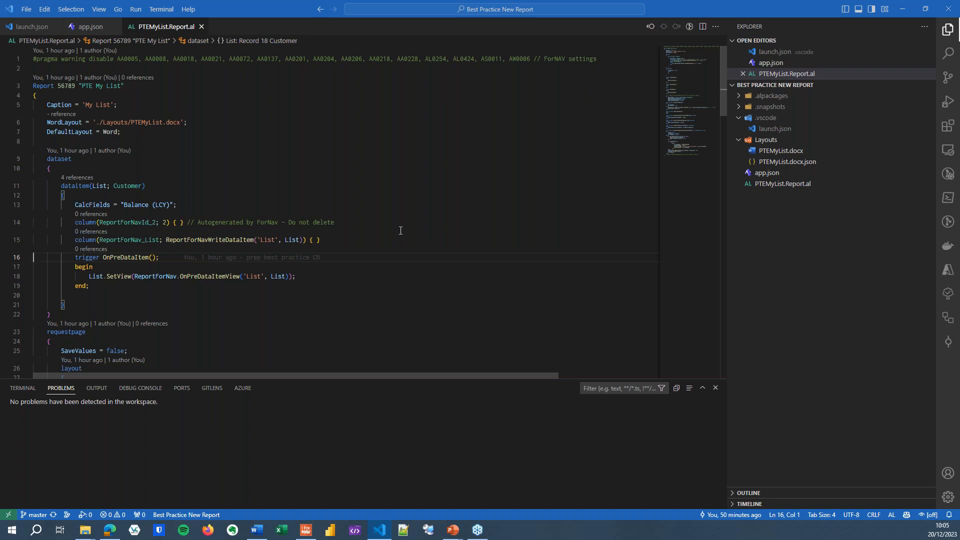
mouse_move(415, 224)
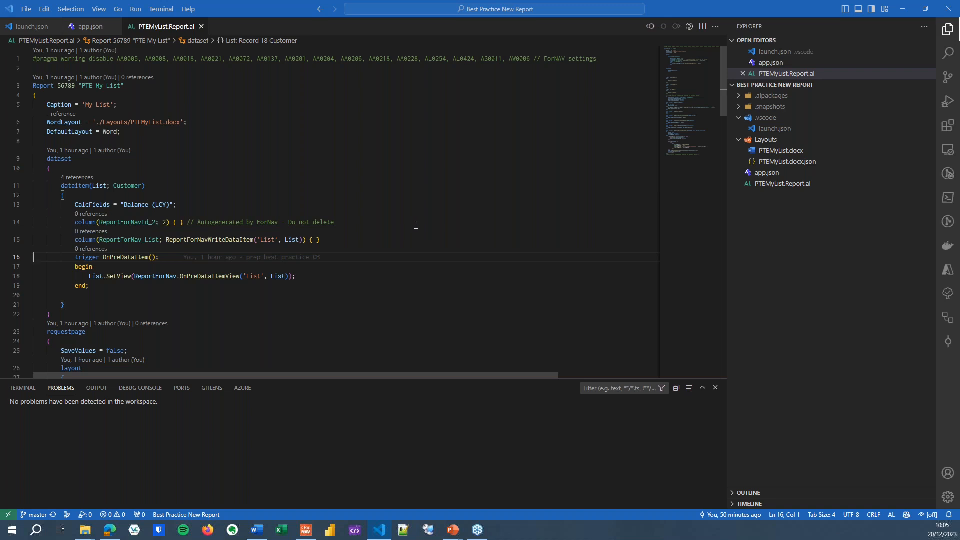
mouse_move(426, 213)
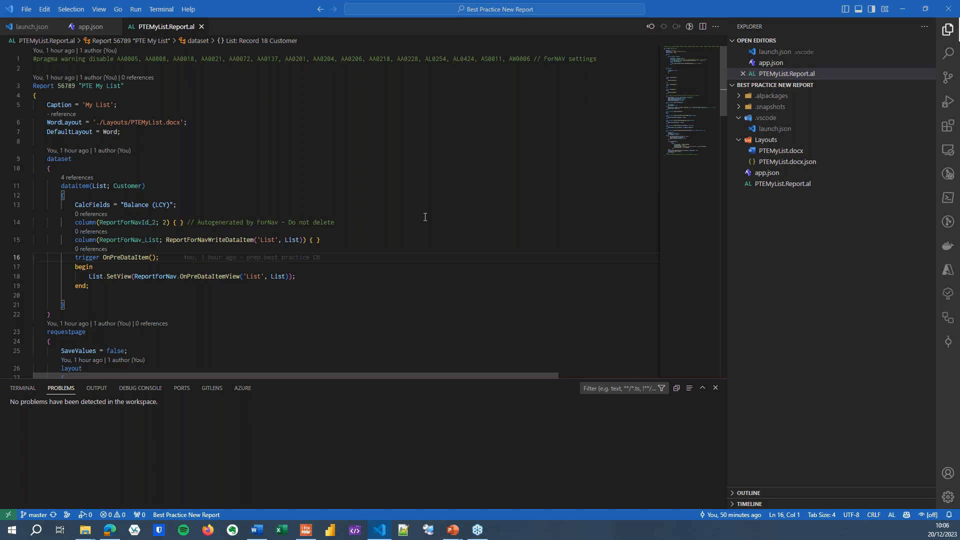
mouse_move(435, 193)
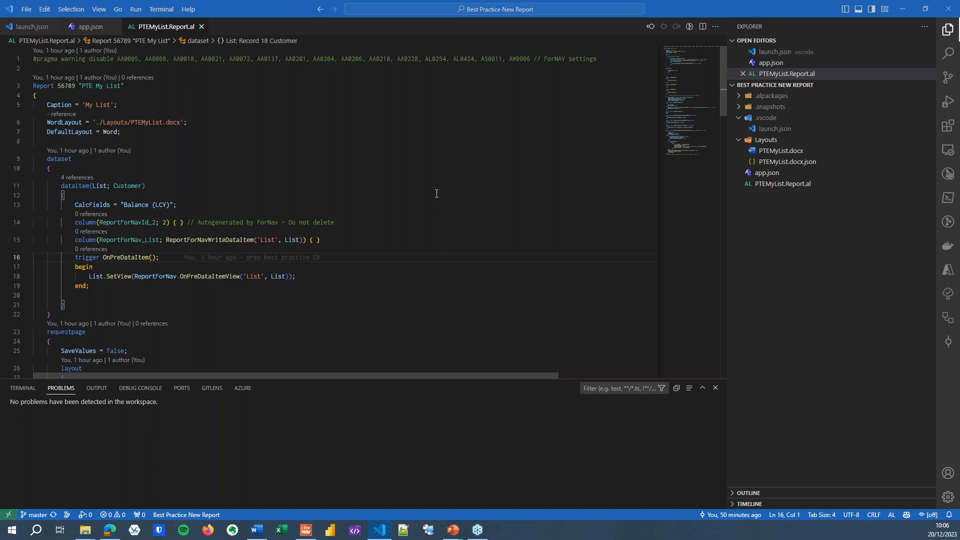
mouse_move(448, 184)
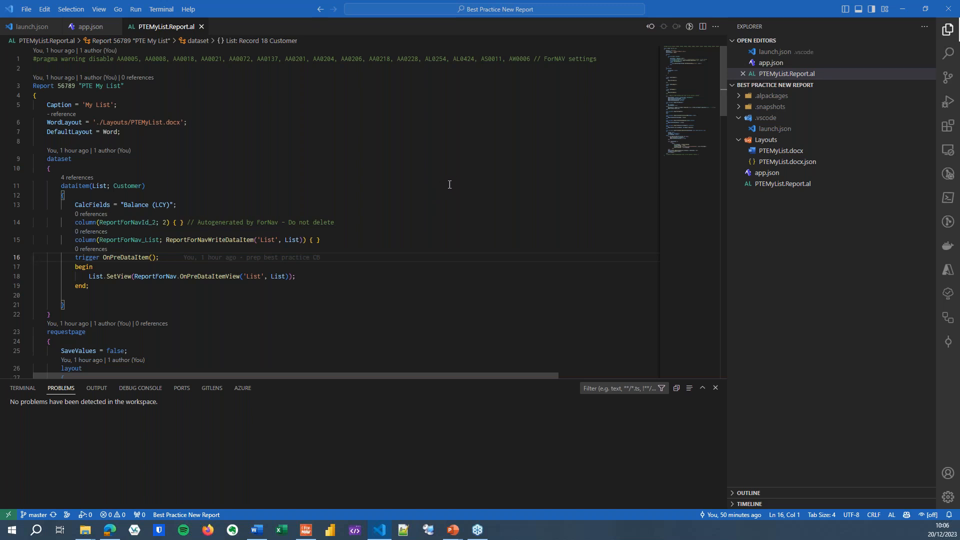
mouse_move(458, 185)
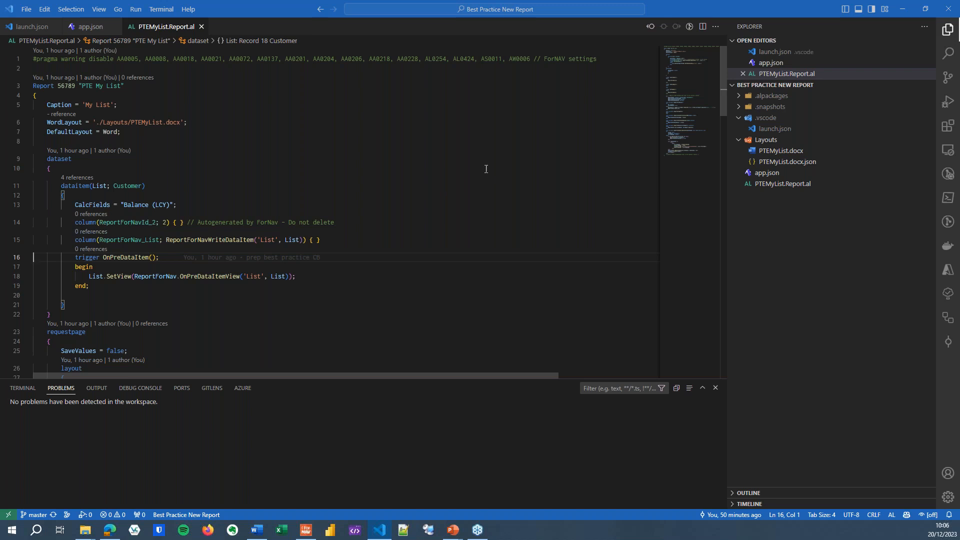
mouse_move(471, 184)
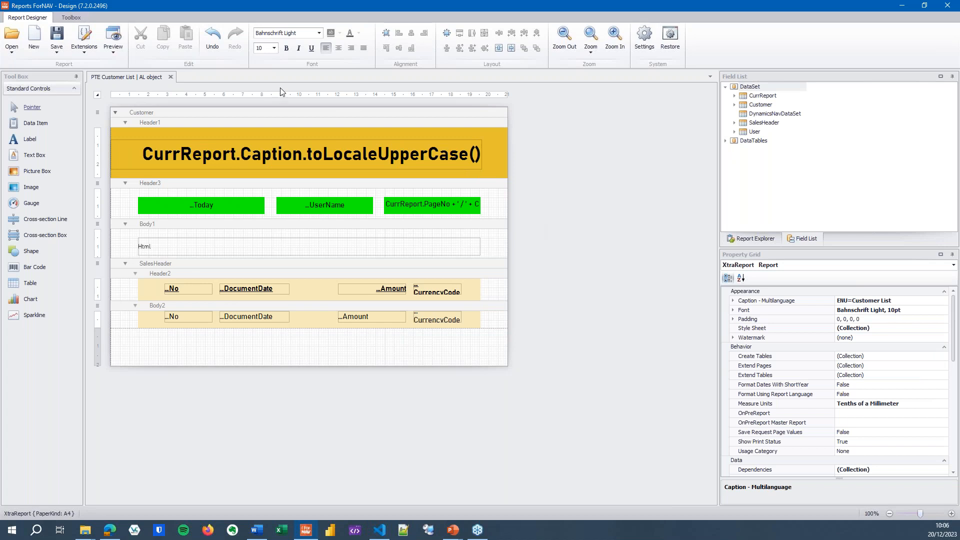
mouse_move(60, 60)
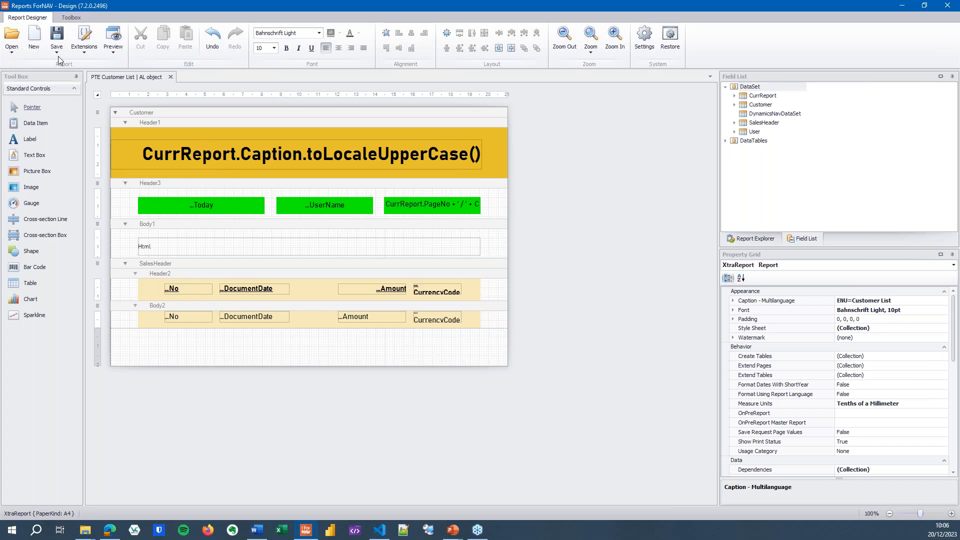
Save the report as PTECustomerList.Report.al in the Best Practice New Report folder.
left_click(55, 37)
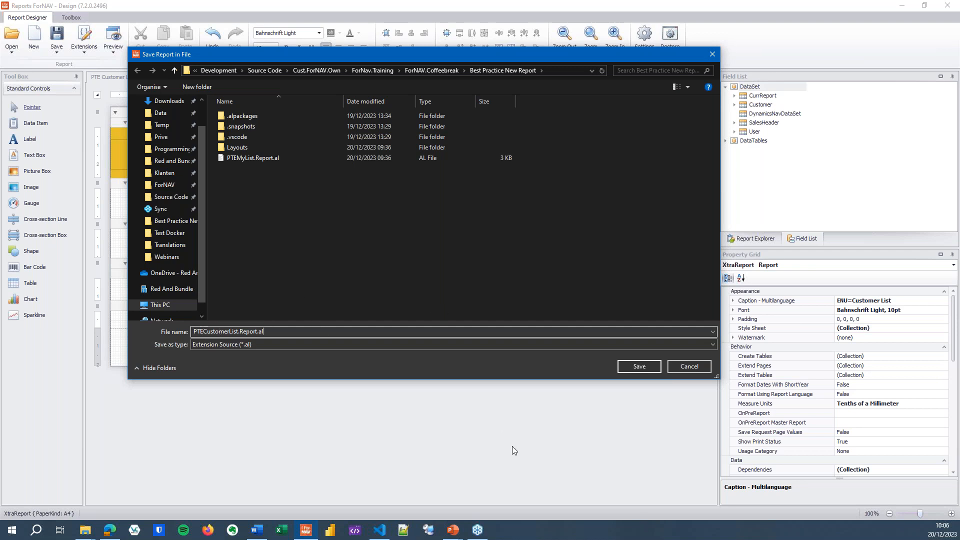
left_click(638, 366)
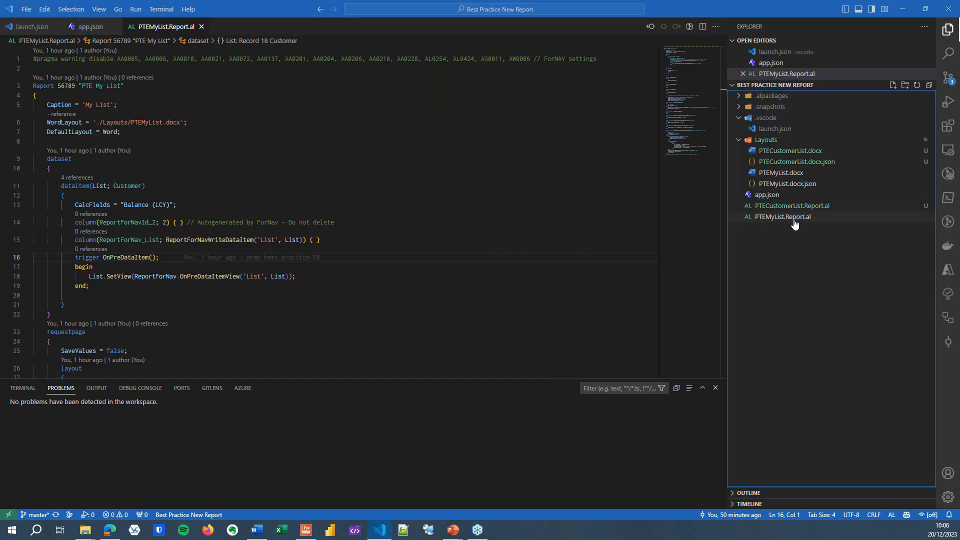
mouse_move(786, 225)
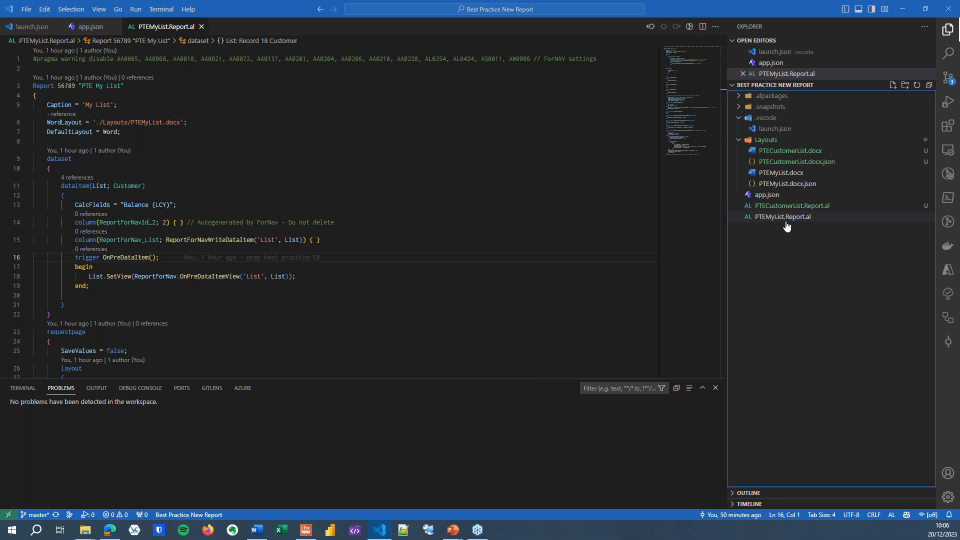
mouse_move(761, 238)
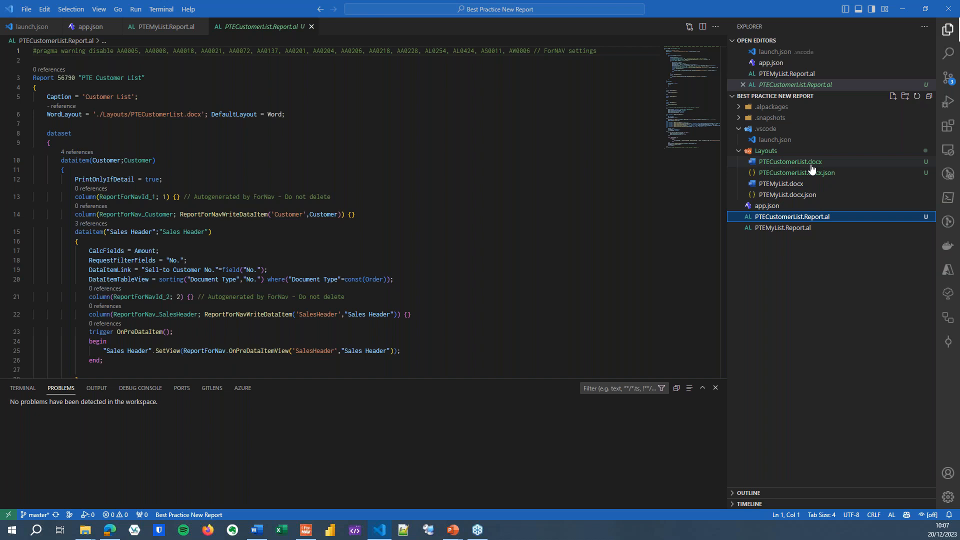
Open the untracked PTECustomerList.docx layout file, which cannot display as text.
left_click(790, 161)
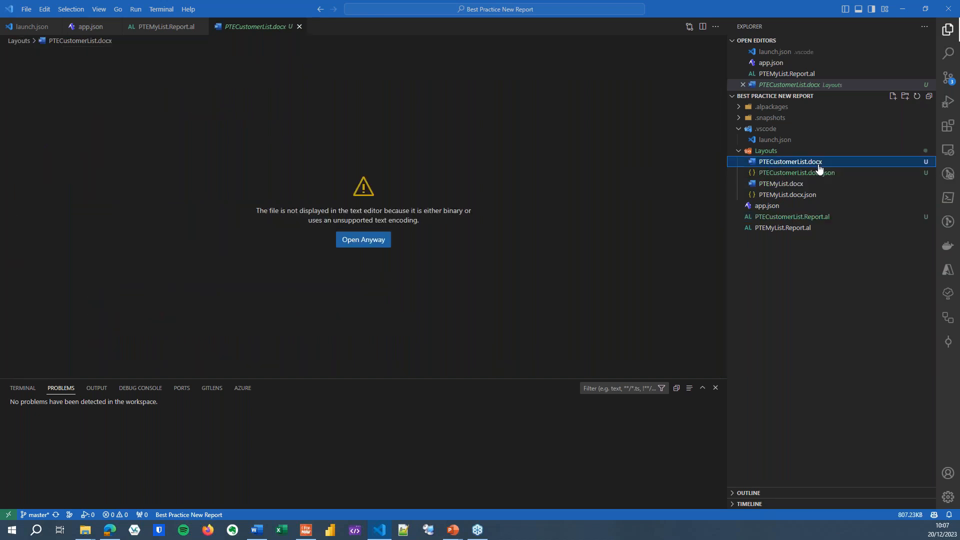
left_click(796, 172)
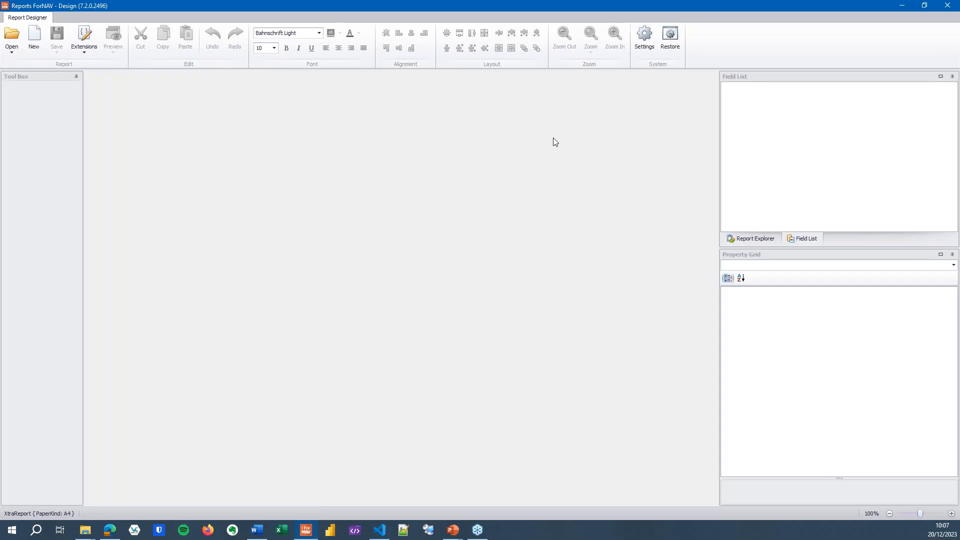
In Designer settings, enable automatically saving a JSON layout representation for source control.
left_click(644, 36)
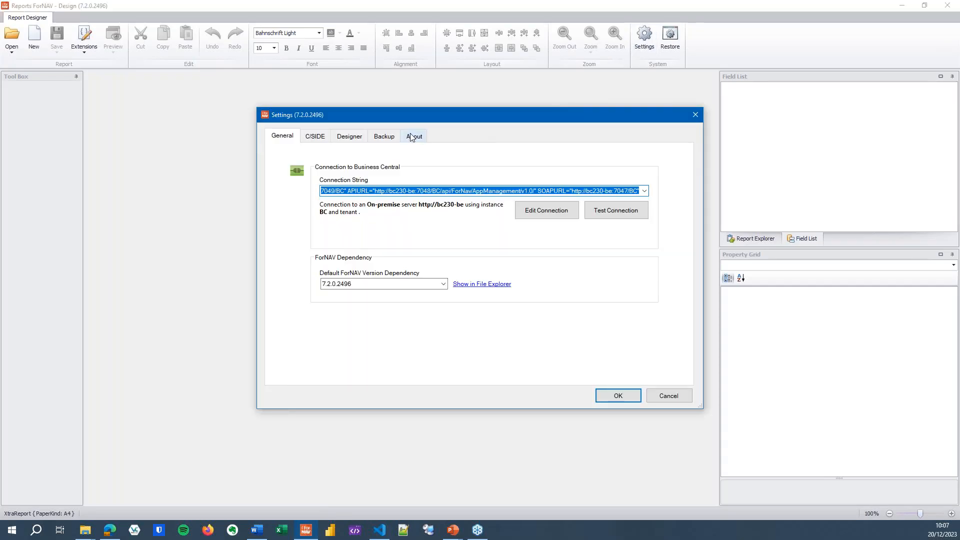
left_click(349, 135)
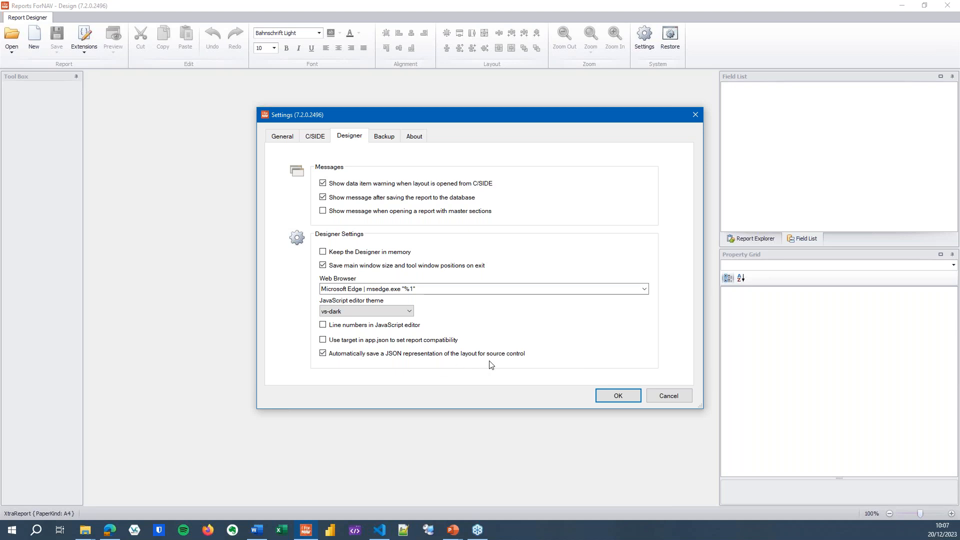
left_click(617, 395)
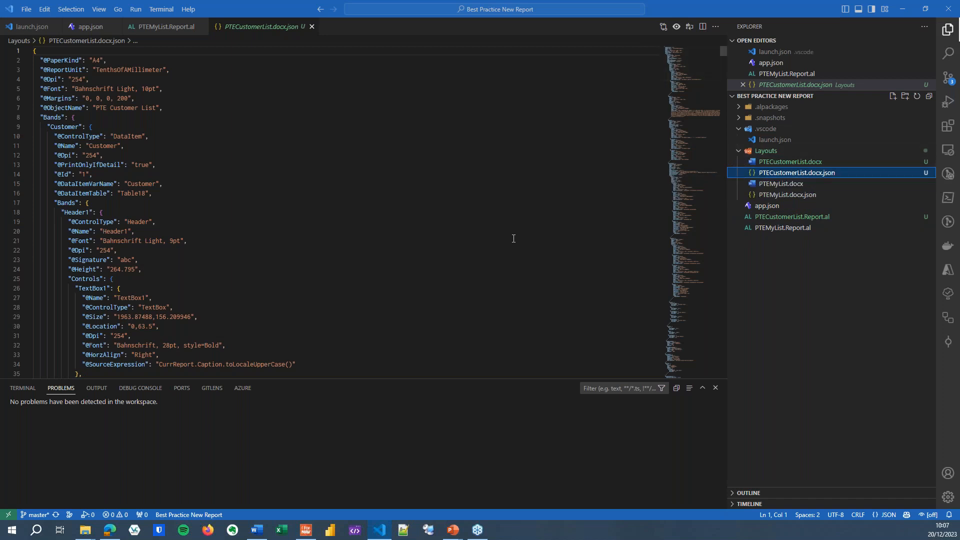
mouse_move(468, 246)
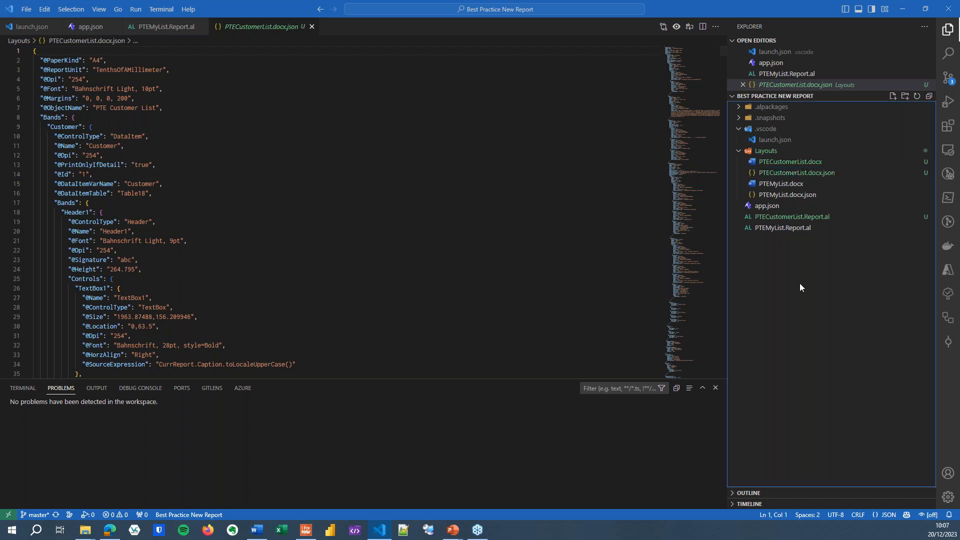
mouse_move(948, 78)
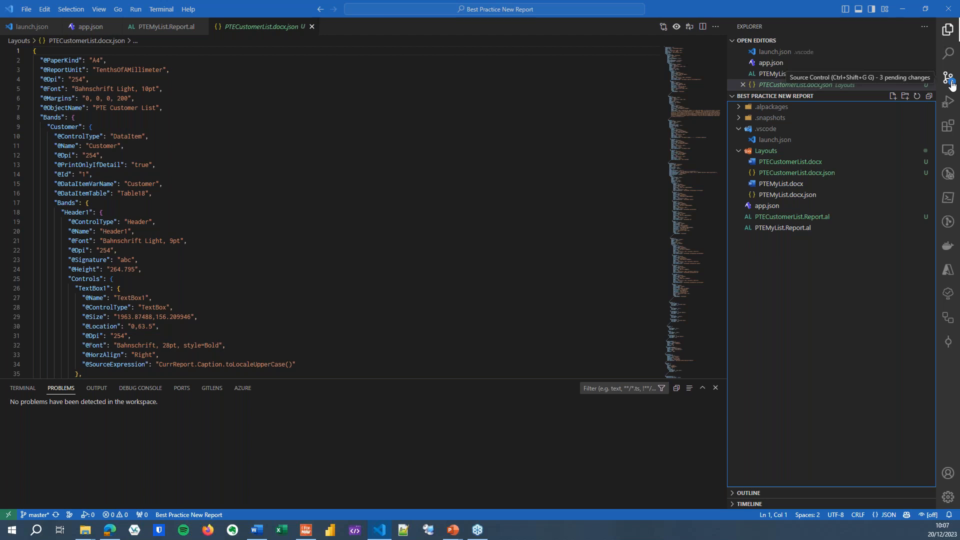
left_click(948, 79)
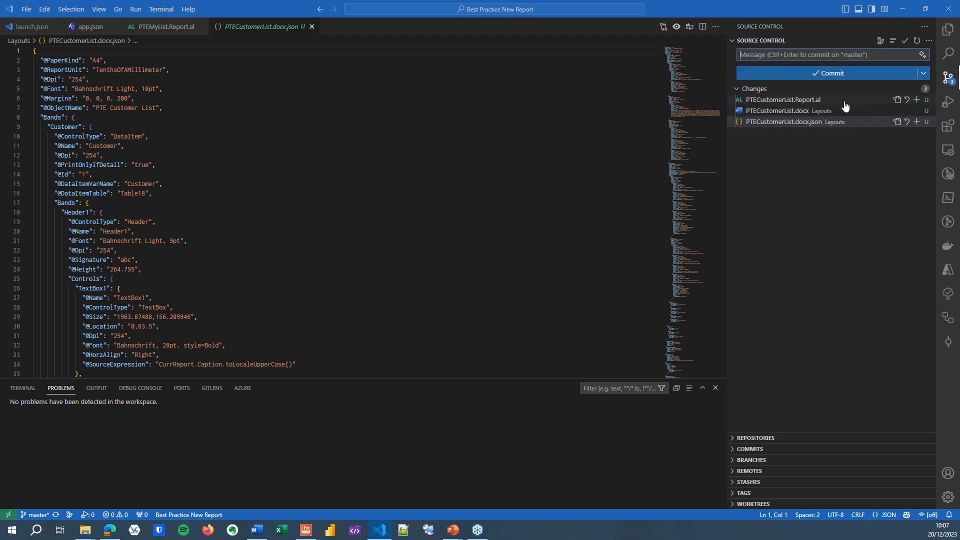
mouse_move(810, 103)
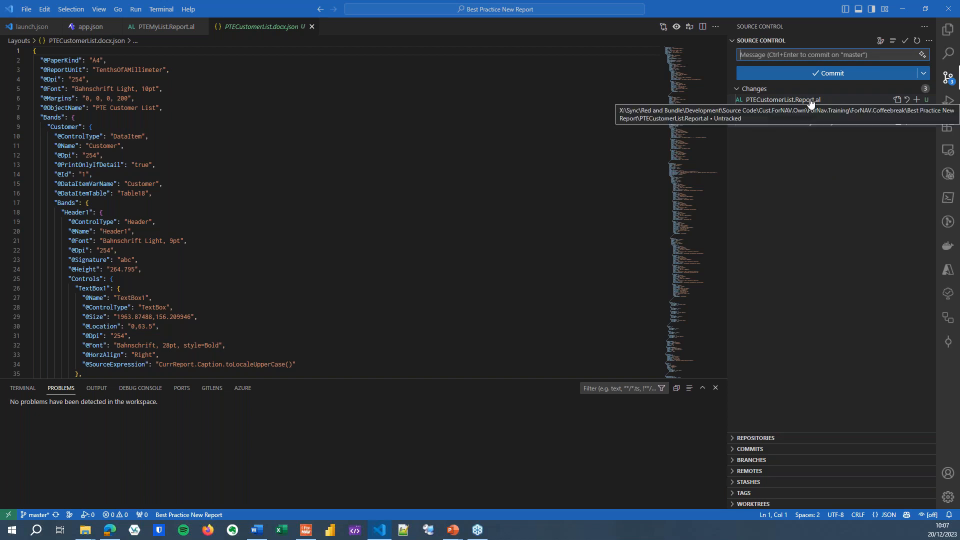
mouse_move(783, 111)
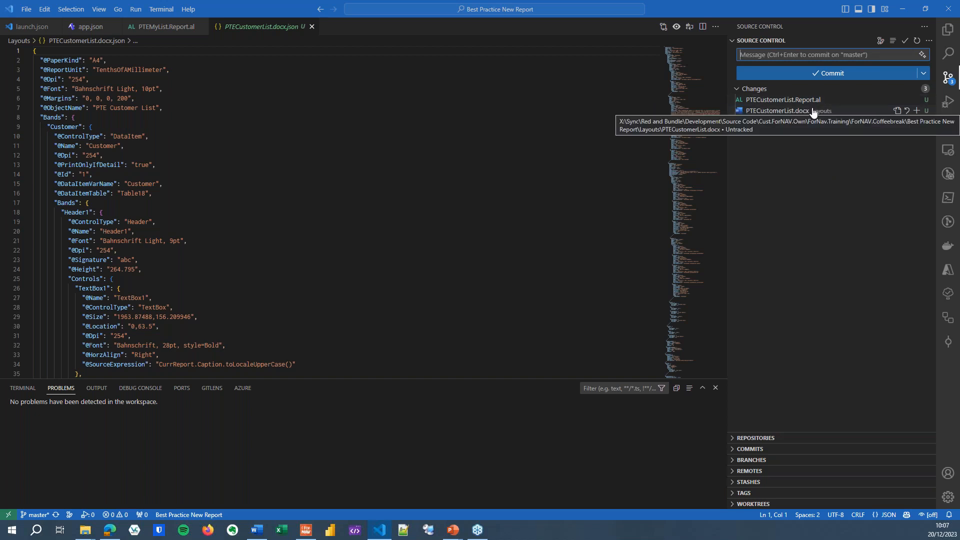
mouse_move(790, 121)
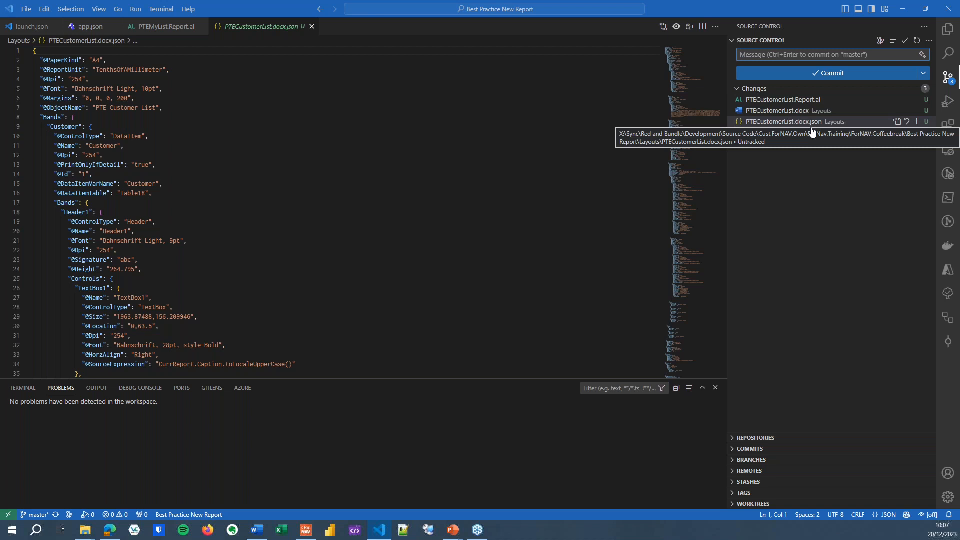
mouse_move(823, 156)
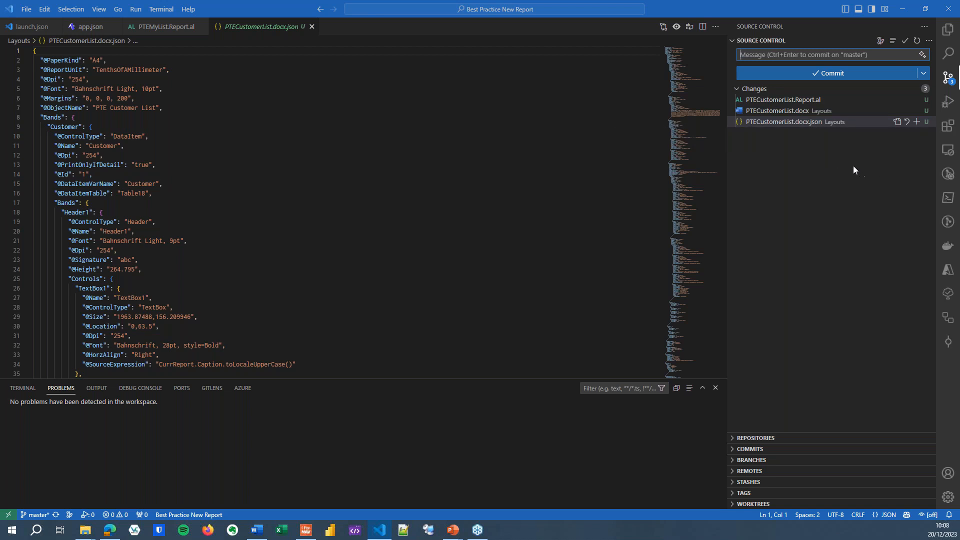
mouse_move(849, 177)
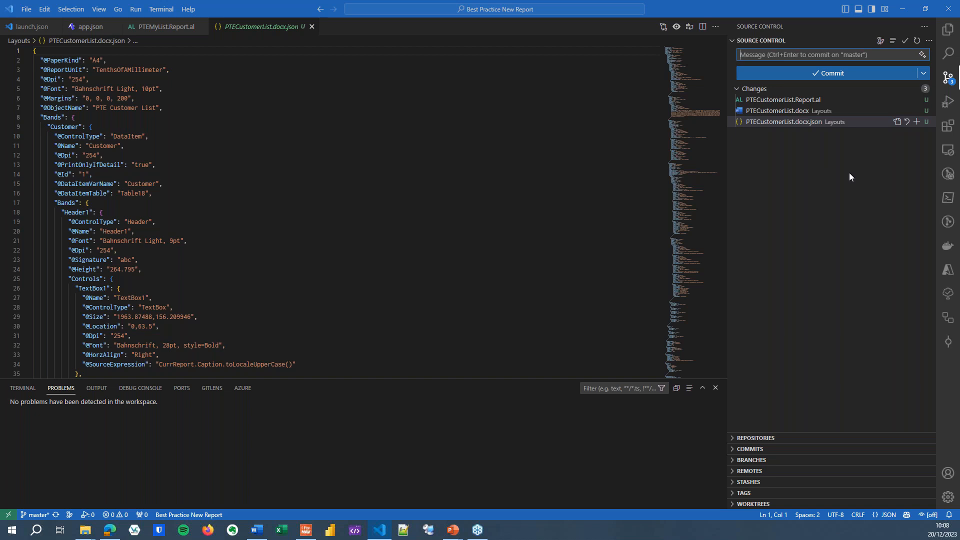
mouse_move(846, 177)
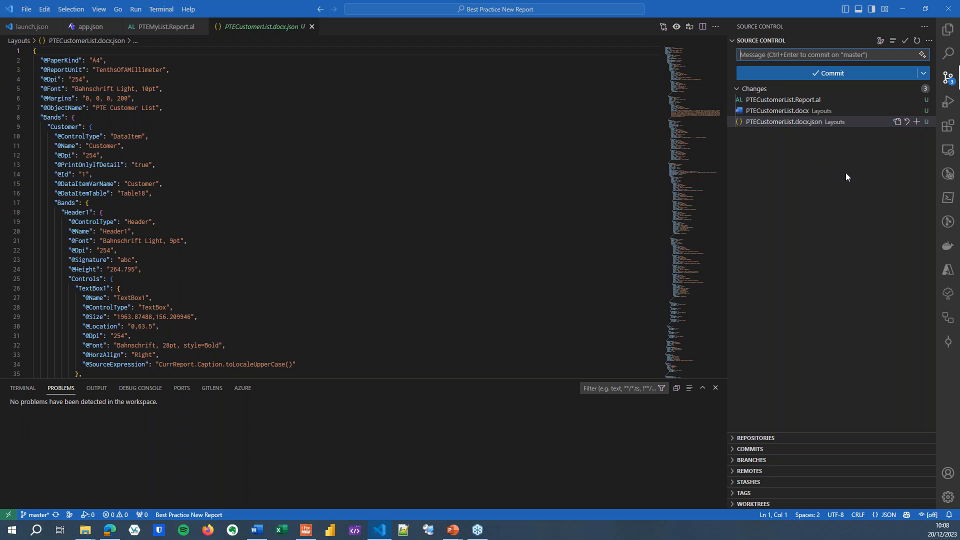
mouse_move(856, 175)
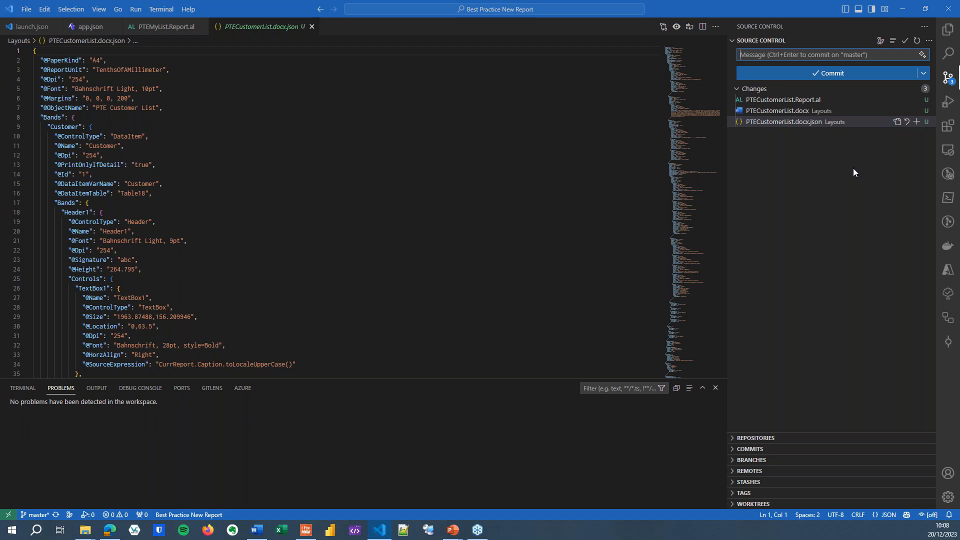
mouse_move(846, 181)
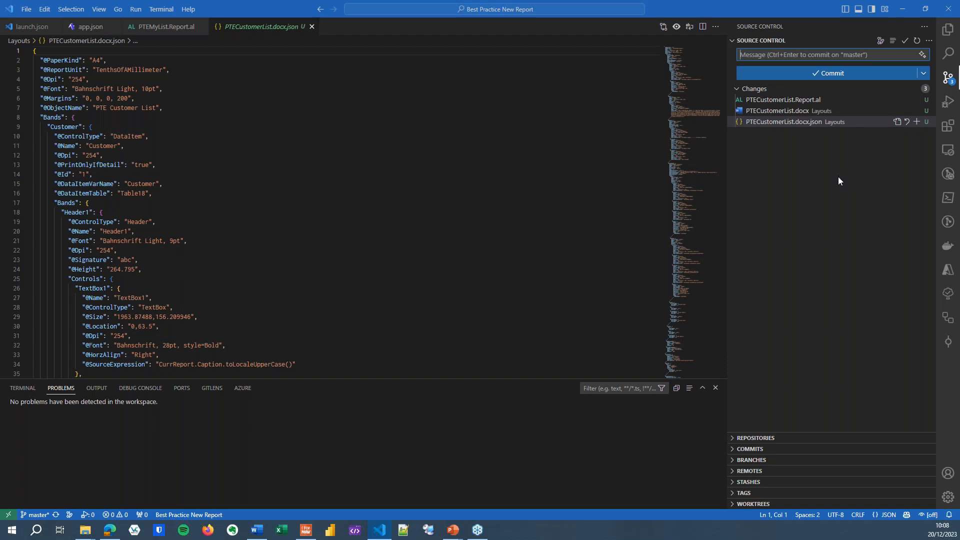
mouse_move(869, 169)
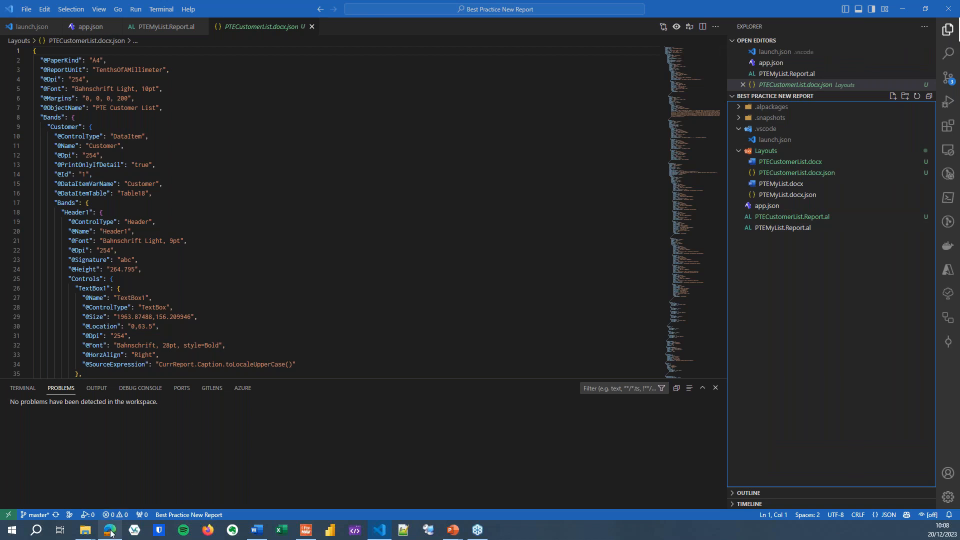
In Business Central, search Tell Me for 'forn set' and open ForNAV Setup.
left_click(110, 529)
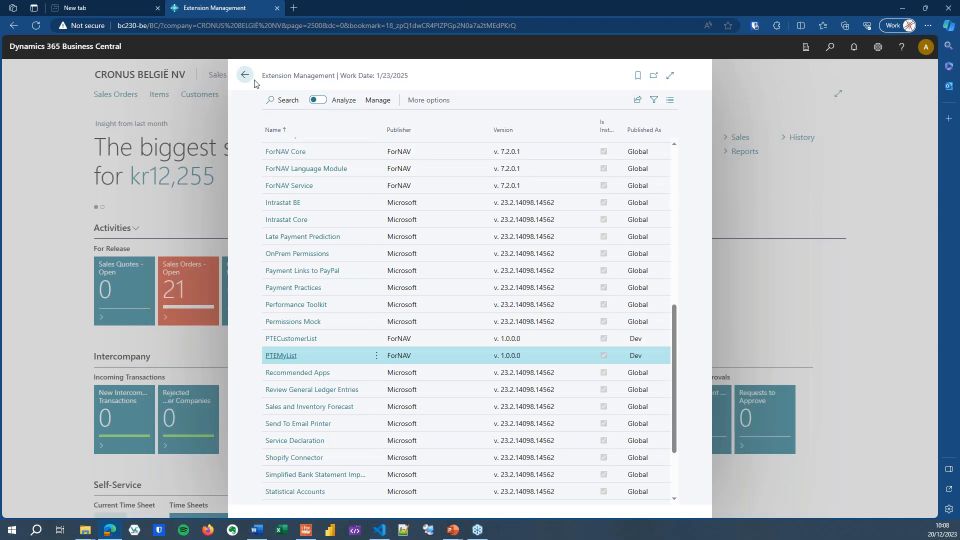
left_click(245, 76)
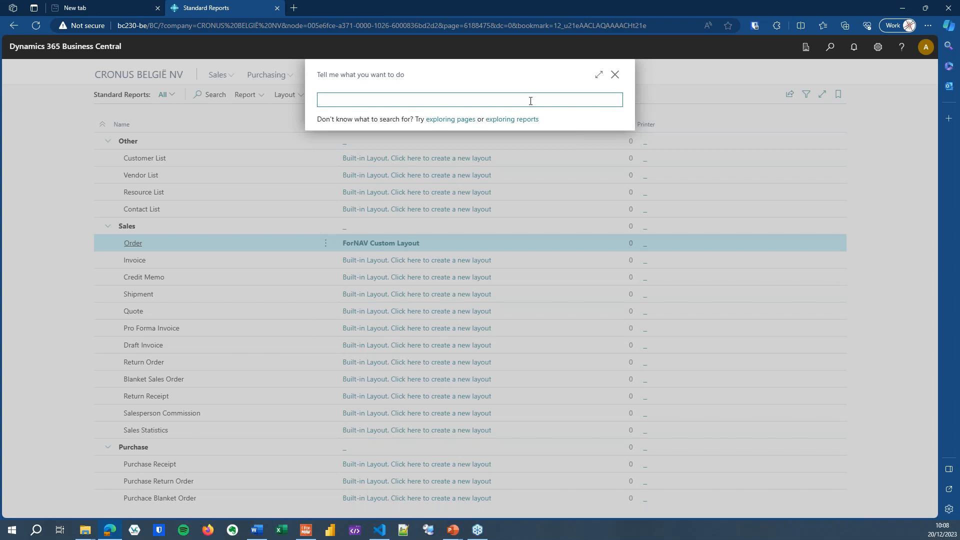
type("forn set")
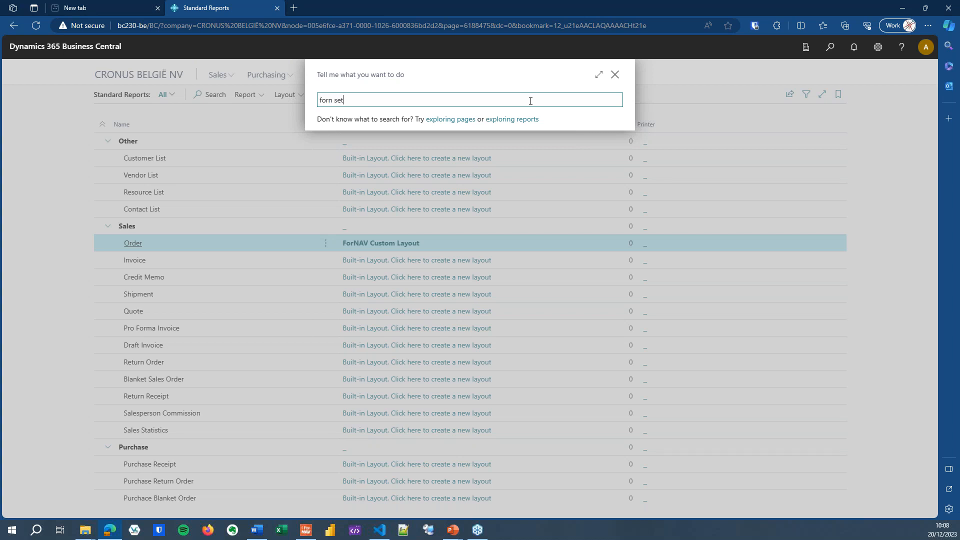
type("forn set")
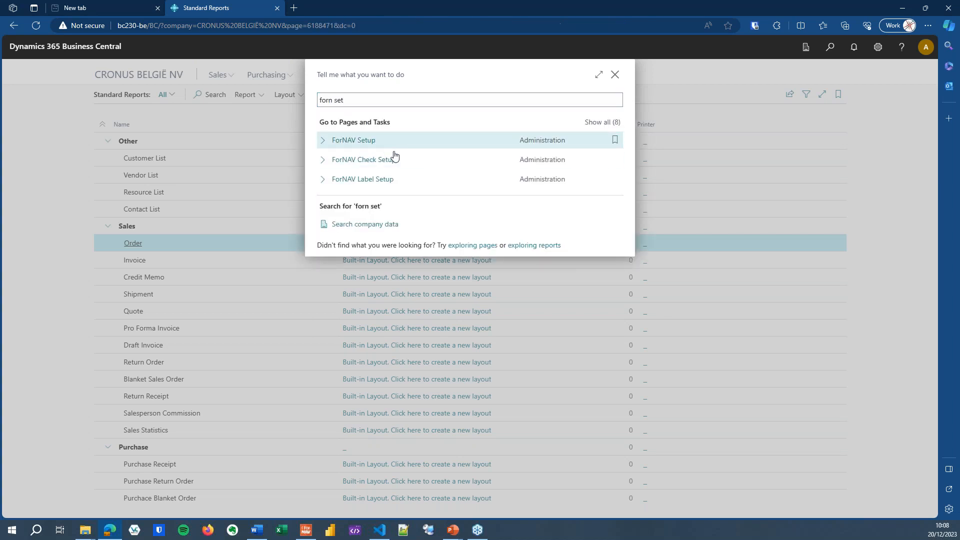
left_click(354, 140)
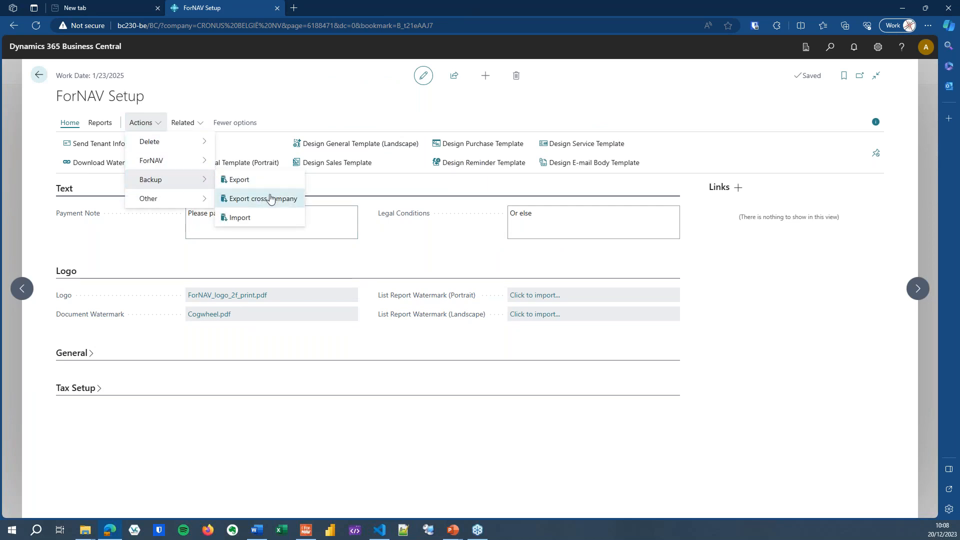
mouse_move(264, 198)
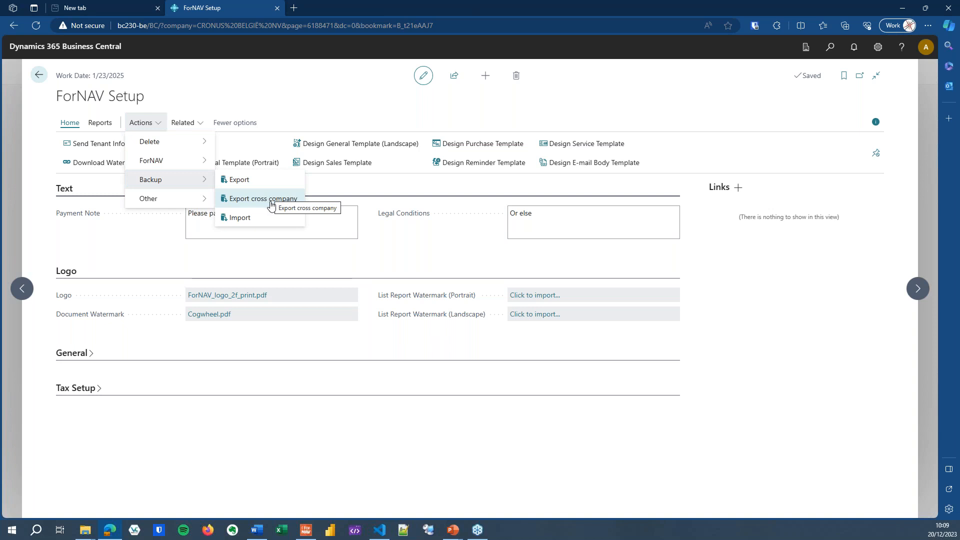
Export all ForNAV setup entries cross-company and acknowledge the ForNAV Backup.zip download.
left_click(264, 198)
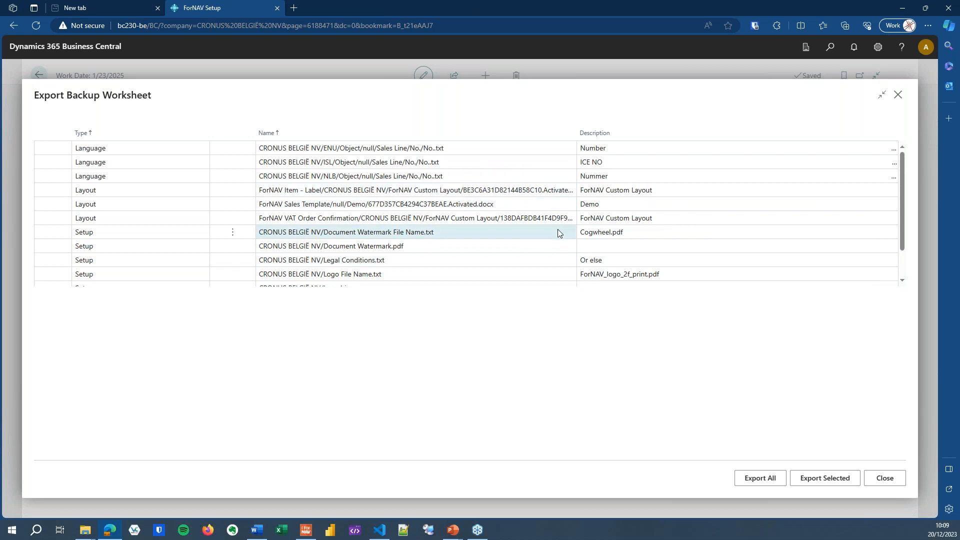
left_click(758, 477)
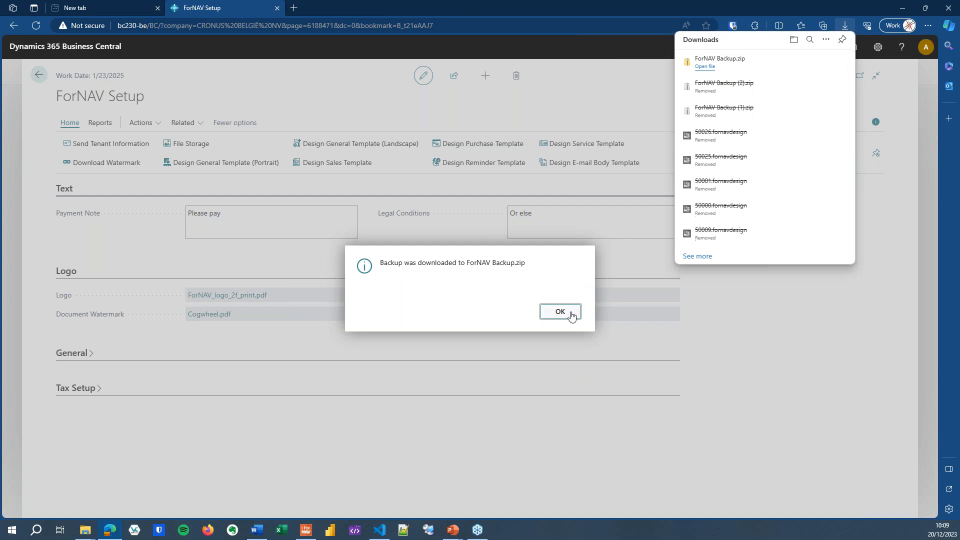
left_click(559, 312)
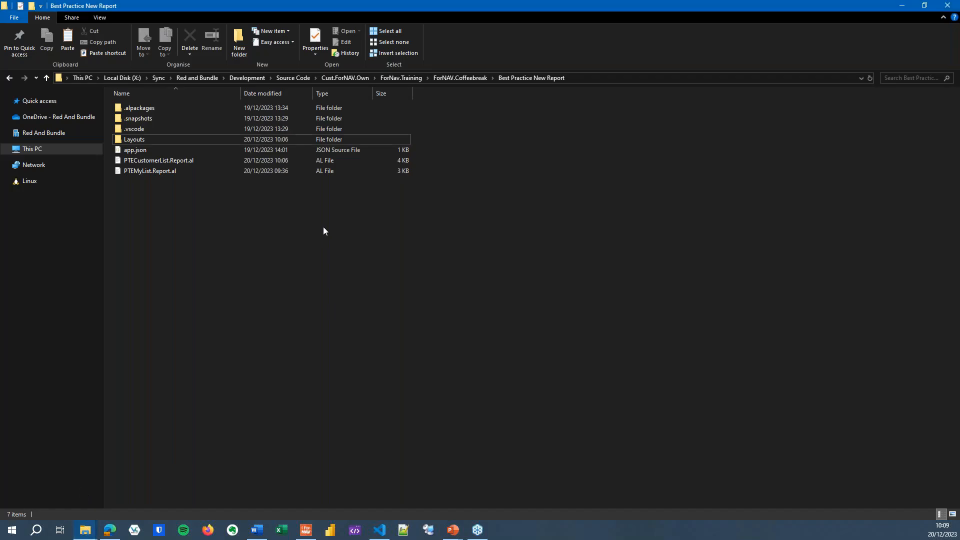
Extract ForNAV Backup.zip into a 'ForNAV Backup' project folder, delete the zip, and open it.
left_click(149, 171)
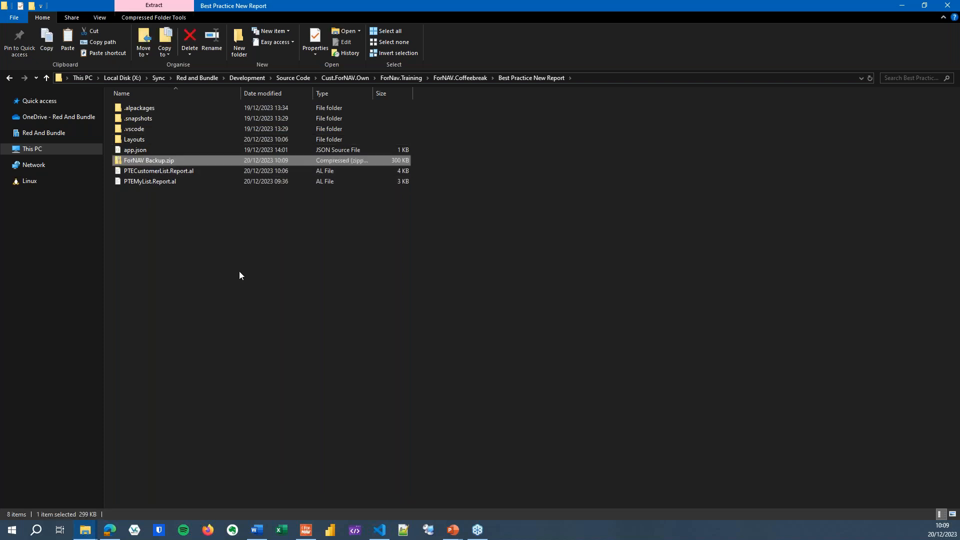
right_click(148, 160)
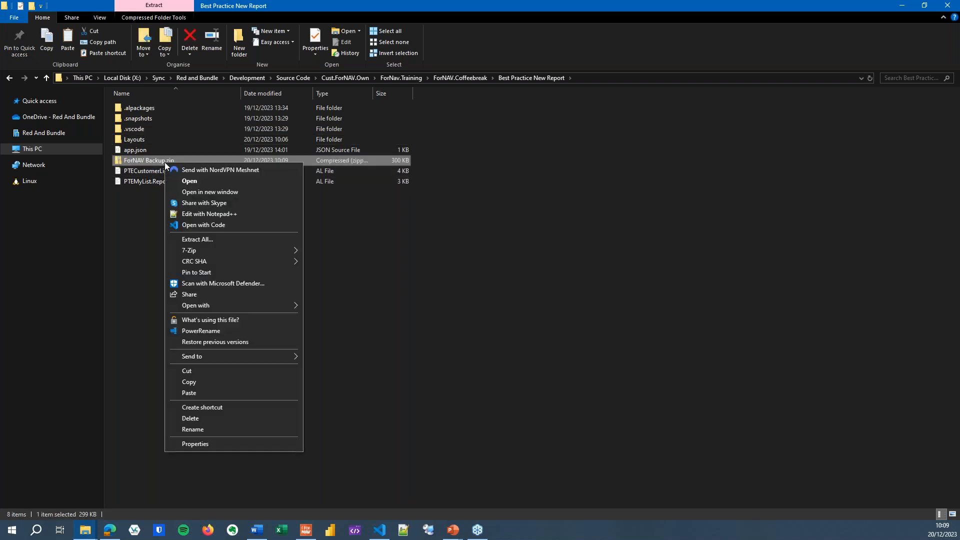
mouse_move(189, 250)
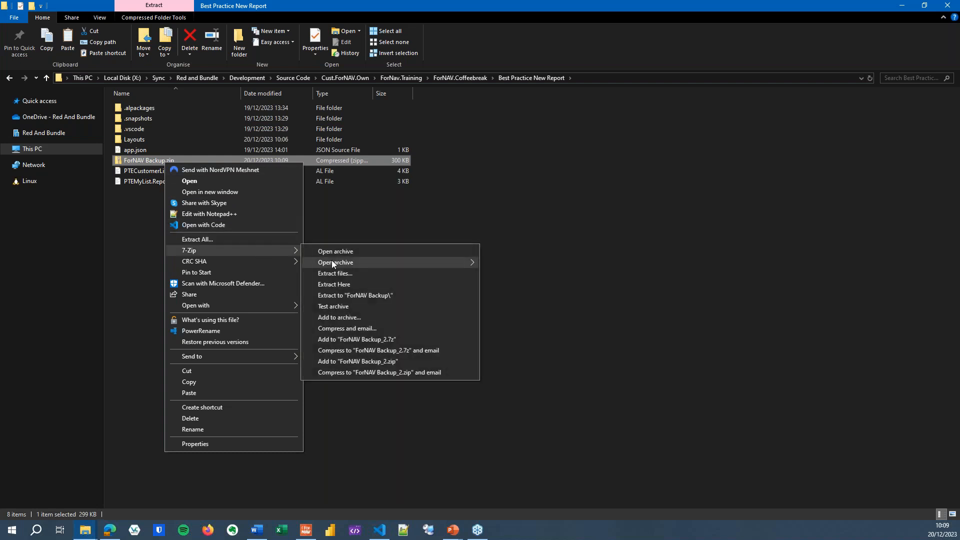
left_click(308, 267)
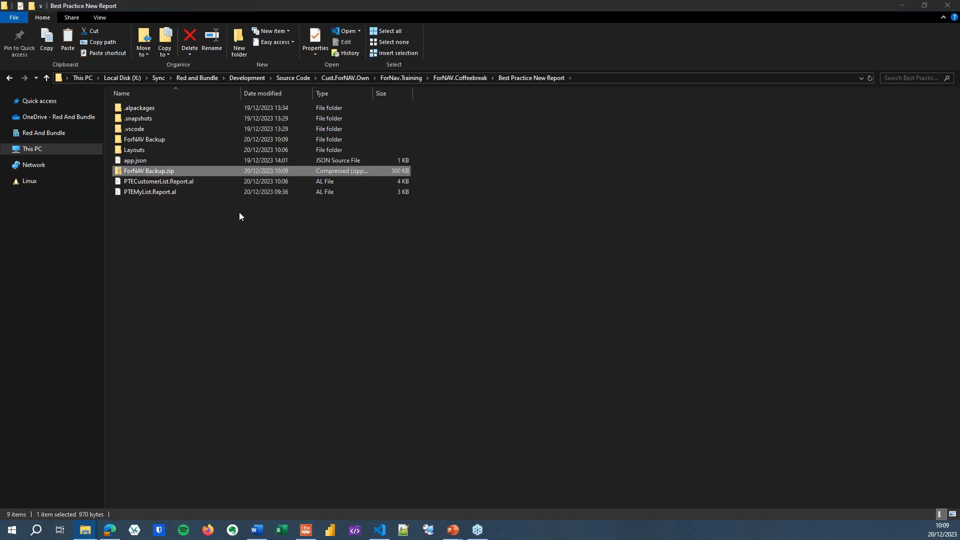
left_click(189, 37)
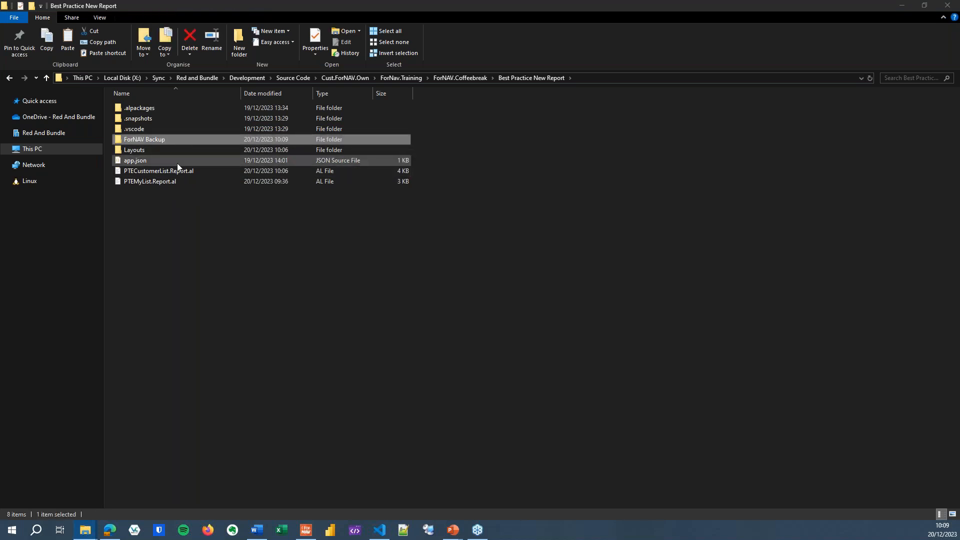
double_click(144, 139)
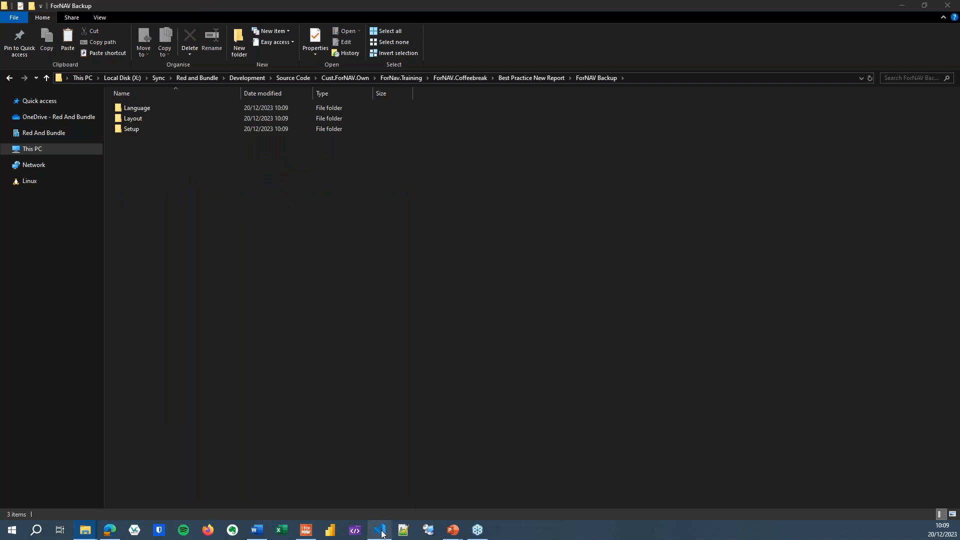
left_click(379, 529)
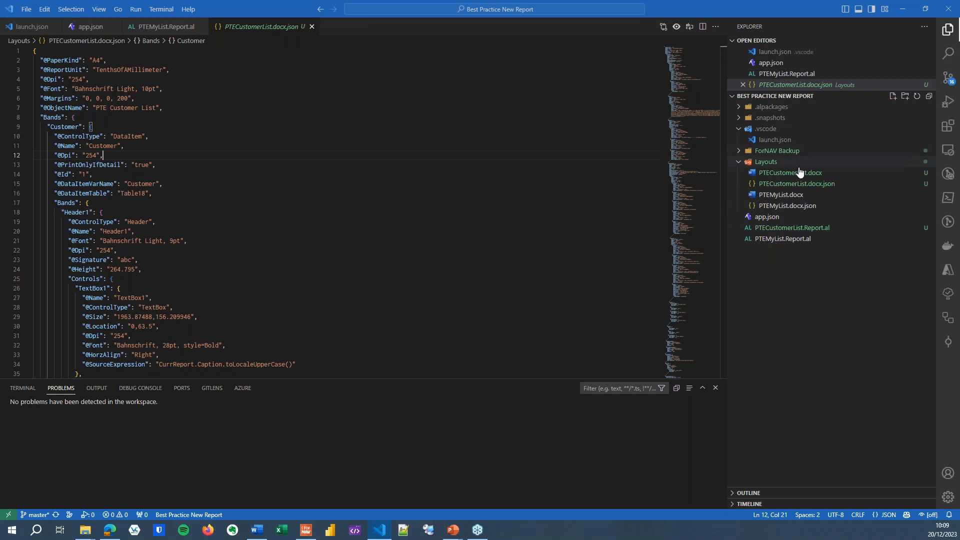
Review the ForNAV Backup files in pending changes, then stage and commit all 16 as 'Coffeebreak'.
left_click(777, 149)
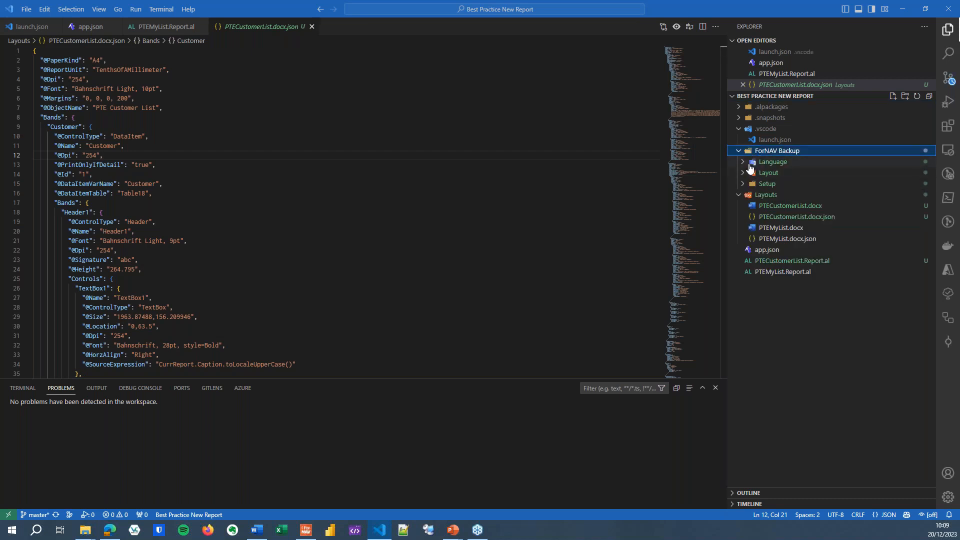
left_click(767, 183)
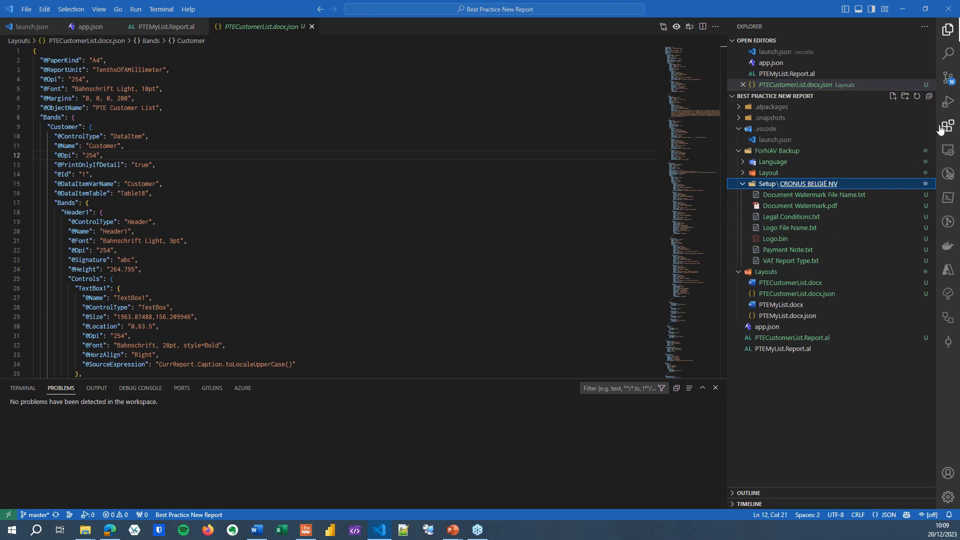
left_click(946, 76)
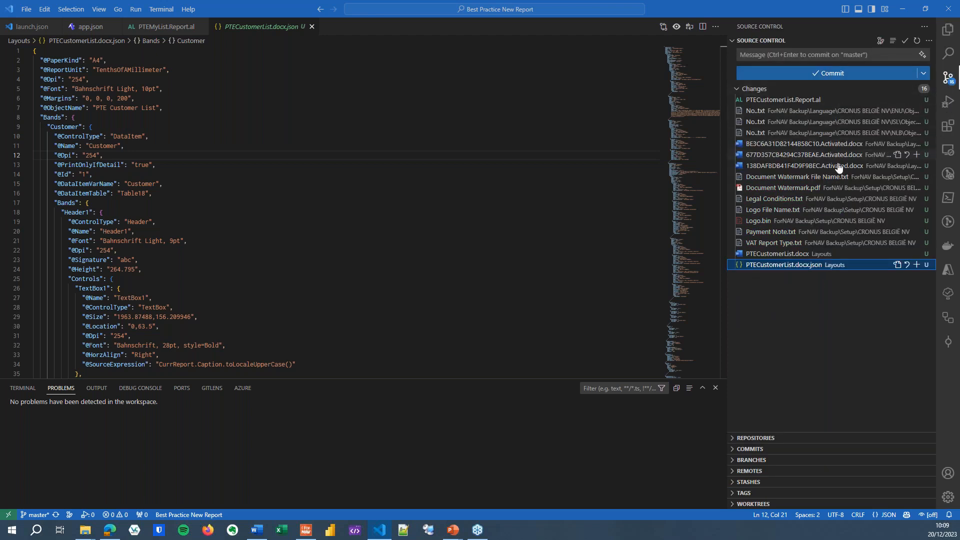
mouse_move(811, 283)
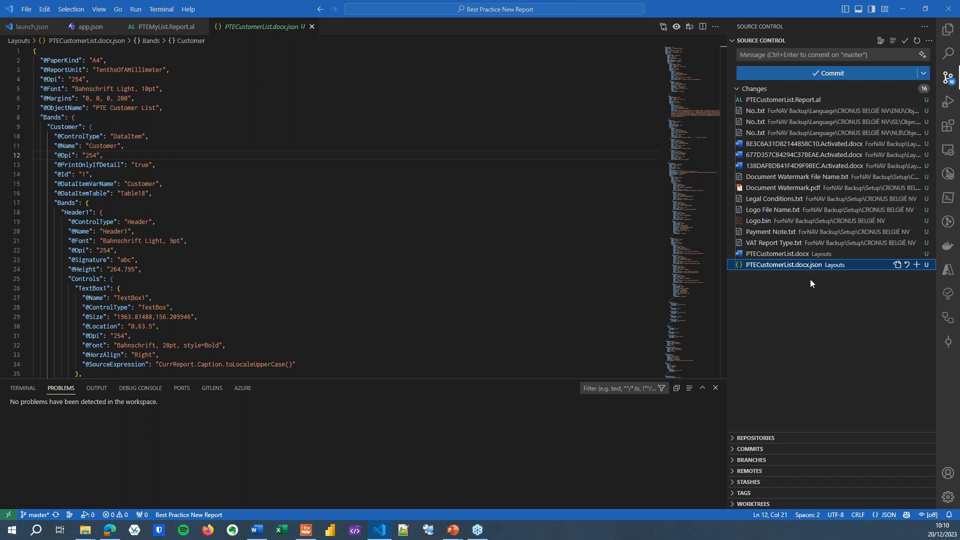
mouse_move(807, 300)
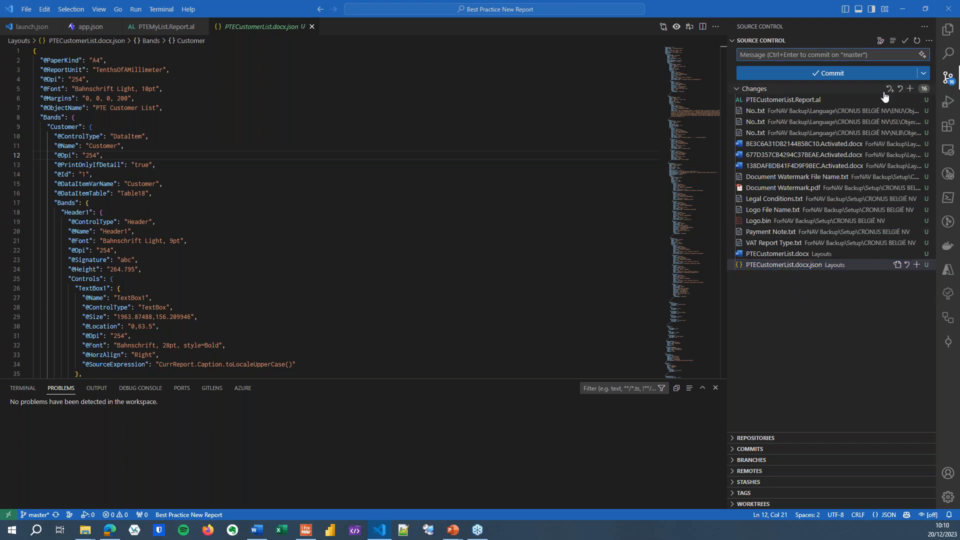
type("Coffeebreak")
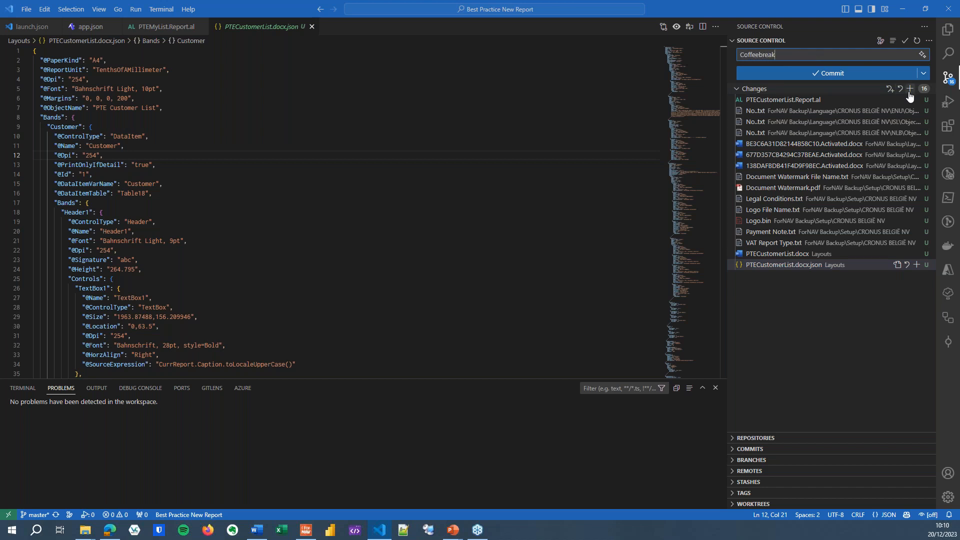
left_click(910, 89)
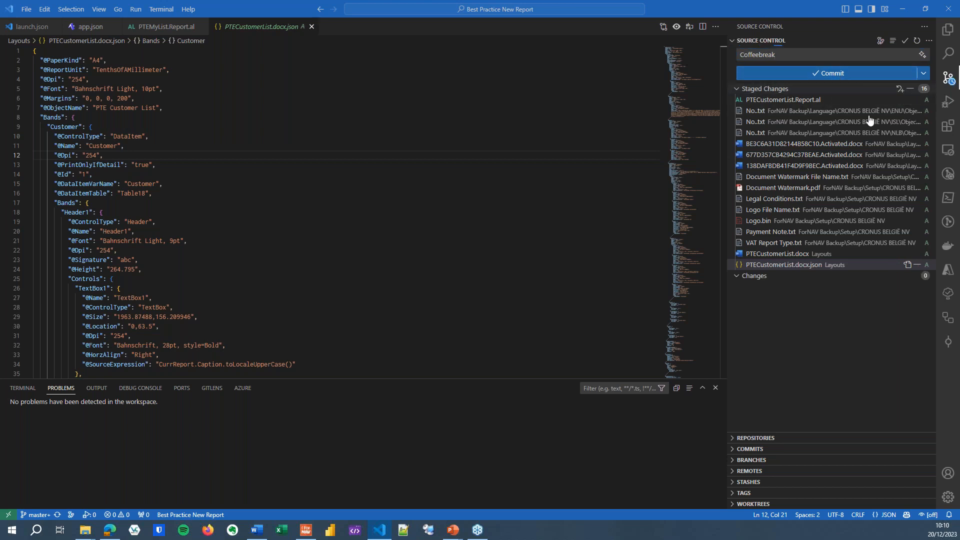
left_click(828, 73)
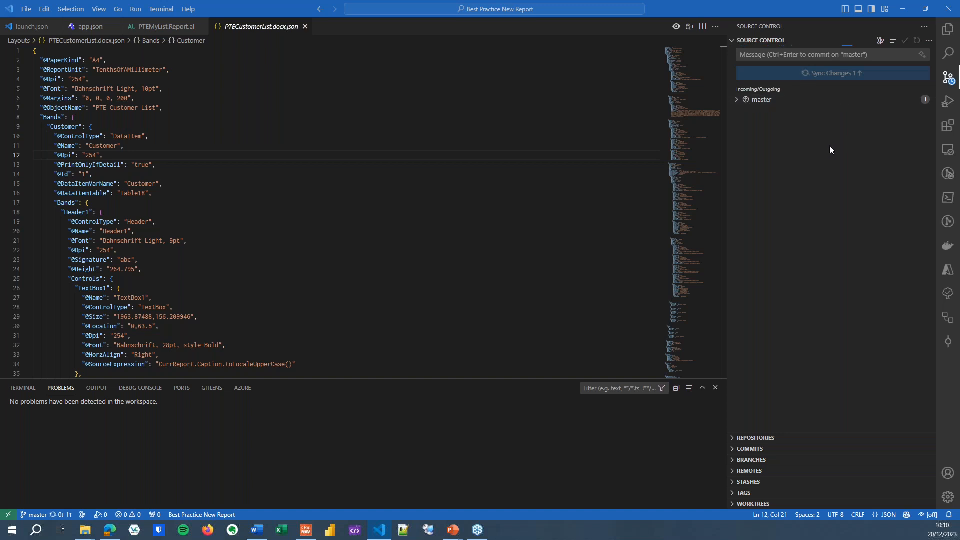
mouse_move(823, 144)
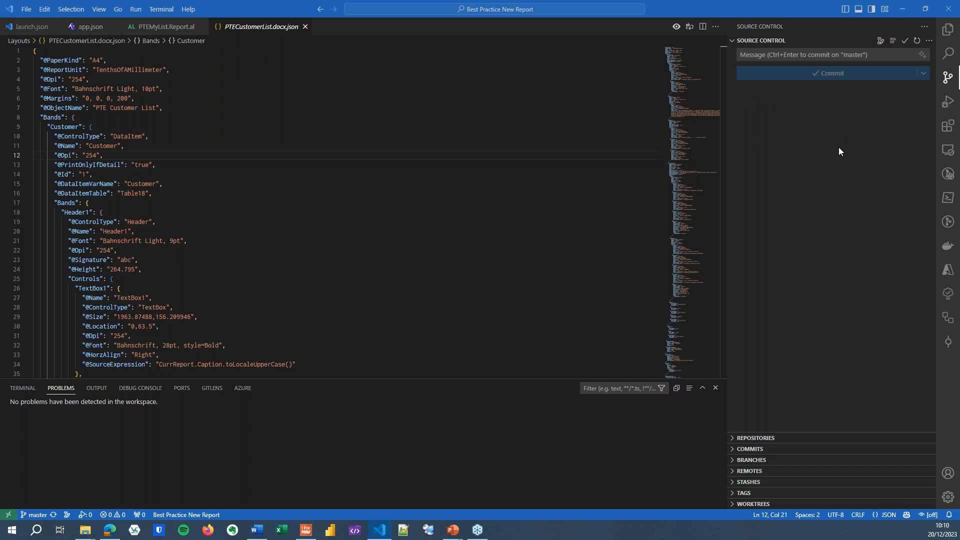
mouse_move(870, 152)
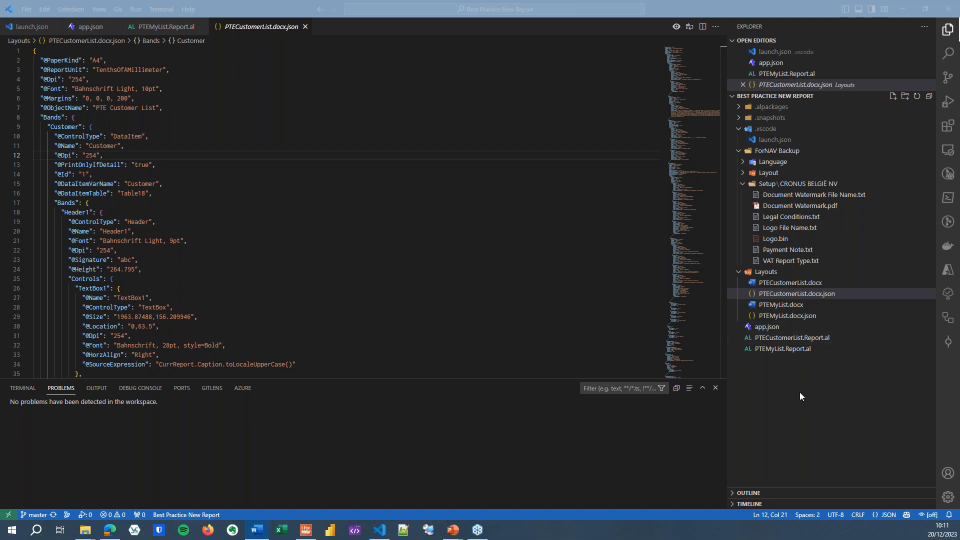
mouse_move(760, 387)
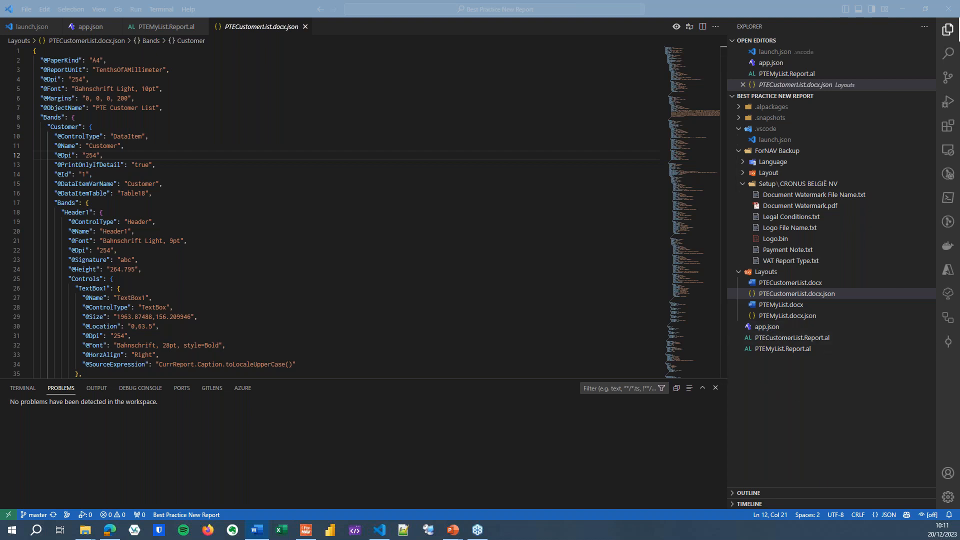
Select the PTECustomerList.docx.json layout file.
left_click(452, 530)
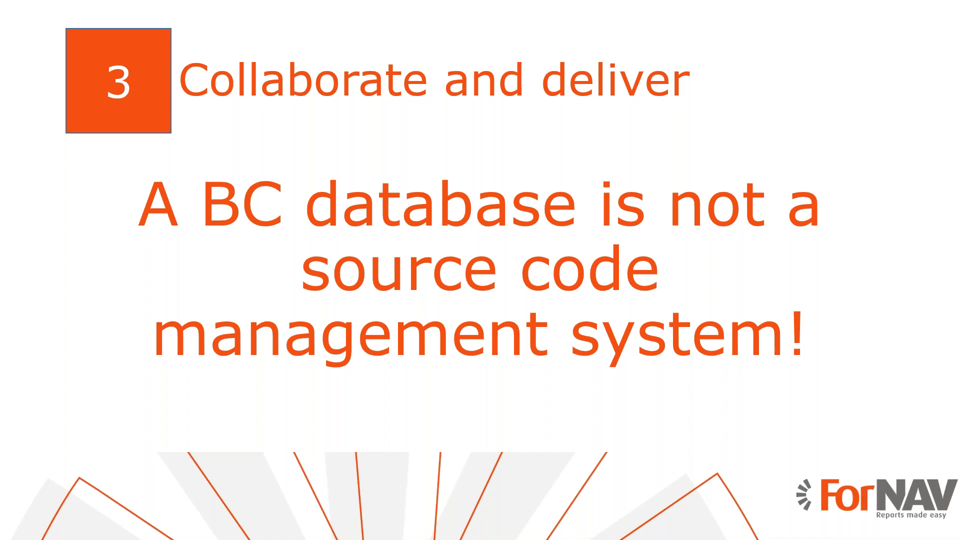
Advance the slideshow past the current slide.
key("right")
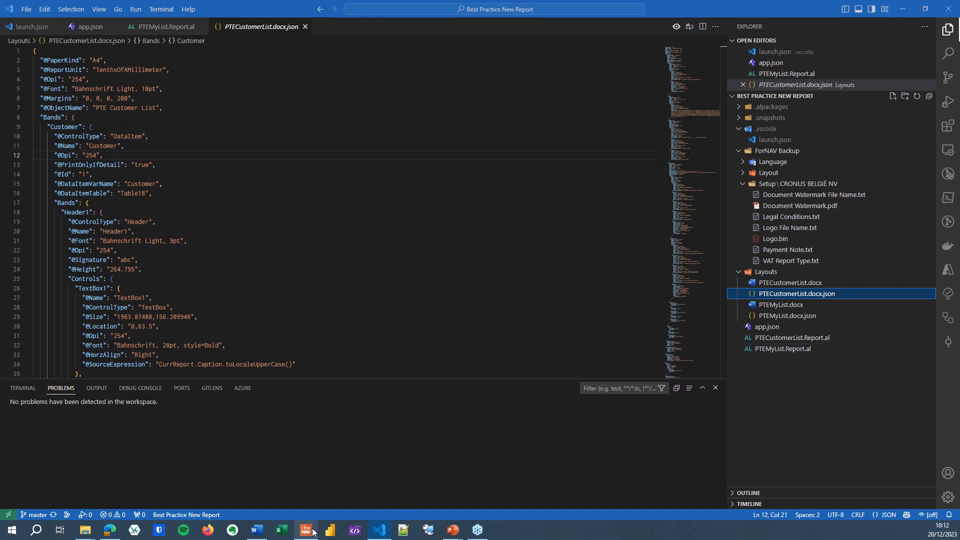
In ForNAV Designer, open PTEMyList.Report.al using Open Report from File.
left_click(305, 529)
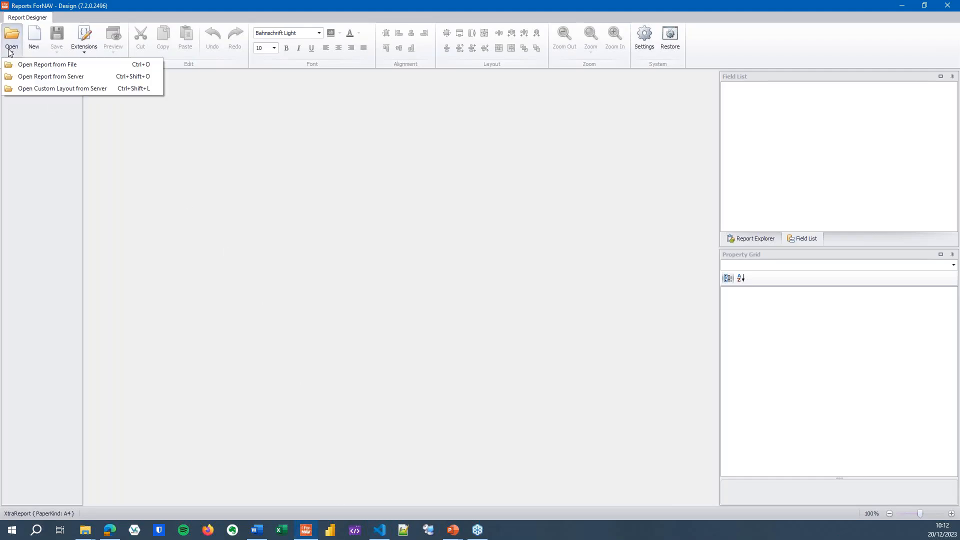
left_click(47, 65)
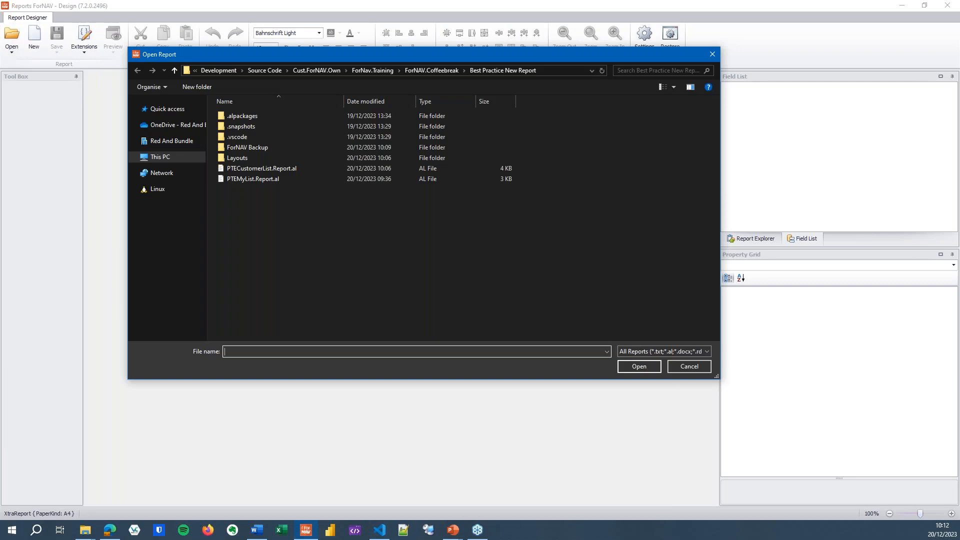
left_click(252, 179)
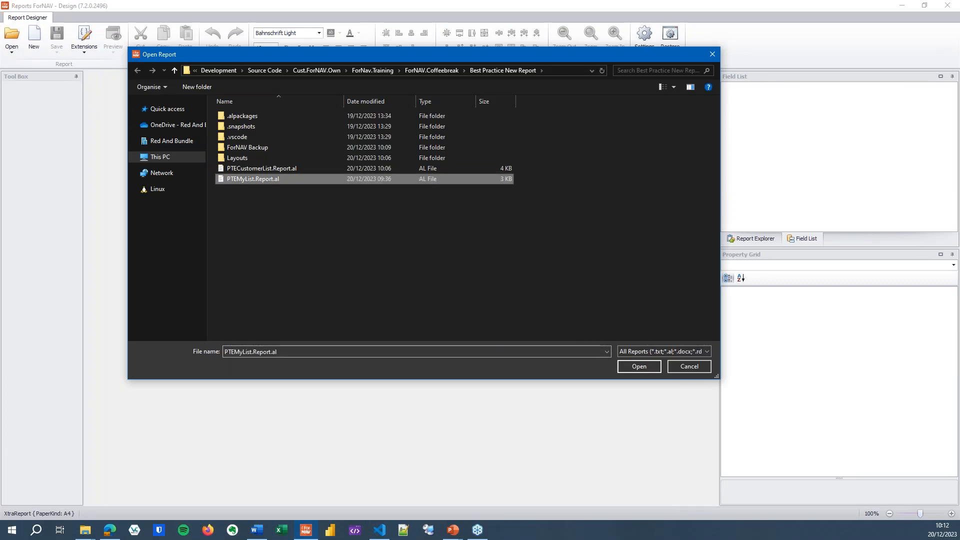
left_click(639, 366)
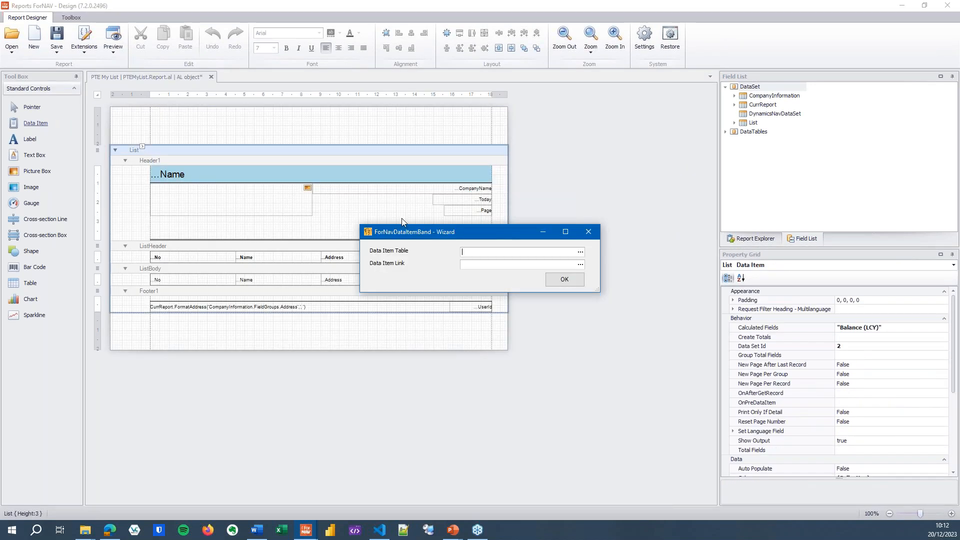
Add a SalesHeader data item (table 36), place its Amount field, and save the report.
type("36")
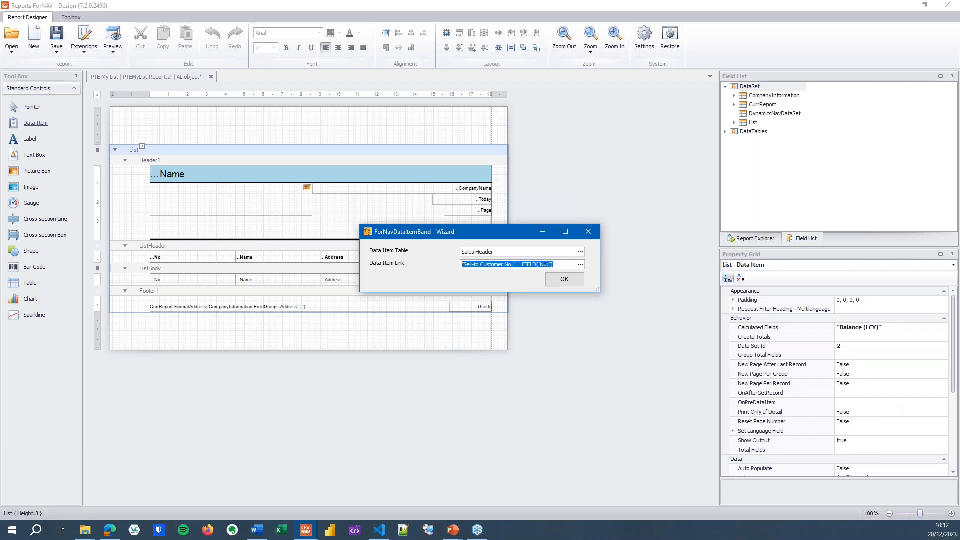
left_click(563, 279)
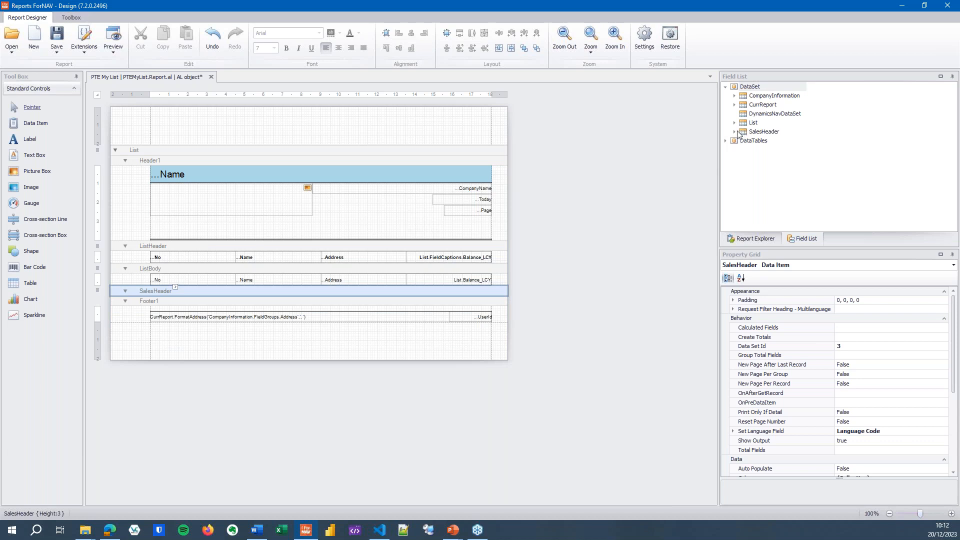
left_click(734, 131)
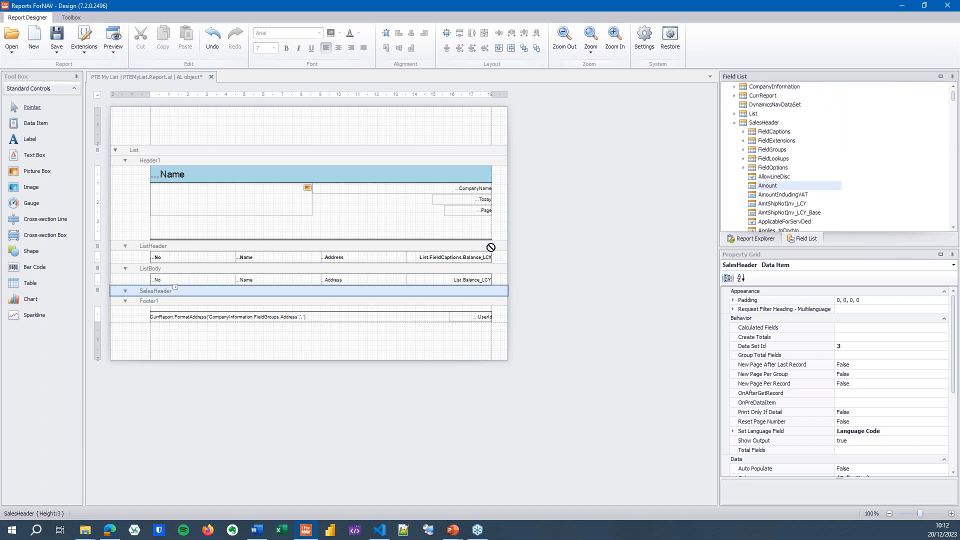
left_click(125, 291)
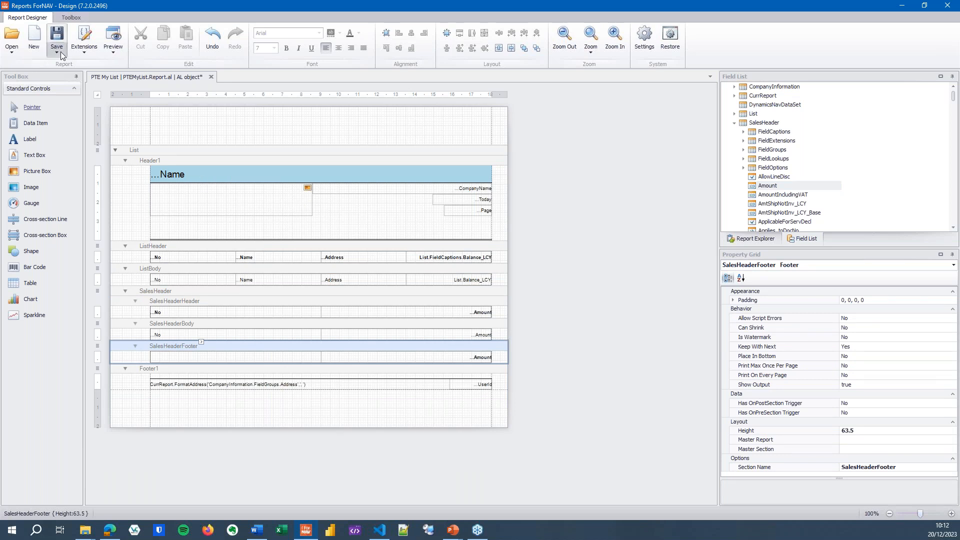
left_click(57, 37)
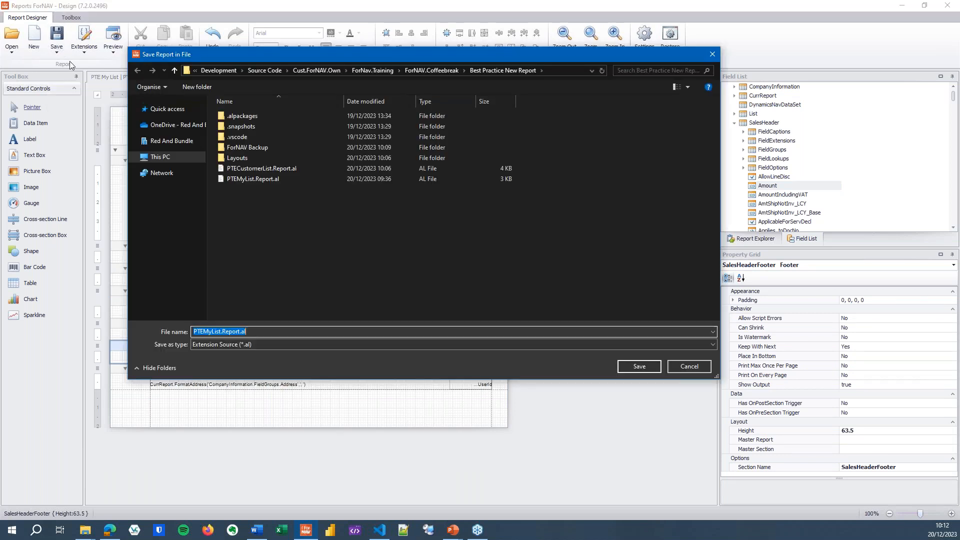
mouse_move(361, 377)
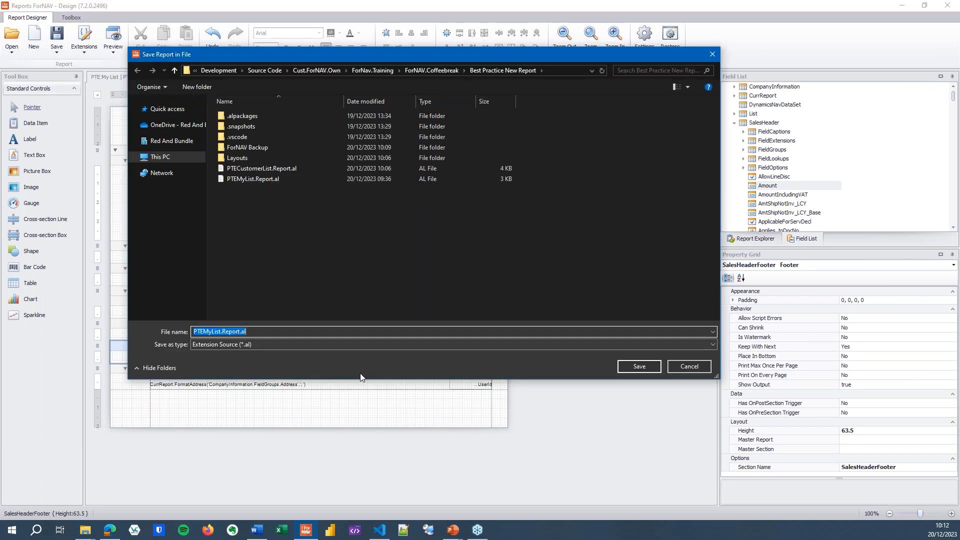
Save the report over the existing PTEMyList.Report.al, confirming the replacement.
left_click(637, 366)
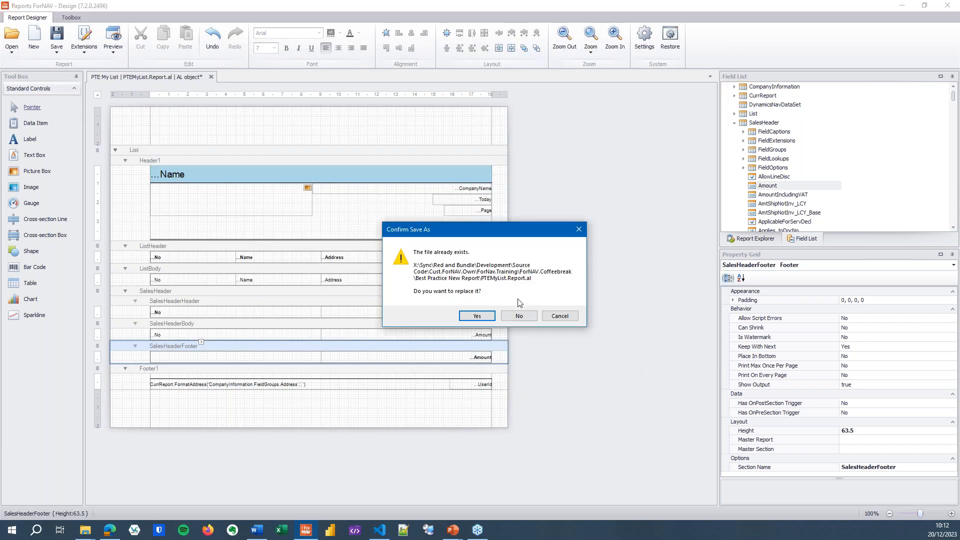
left_click(476, 316)
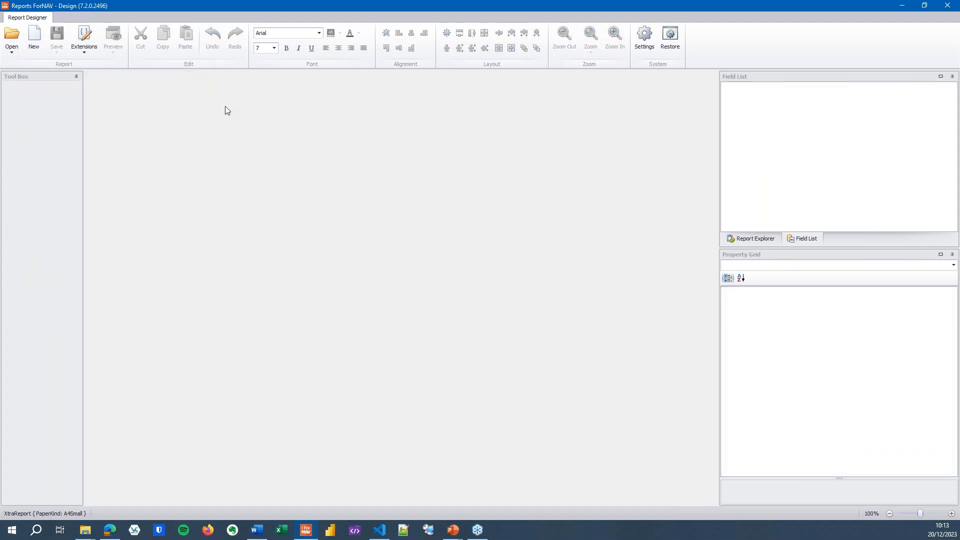
mouse_move(382, 505)
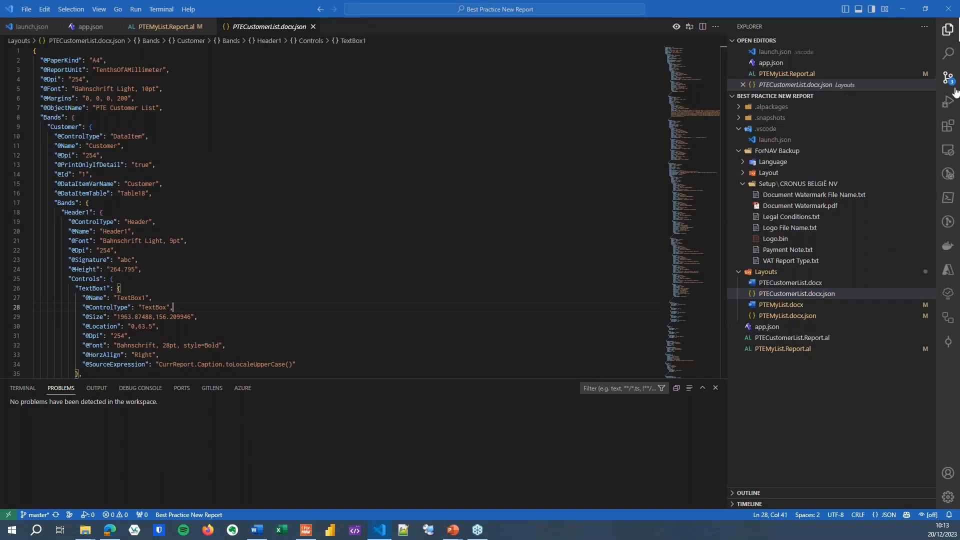
Compare pending changes in PTEMyList.Report.al, PTEMyList.docx and PTEMyList.docx.json.
left_click(946, 77)
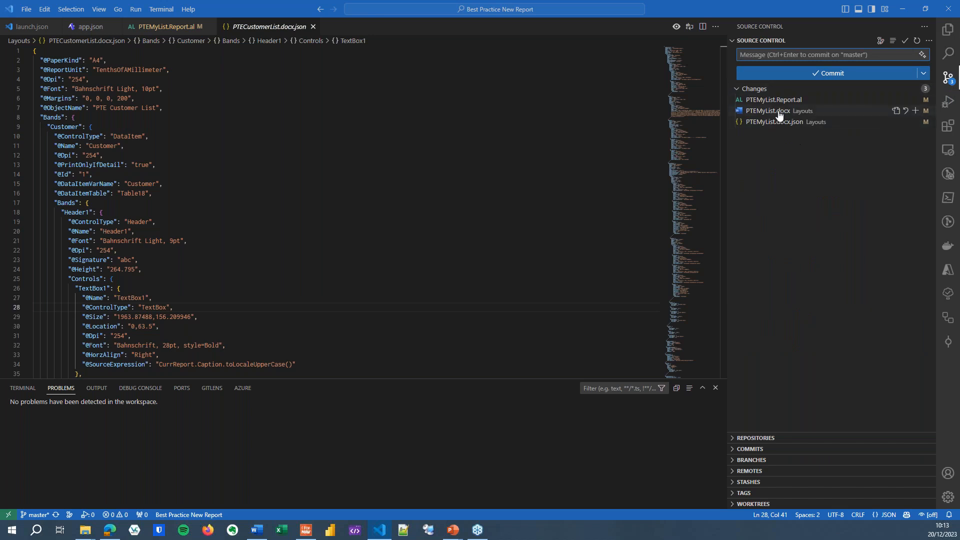
left_click(773, 99)
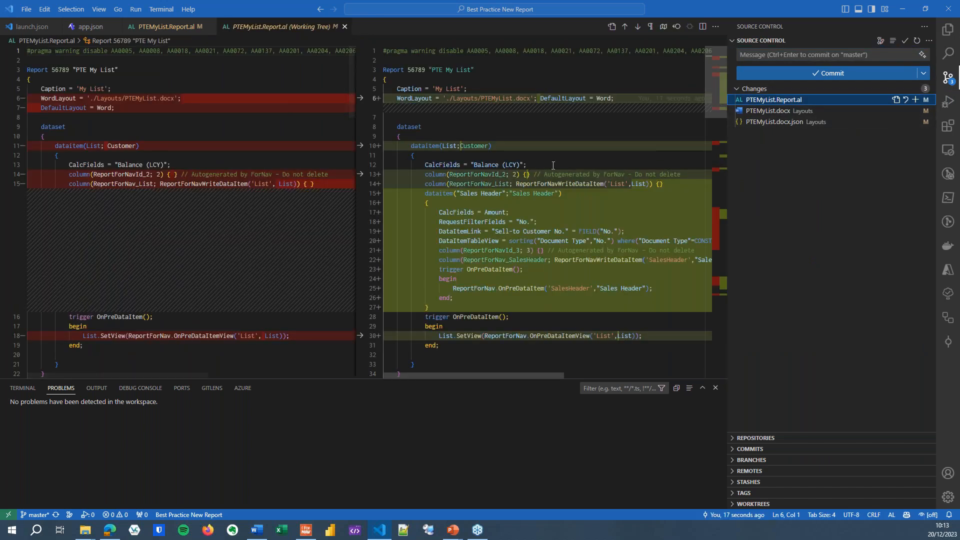
mouse_move(611, 302)
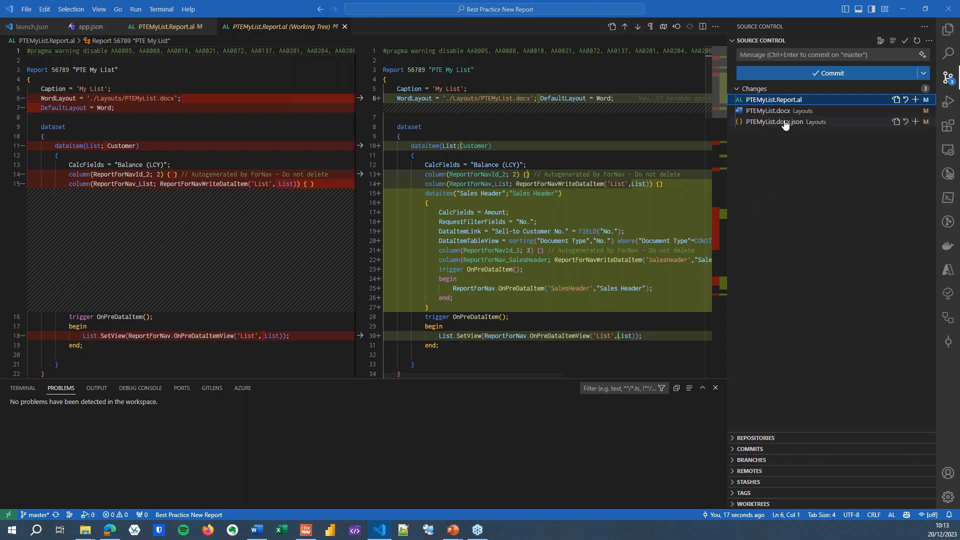
left_click(767, 110)
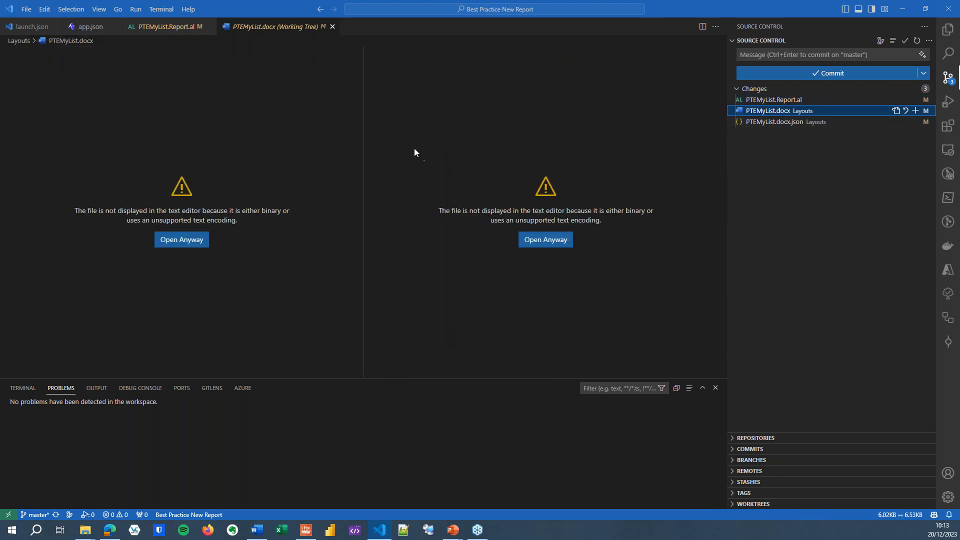
mouse_move(339, 41)
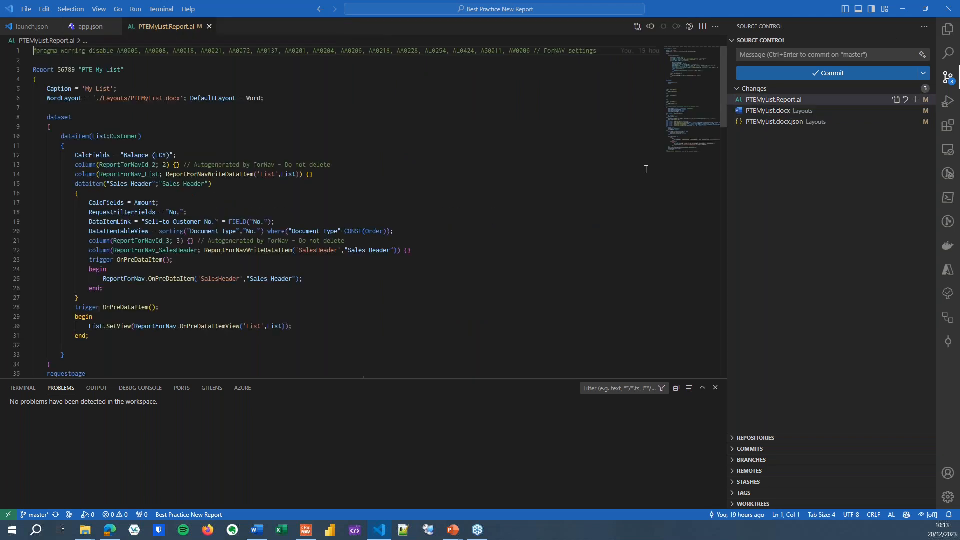
left_click(786, 121)
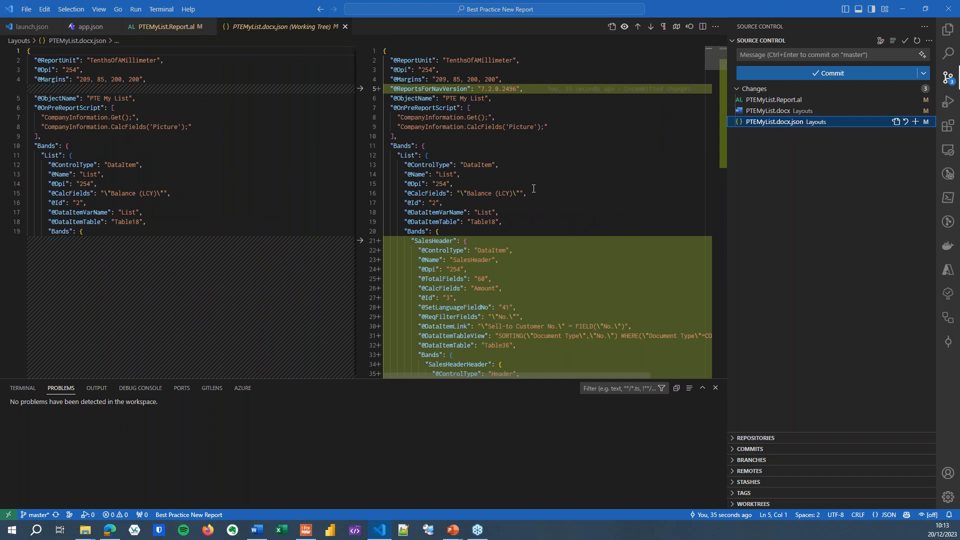
Inspect the new SalesHeader band in the JSON diff, close it, and view the Sales Header column.
scroll("down", 3)
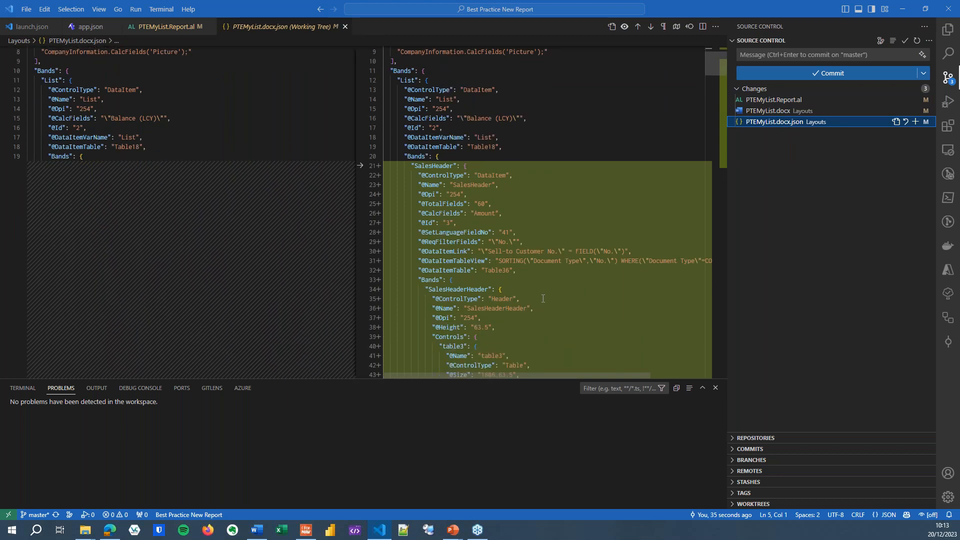
scroll("down", 3)
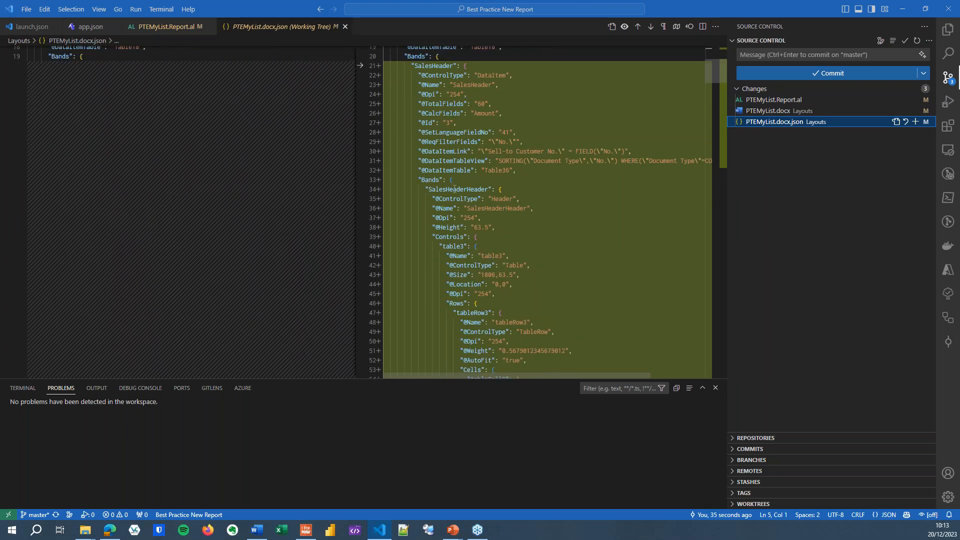
left_click(498, 199)
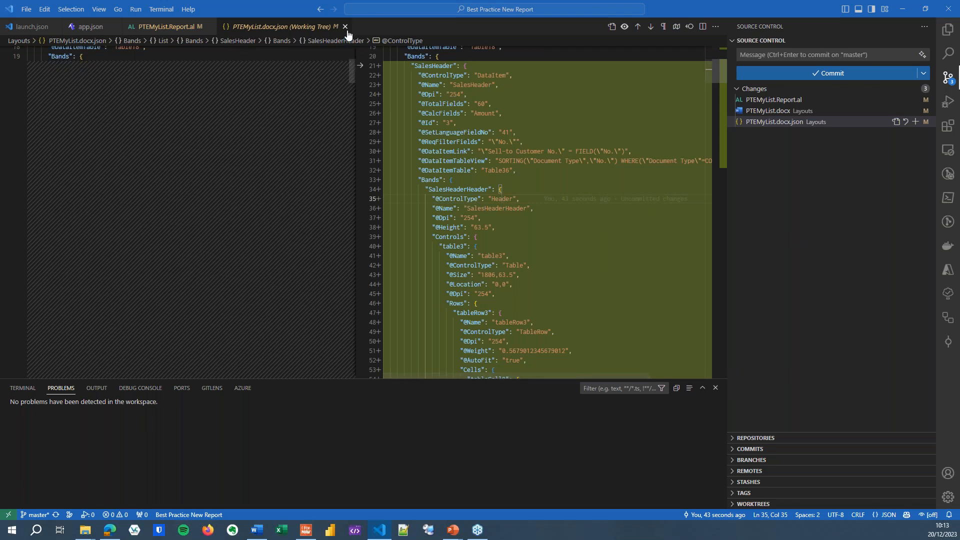
left_click(344, 27)
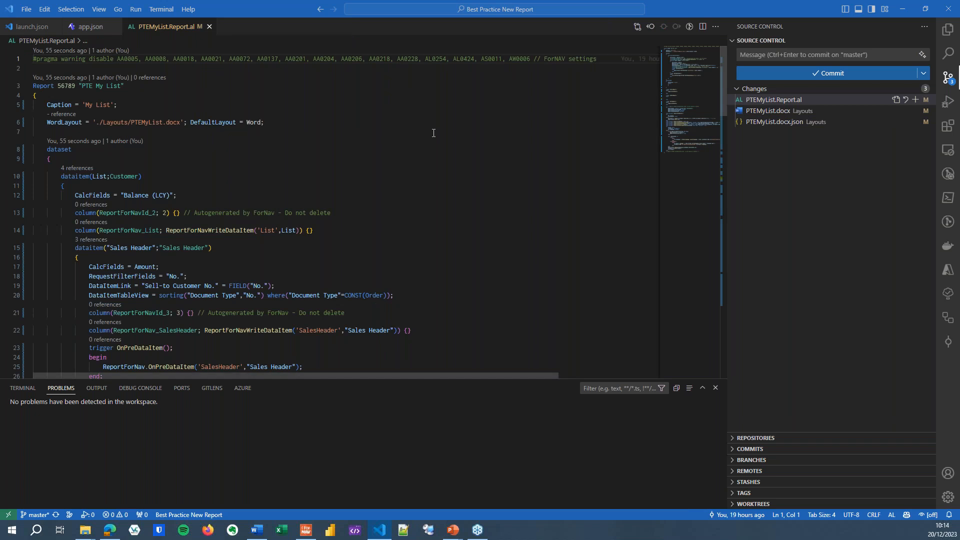
mouse_move(475, 155)
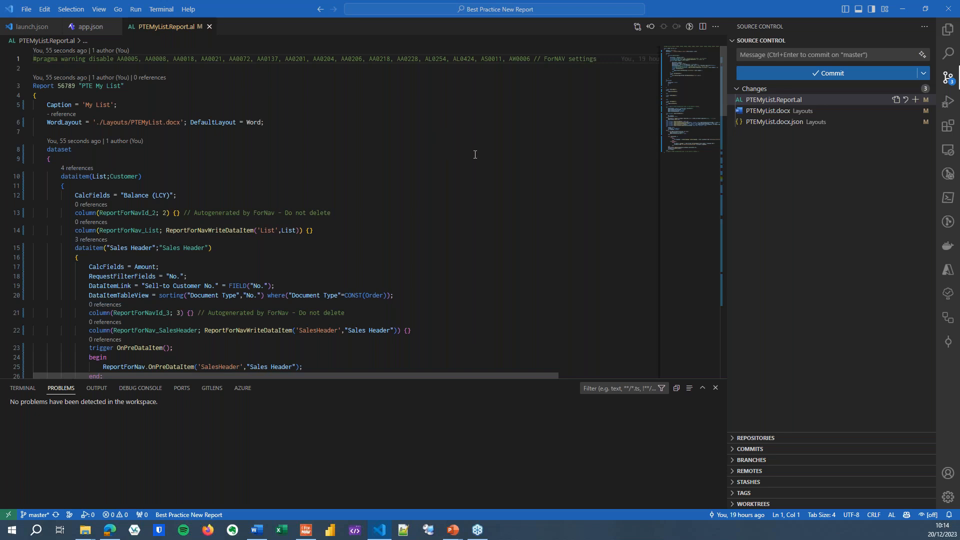
mouse_move(254, 341)
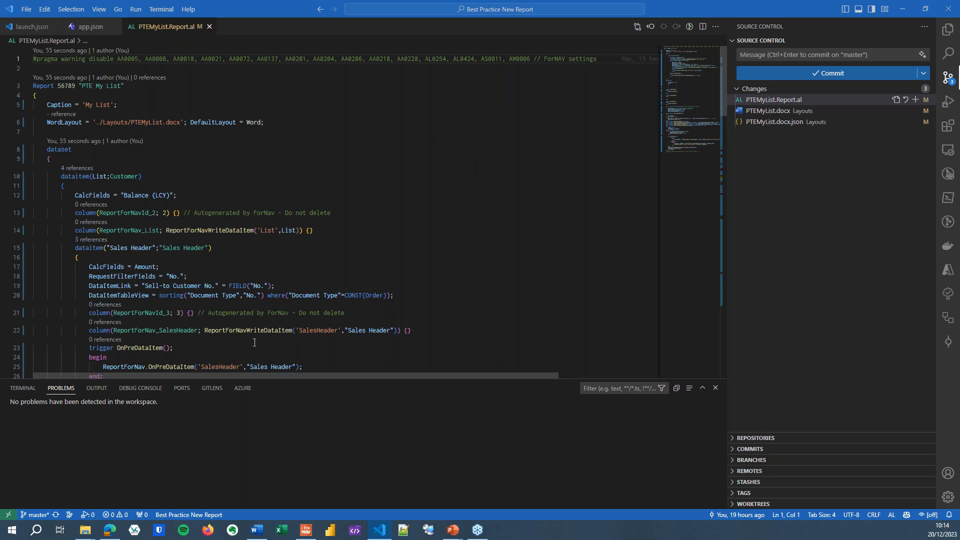
left_click(398, 329)
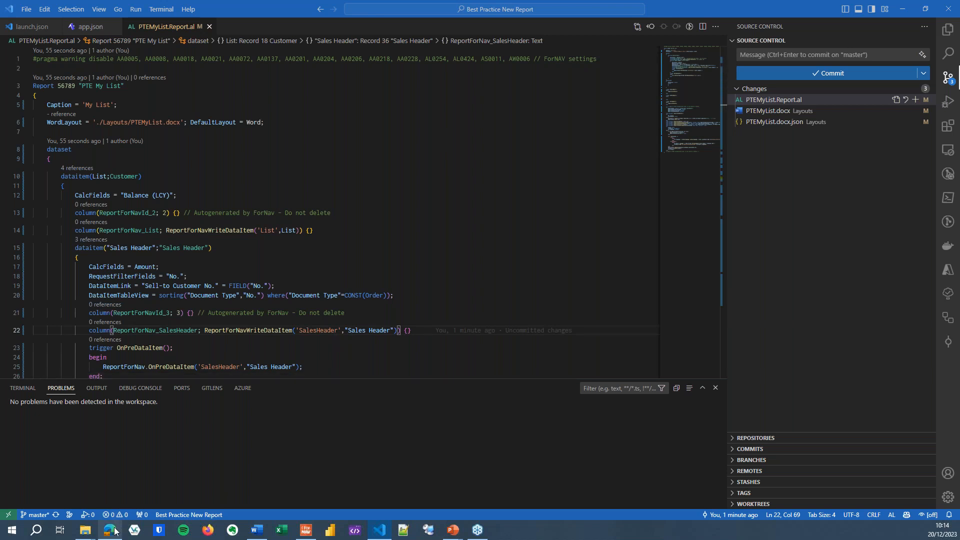
Back in Business Central's ForNAV reports, filter to My Reports and select Customer List.
left_click(109, 530)
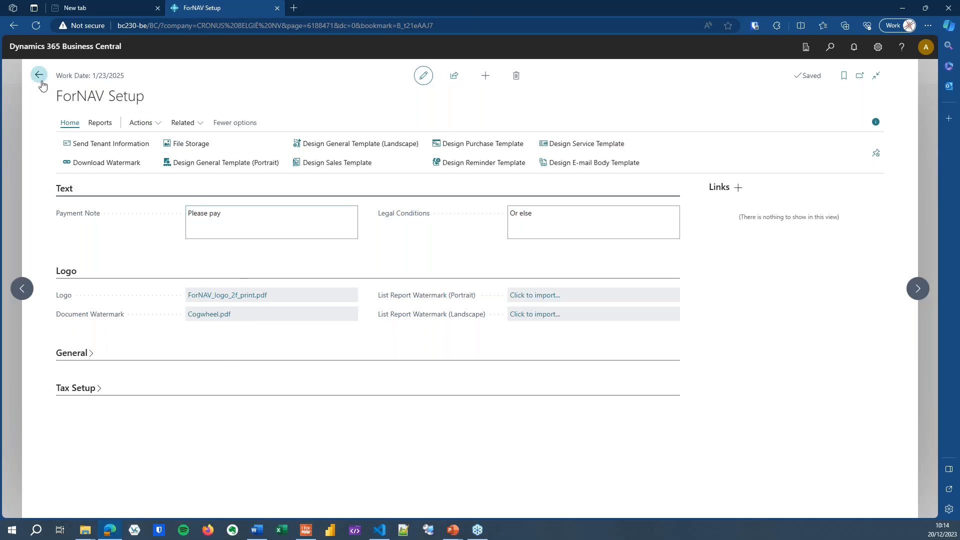
left_click(38, 75)
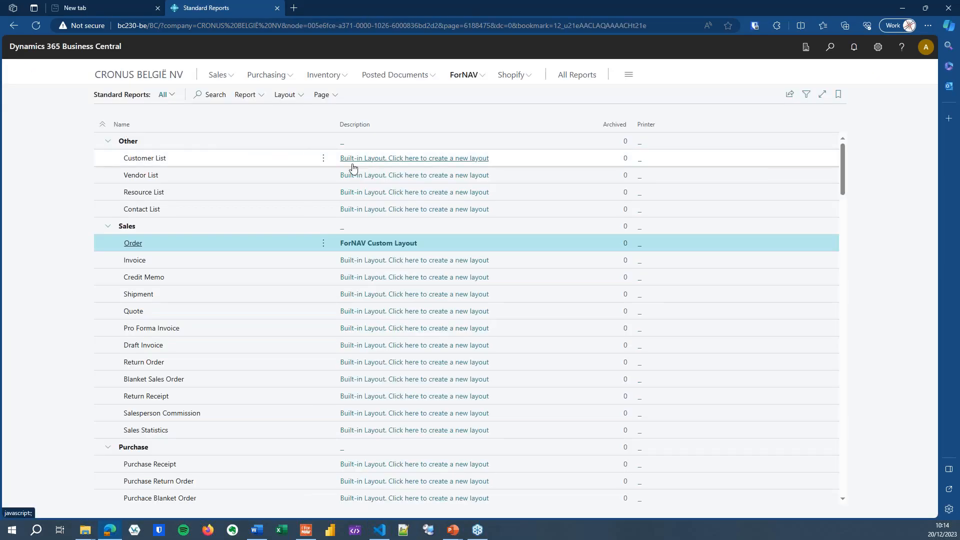
left_click(245, 95)
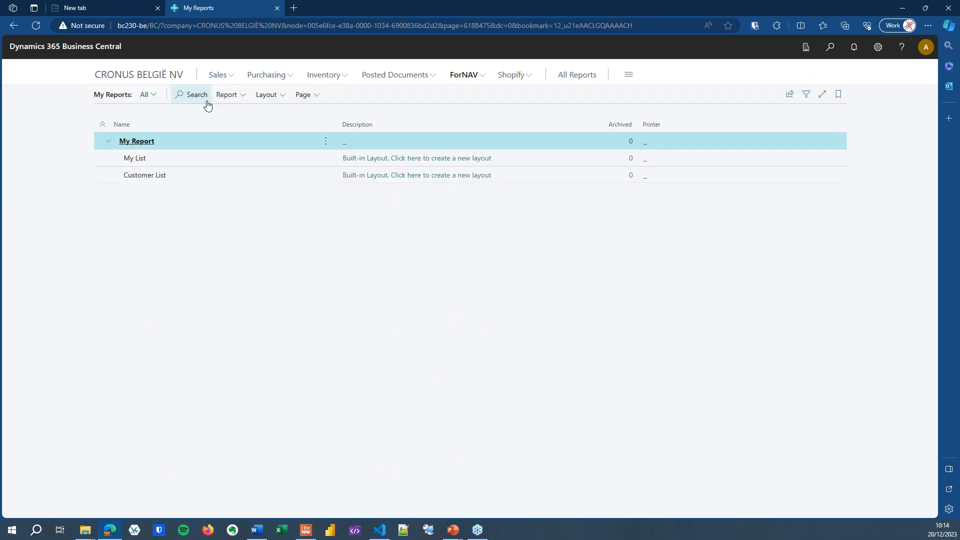
left_click(145, 175)
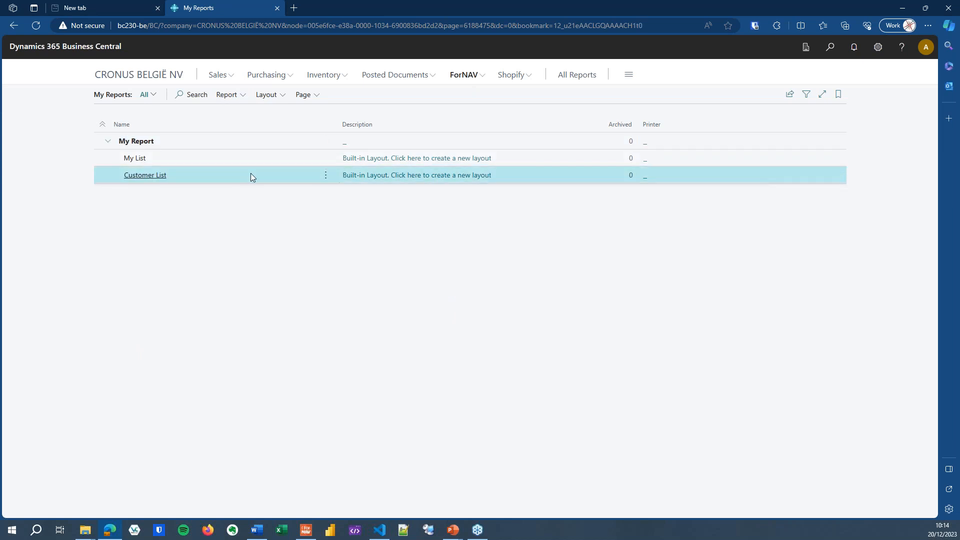
mouse_move(336, 185)
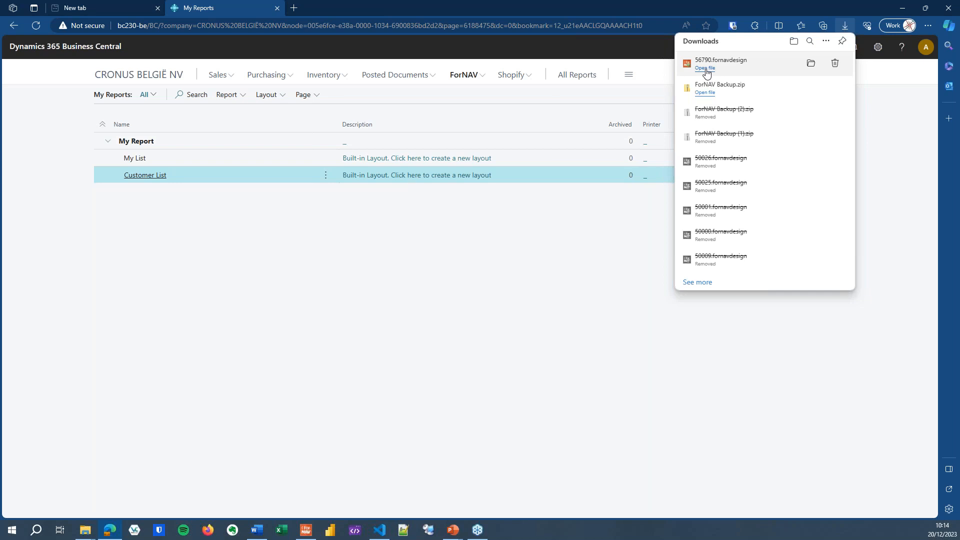
Open 56790.fornavdesign, make the Header3 boxes orange, and preview the Customer List report.
left_click(704, 68)
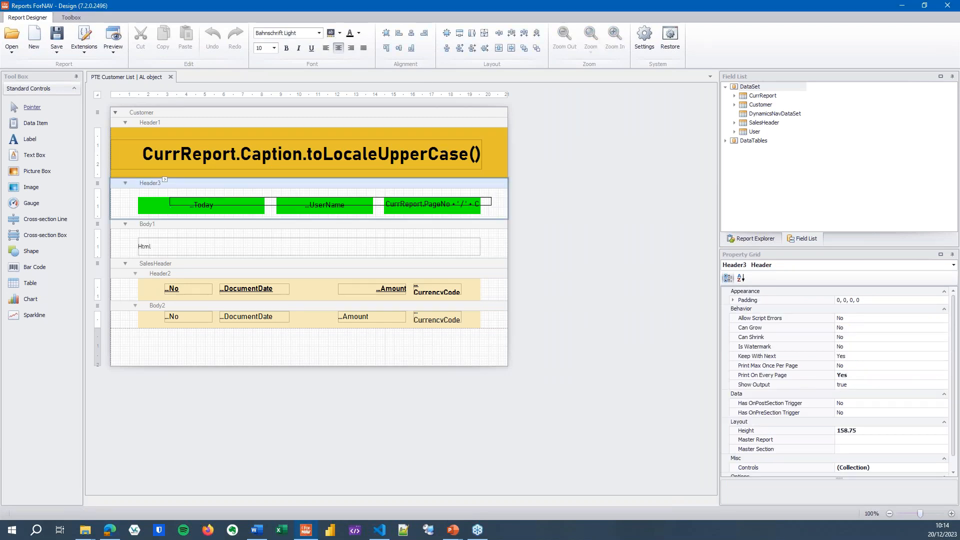
left_click(356, 33)
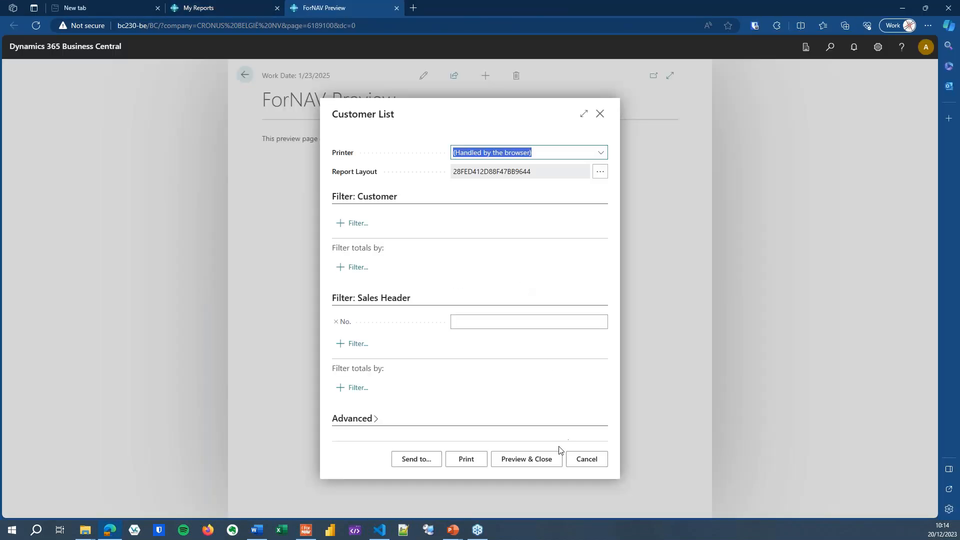
left_click(525, 459)
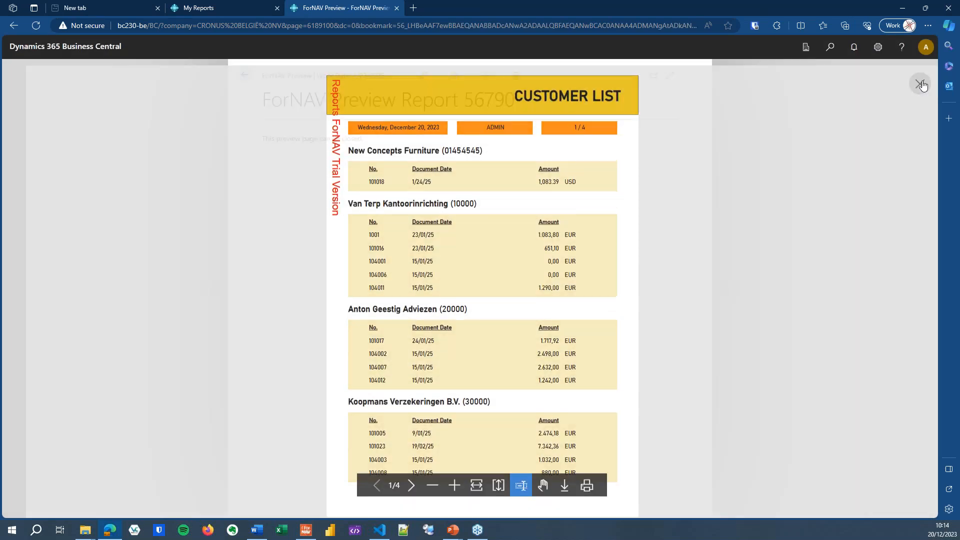
left_click(921, 85)
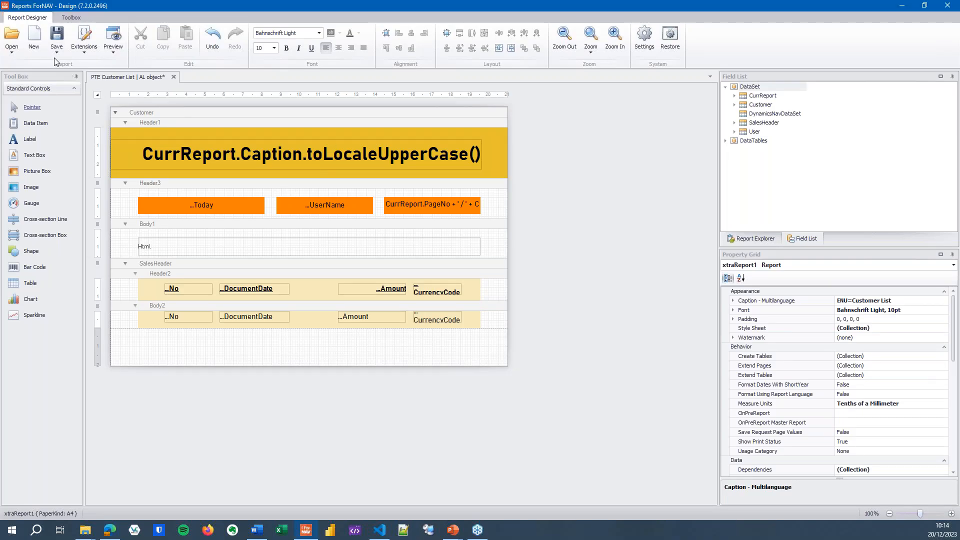
Save the orange-header layout over PTECustomerList.docx in Layouts, confirming the replacement.
left_click(56, 39)
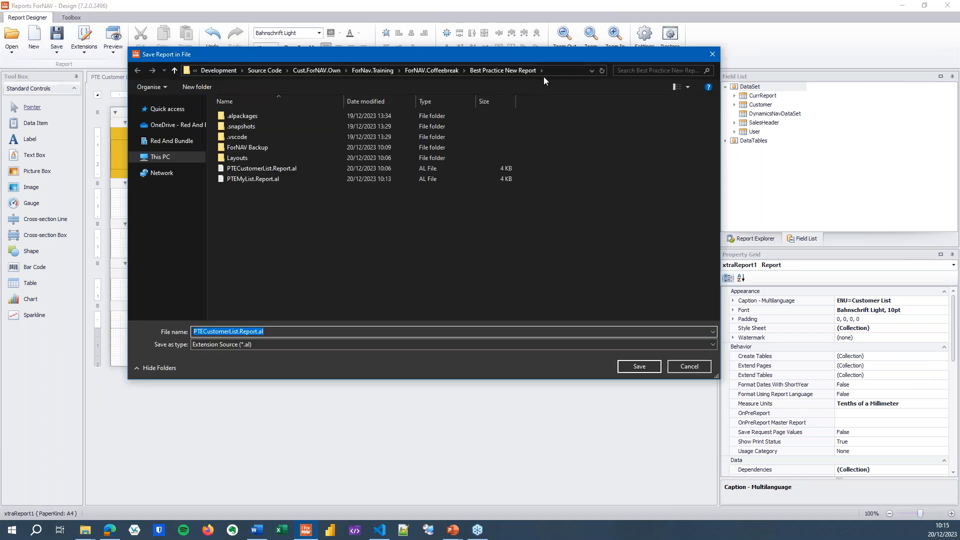
mouse_move(497, 201)
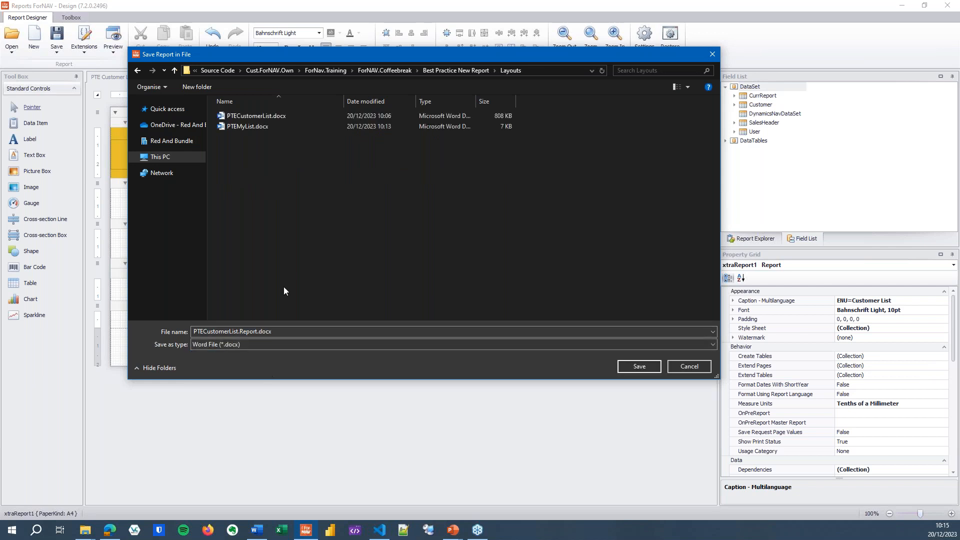
left_click(255, 116)
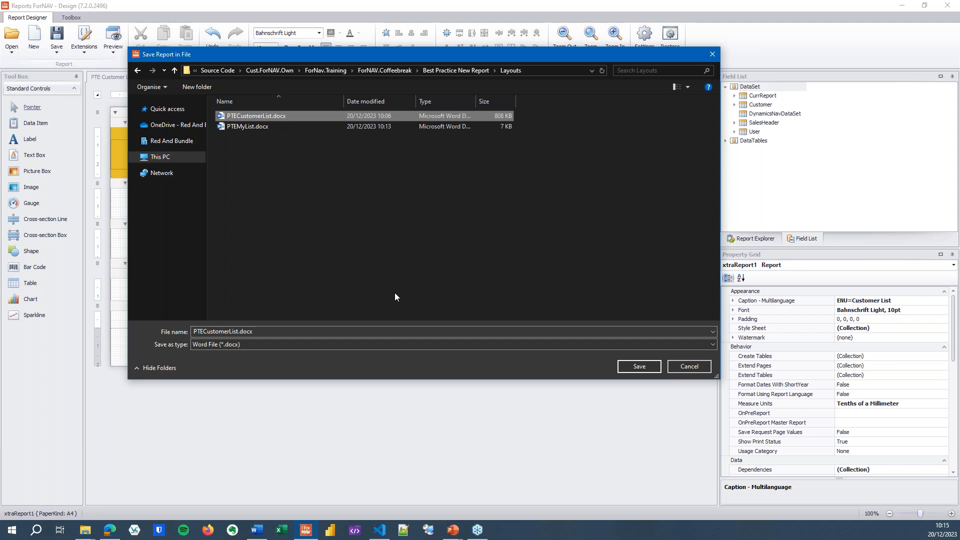
left_click(638, 366)
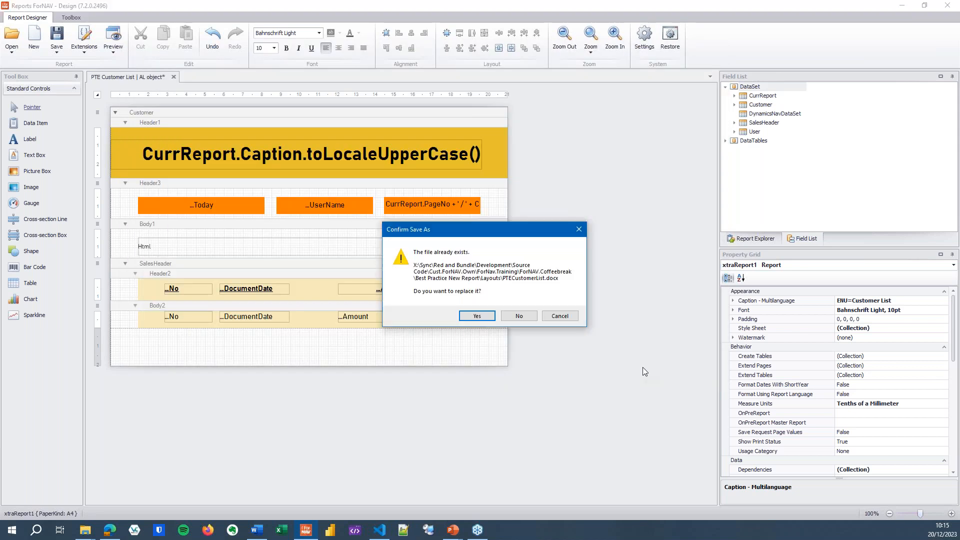
left_click(476, 316)
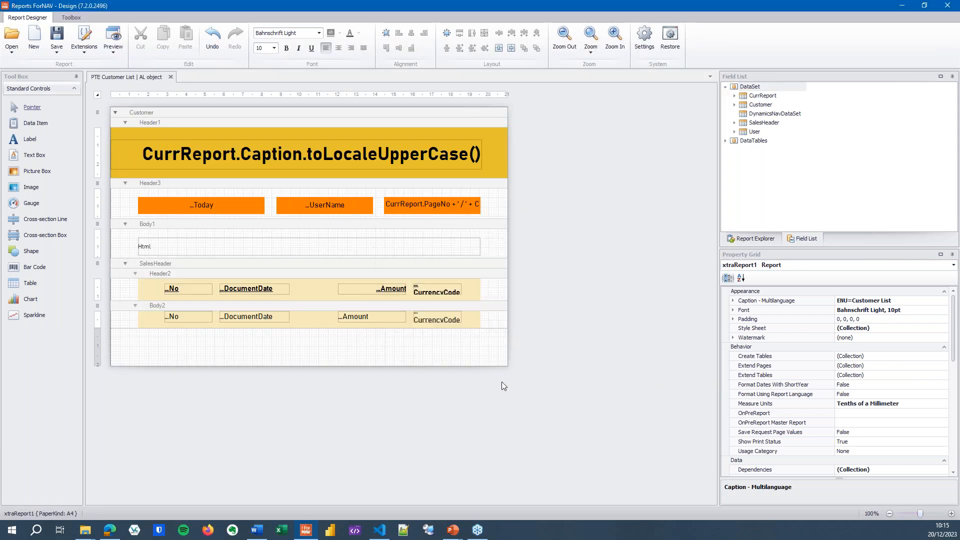
left_click(171, 77)
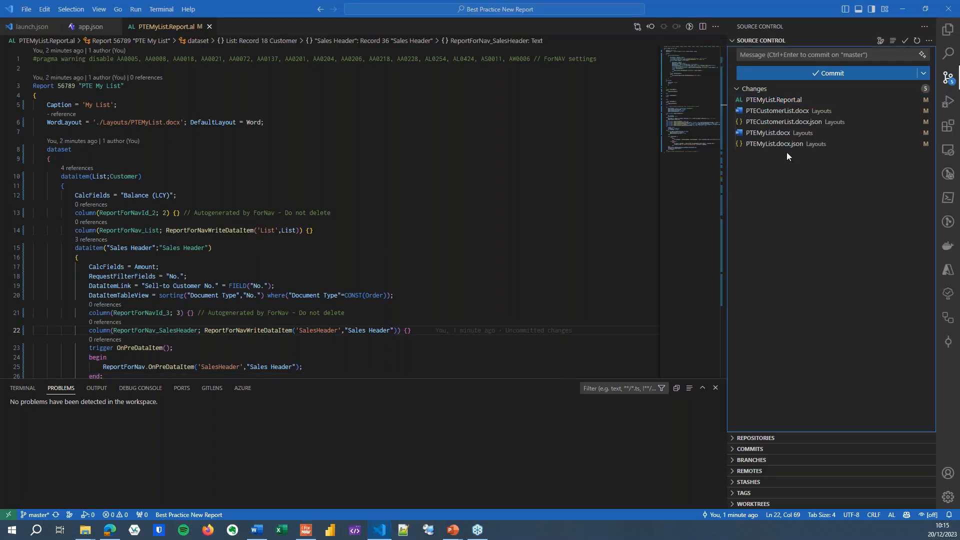
Open the PTECustomerList.docx.json diff, scroll to the BackColor changes, then advance to the summary.
left_click(790, 121)
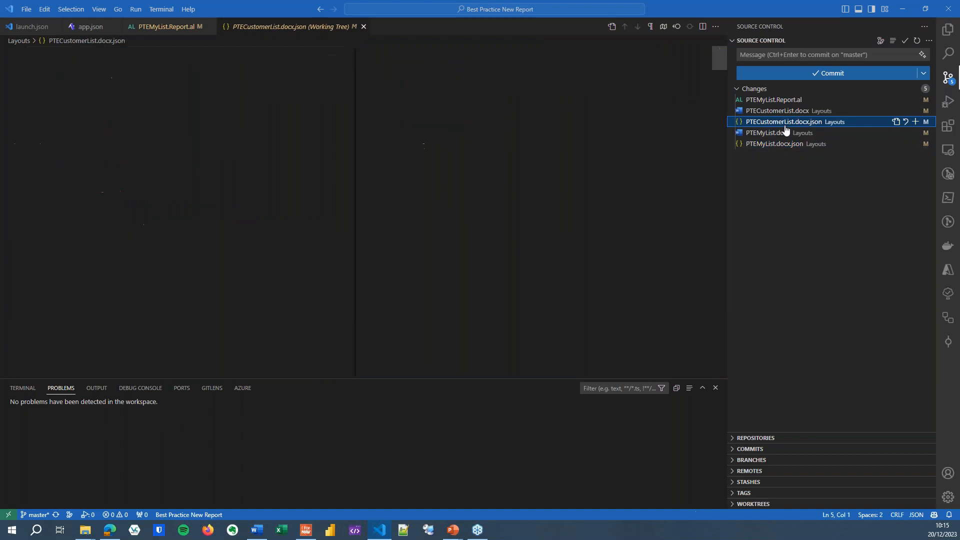
left_click(796, 121)
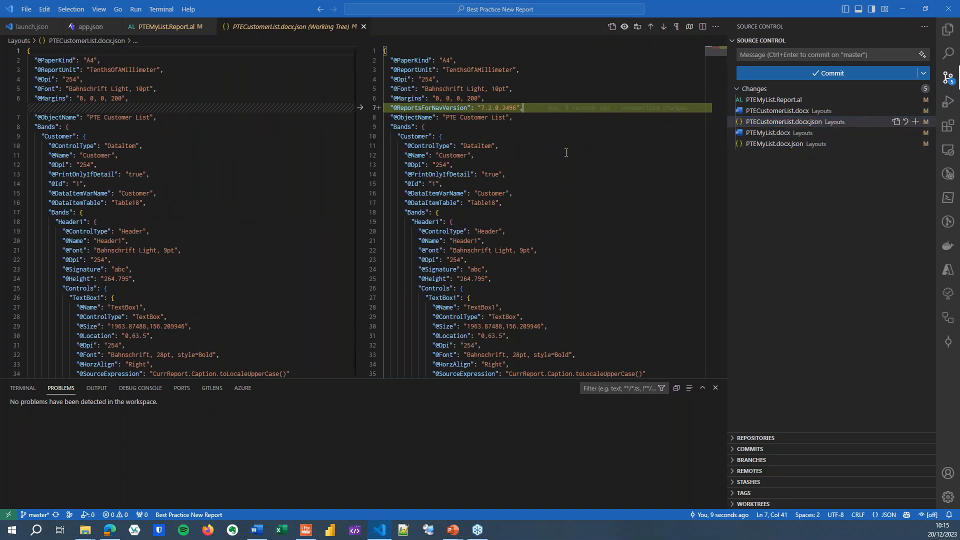
scroll("down", 3)
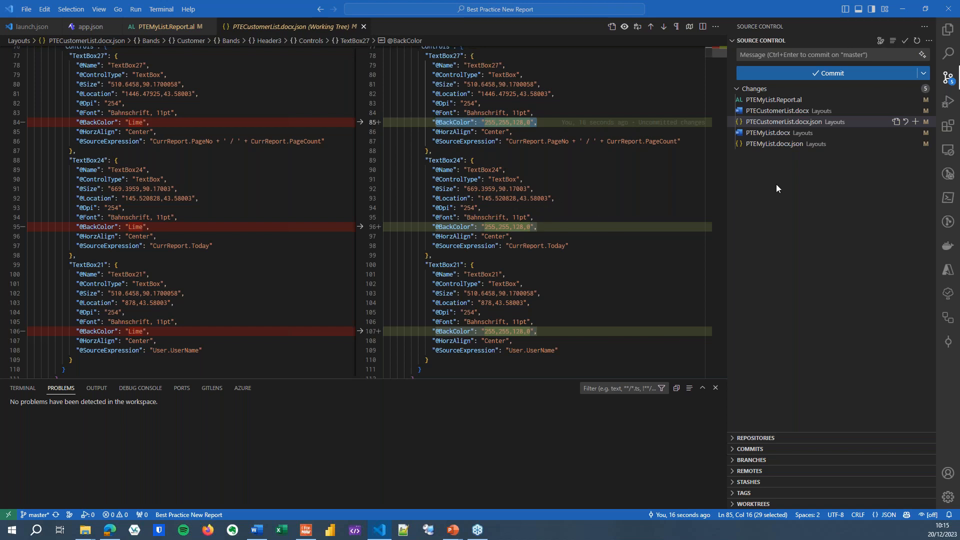
mouse_move(801, 212)
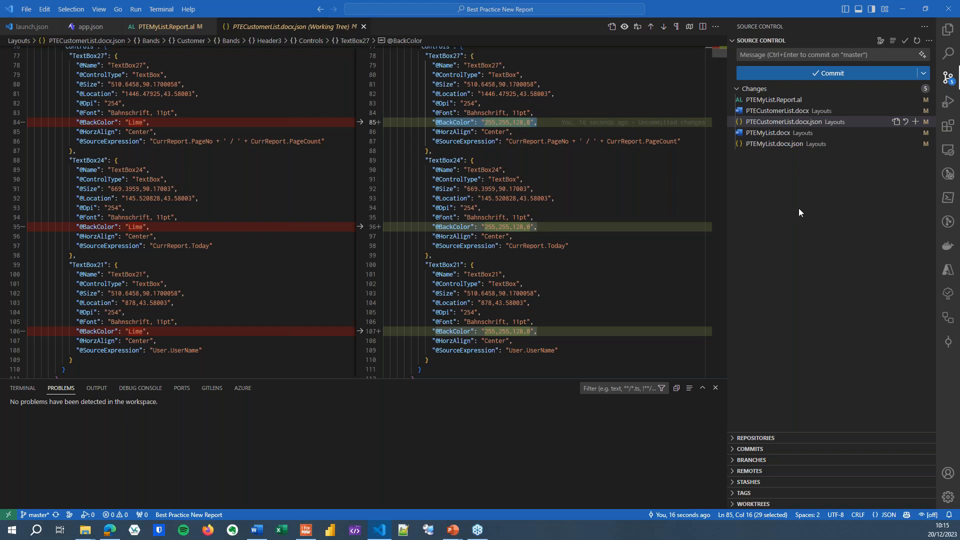
mouse_move(795, 212)
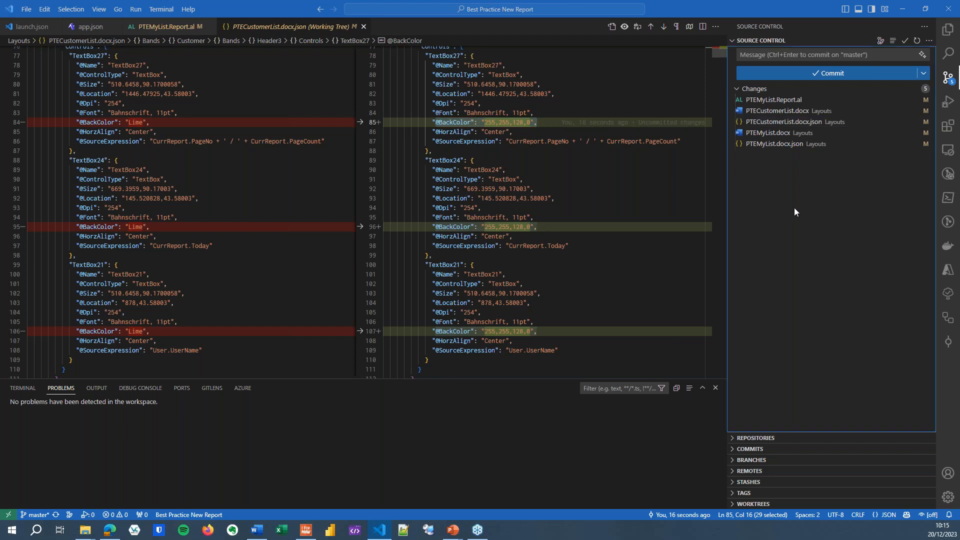
mouse_move(793, 211)
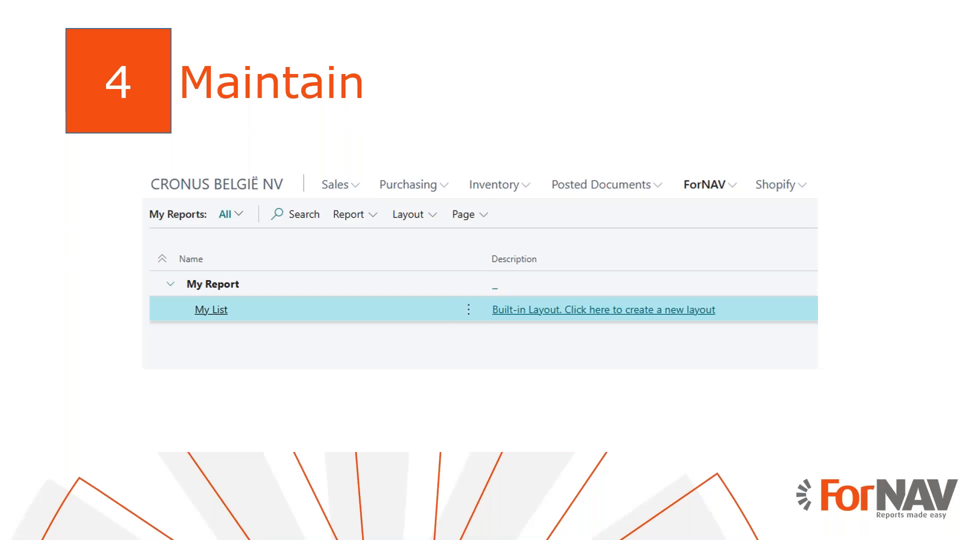
key("right")
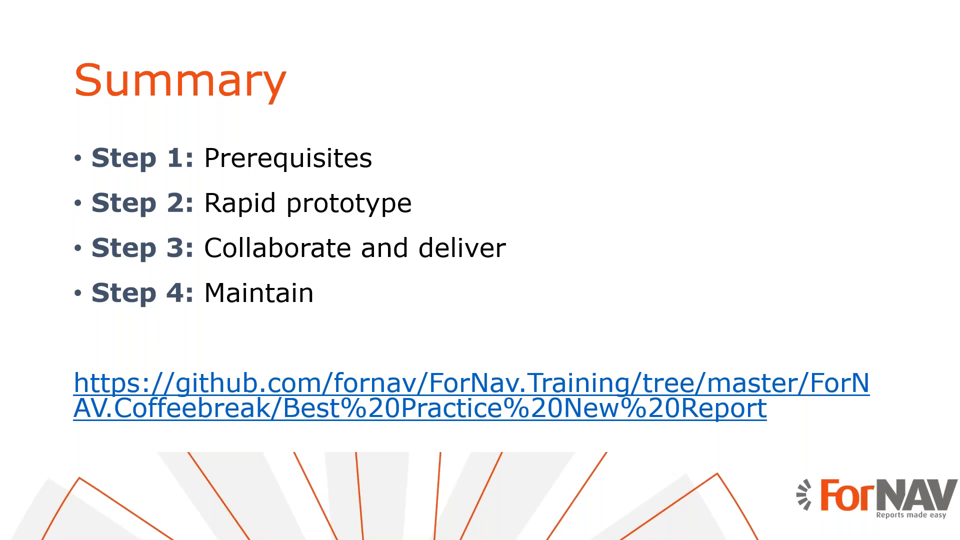